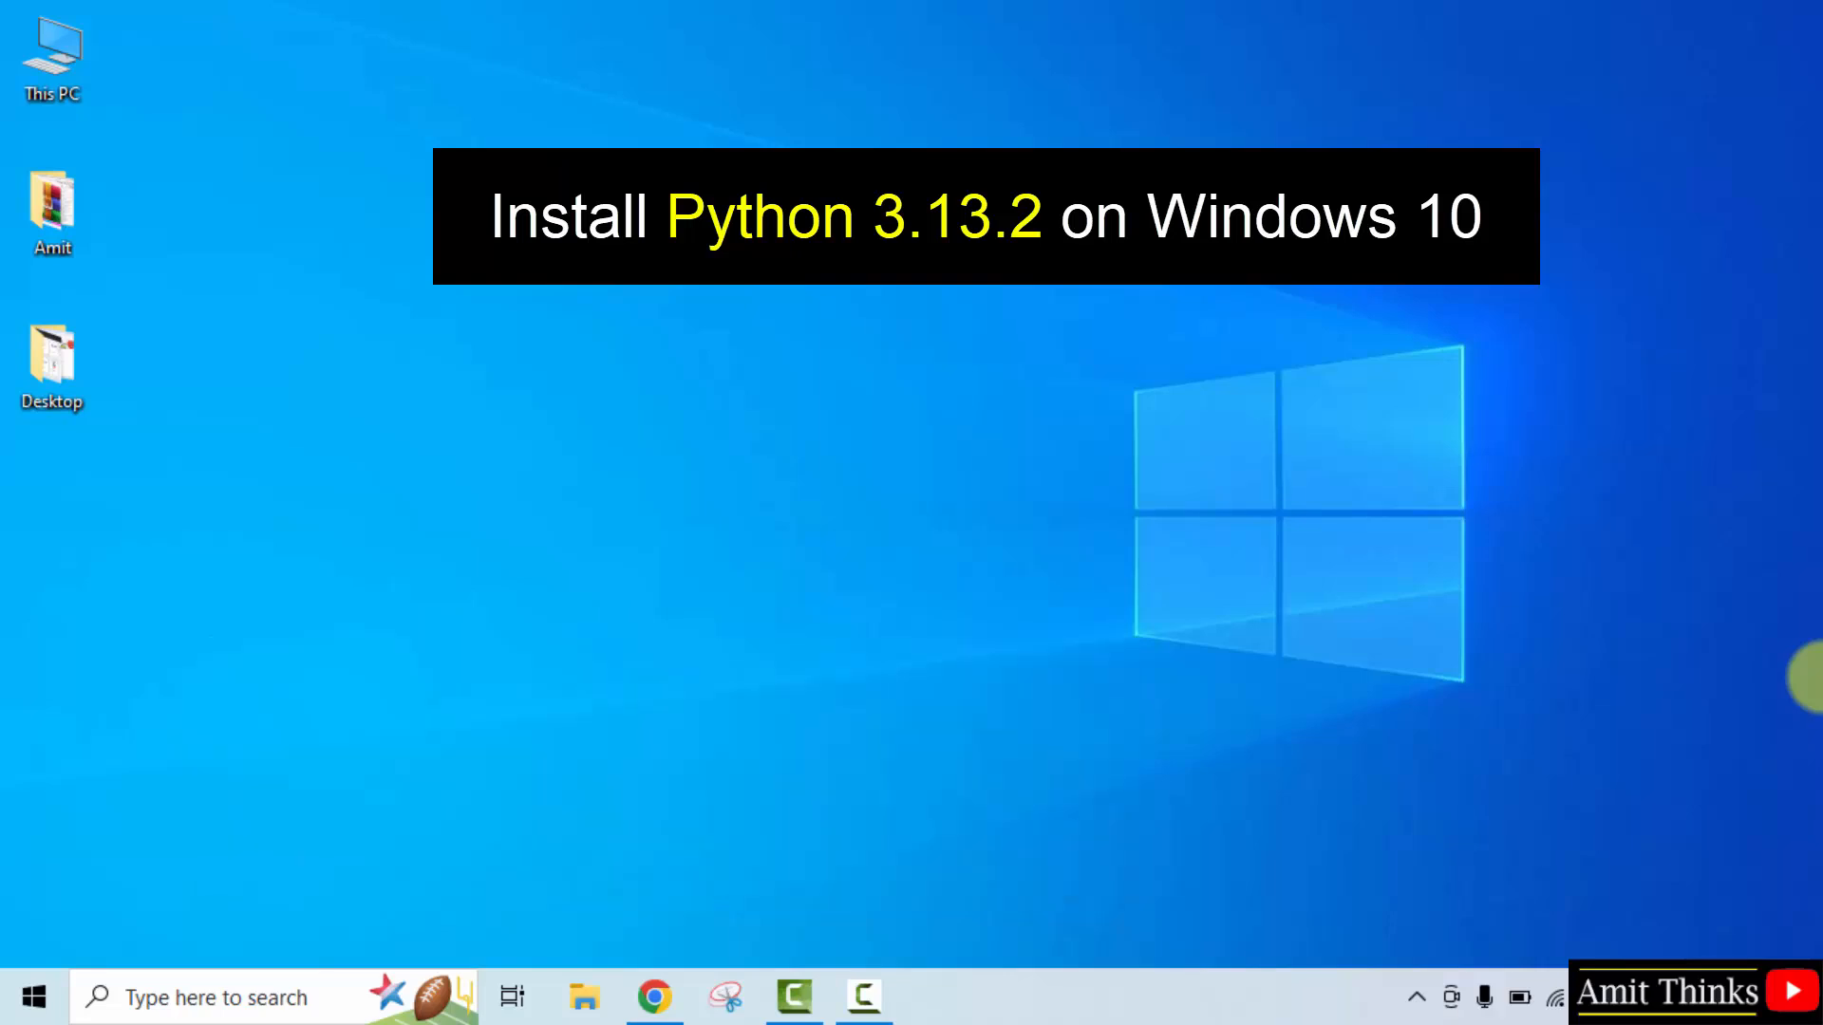
Launch Chrome from the taskbar and start searching Google for python
click(653, 997)
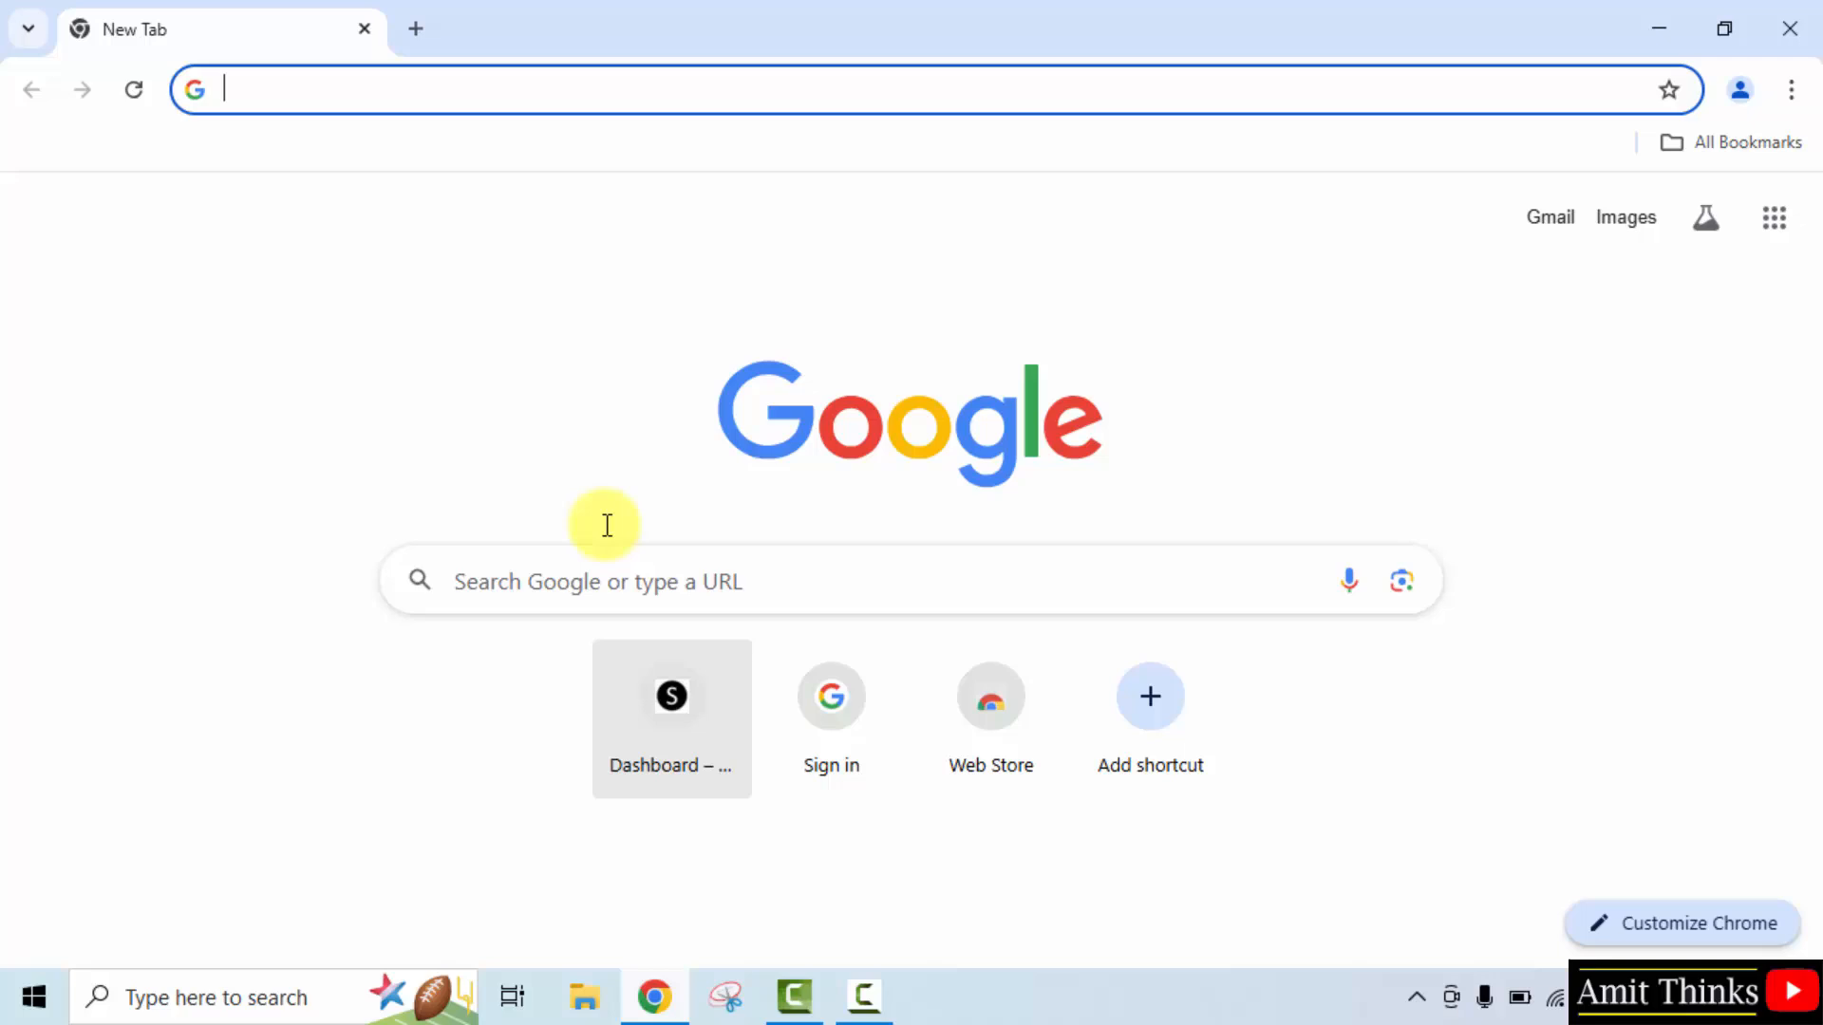
mouse_move(664, 573)
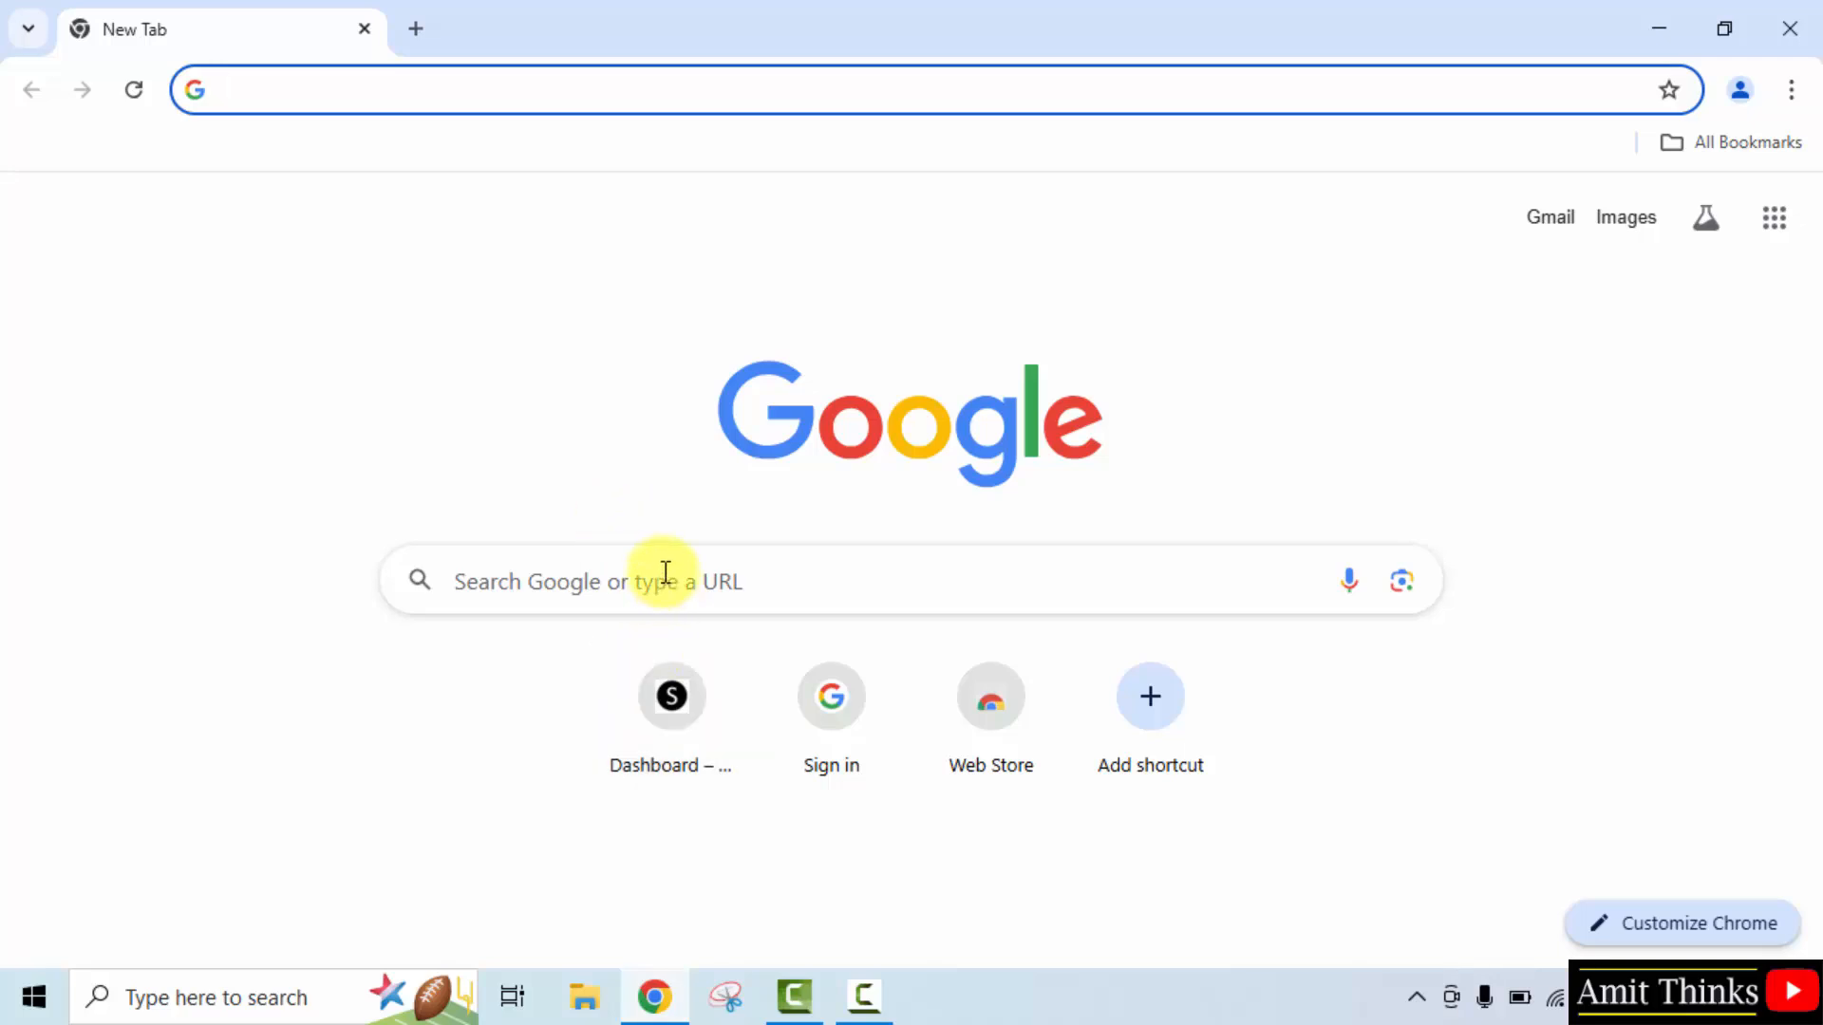
text(pyth)
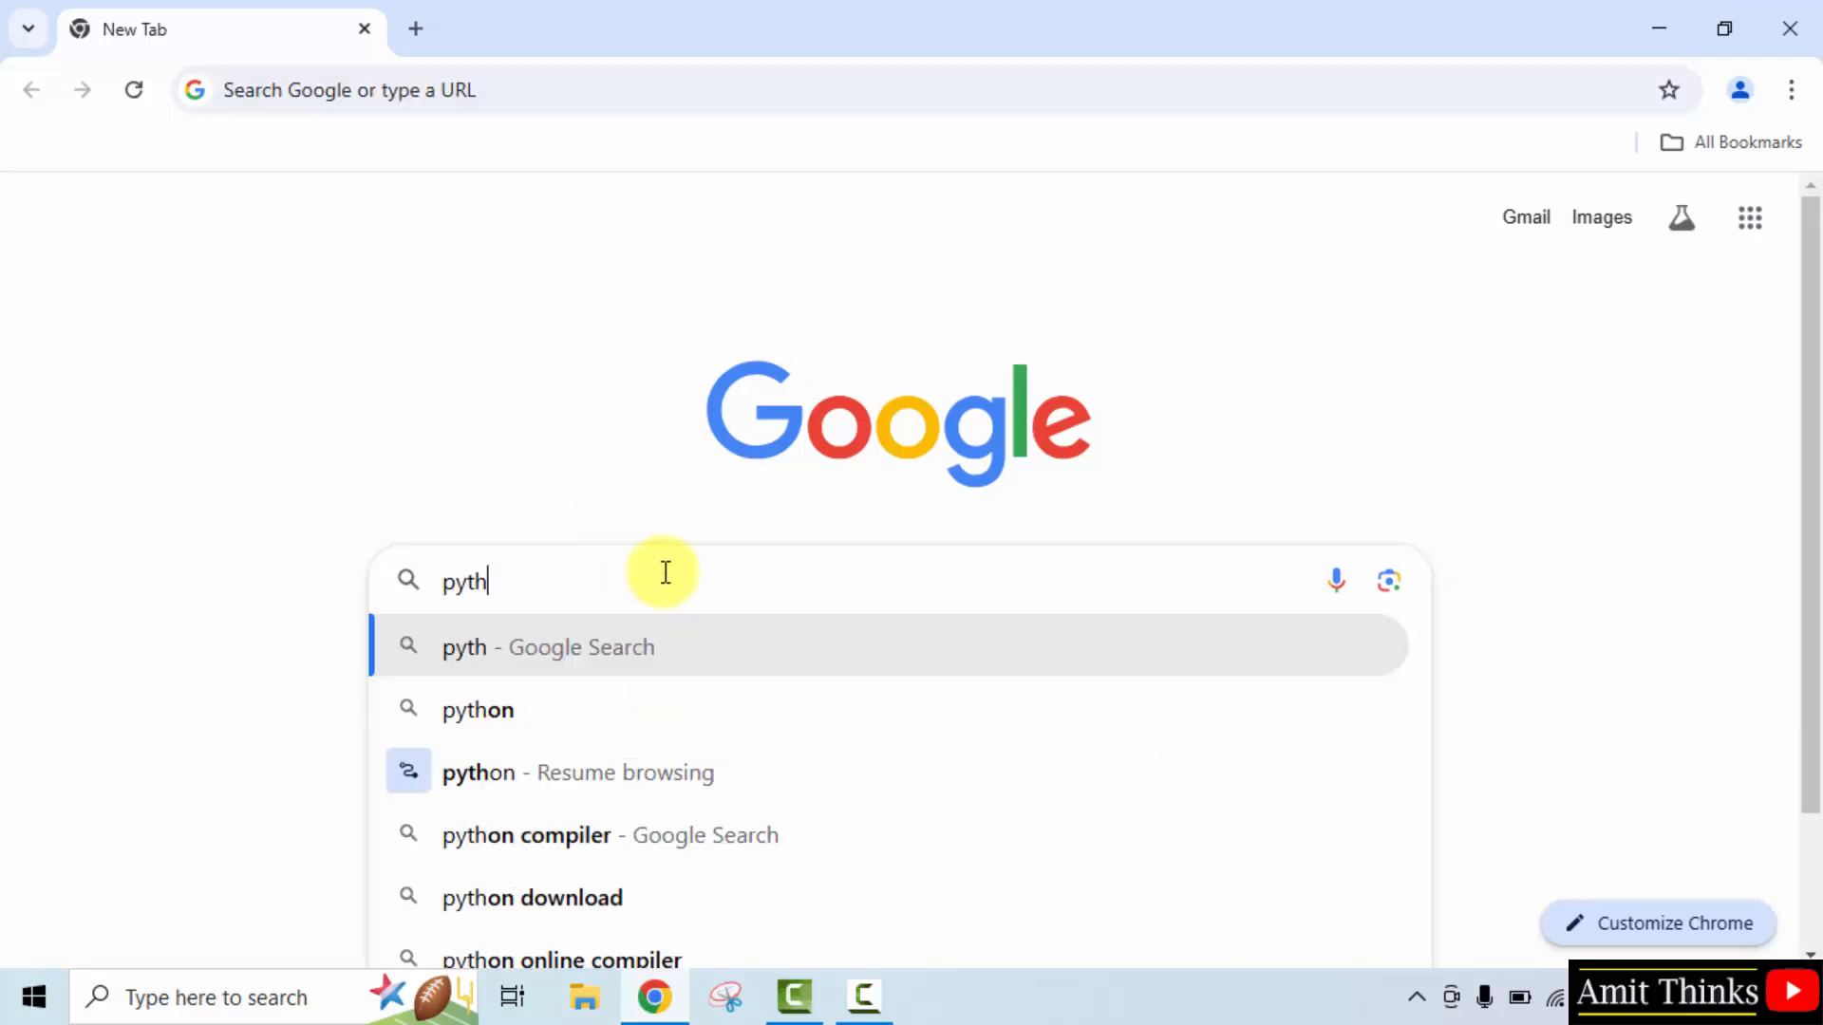
Finish the python search, download the Python 3.13.2 installer from python.org and view recent downloads
text(on)
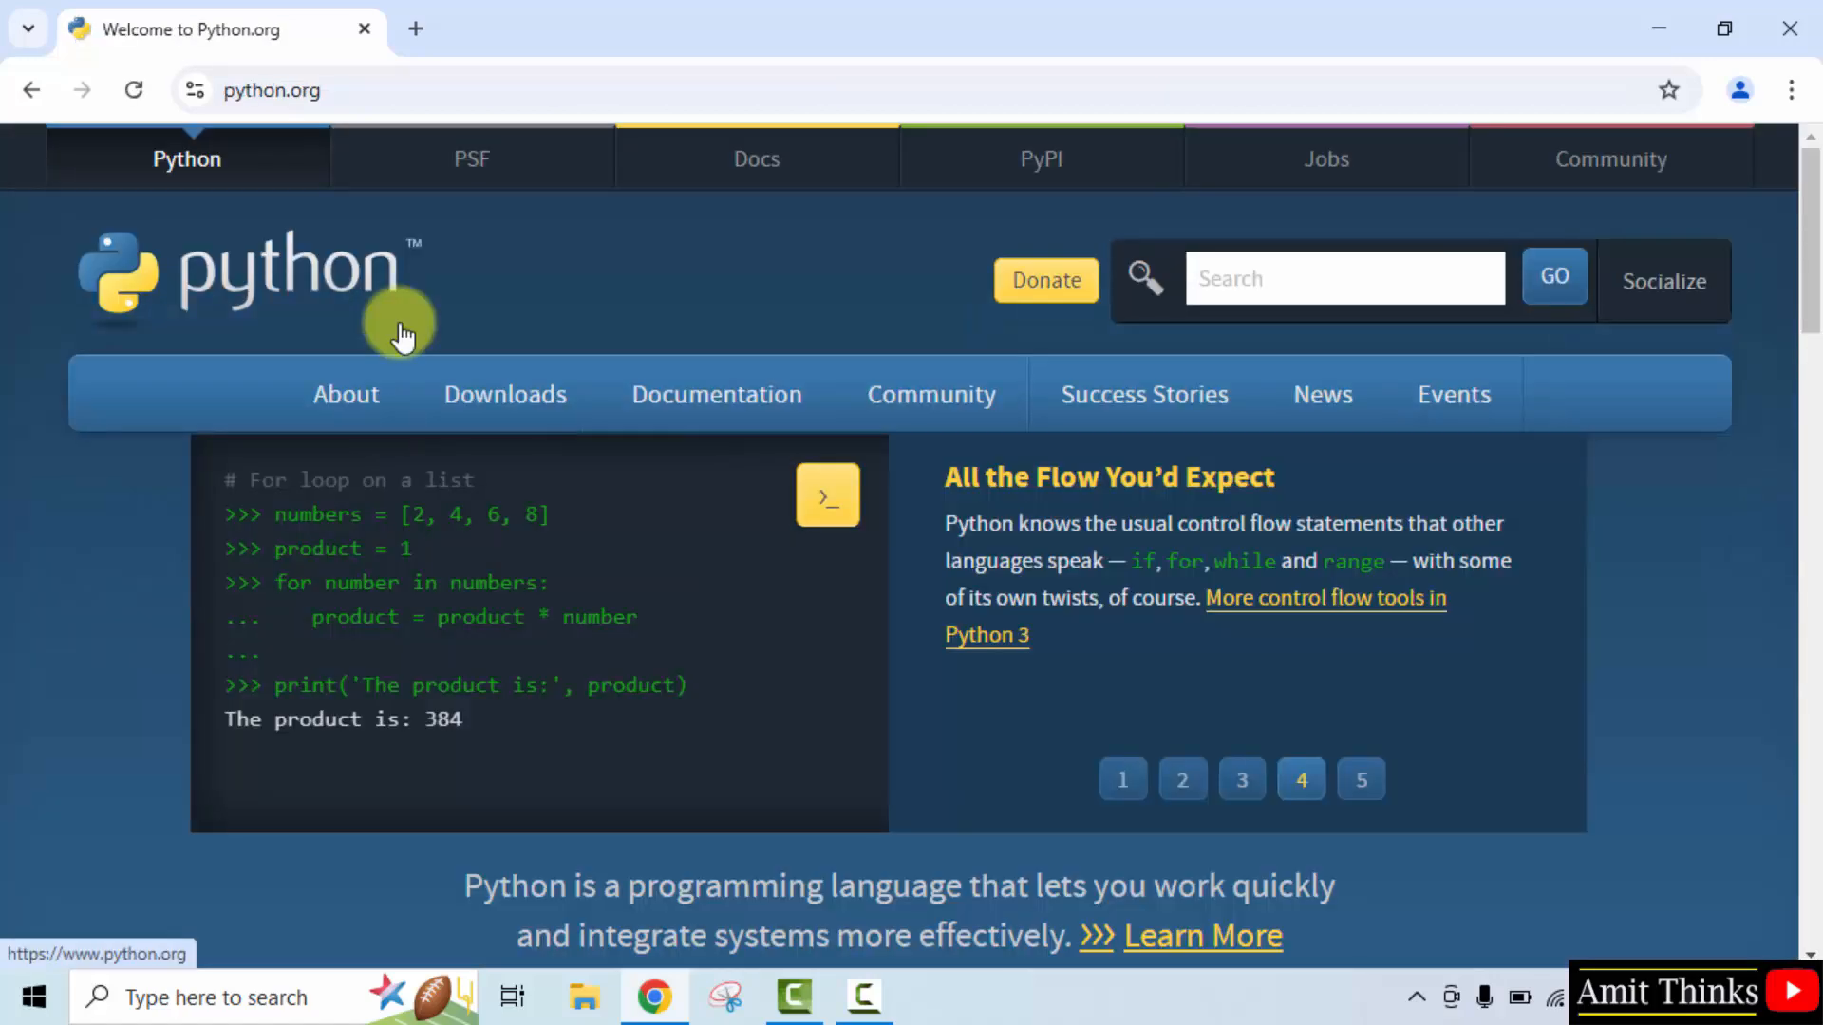
mouse_move(452, 197)
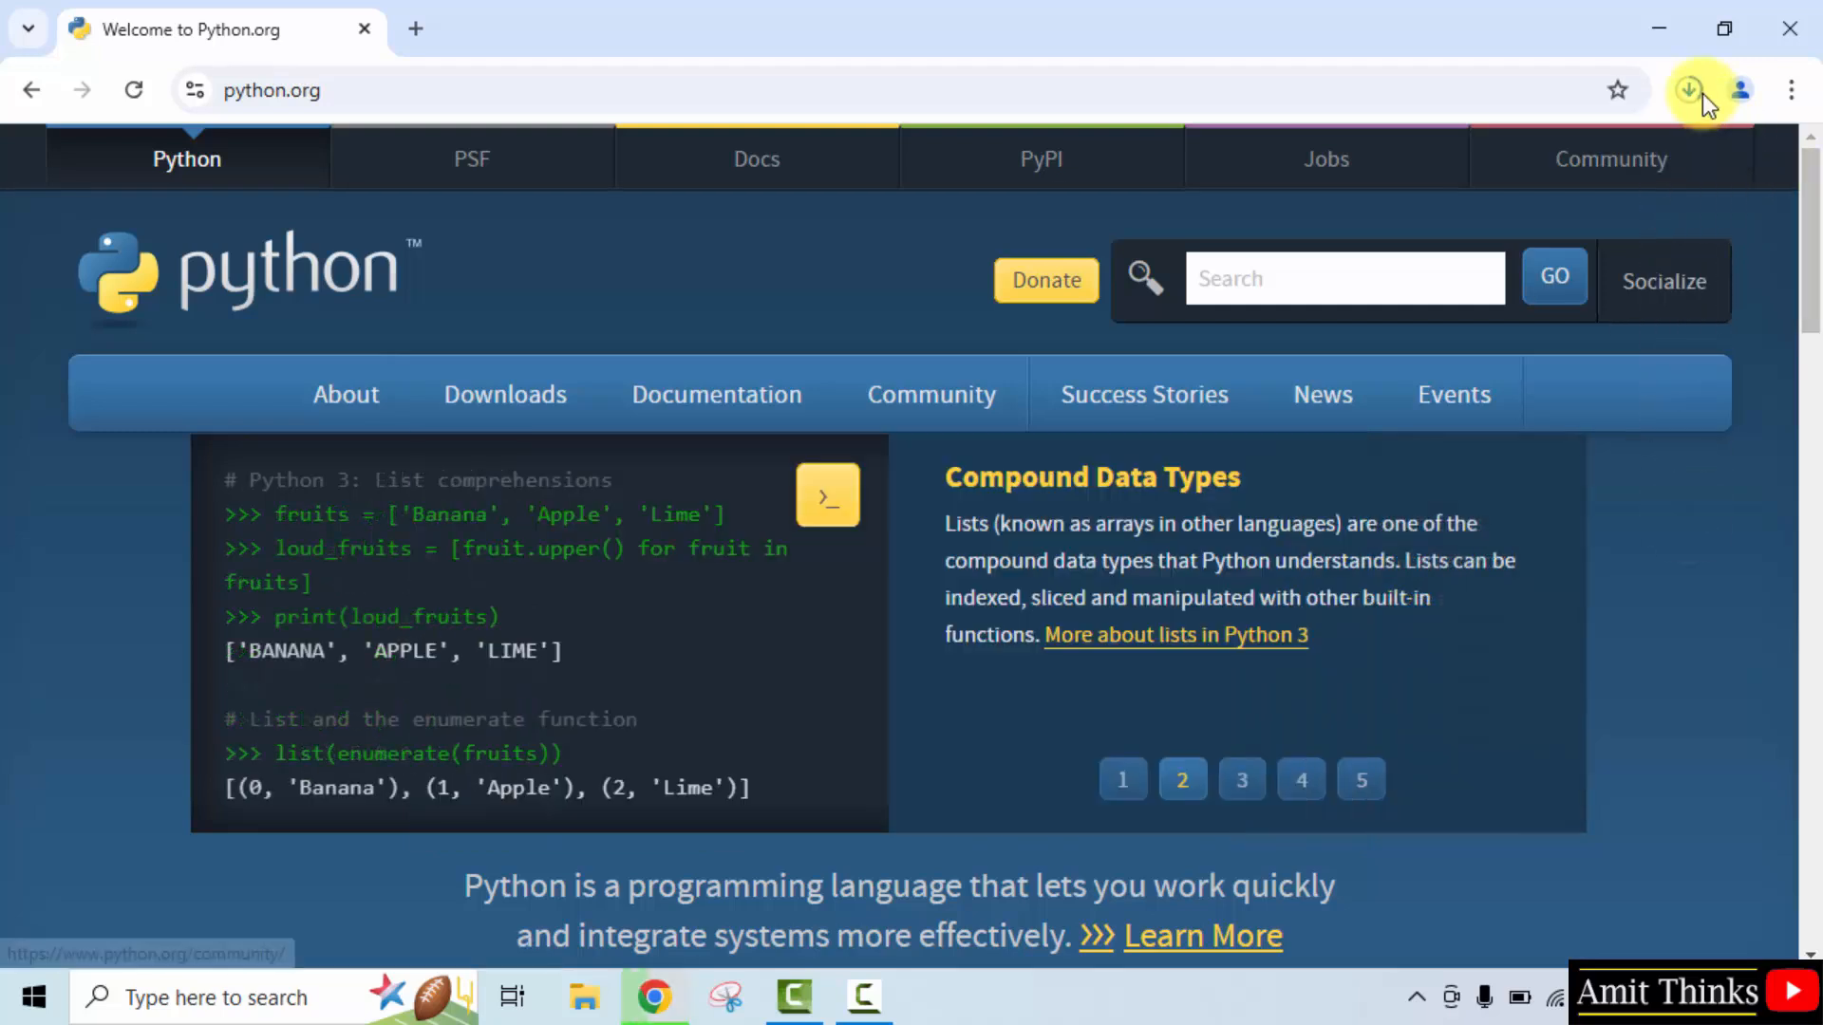
click(1688, 89)
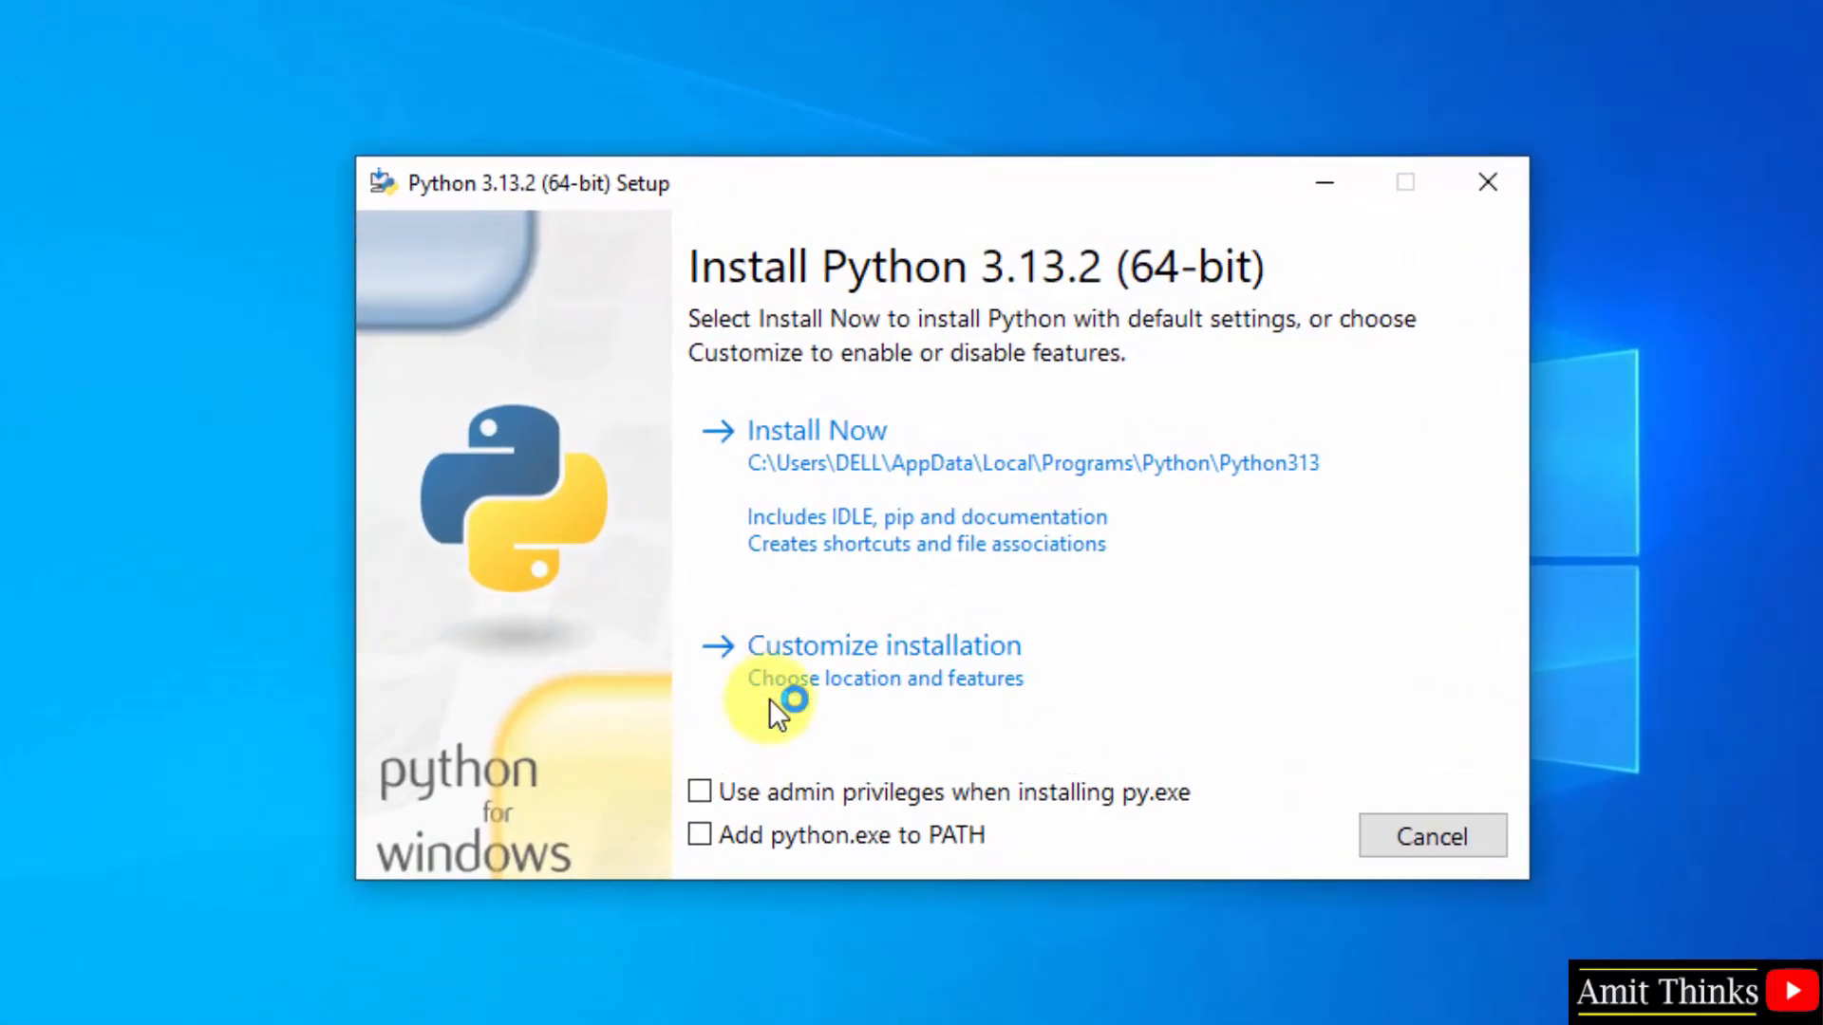
Enable admin privileges for py.exe and adding python.exe to PATH
click(701, 790)
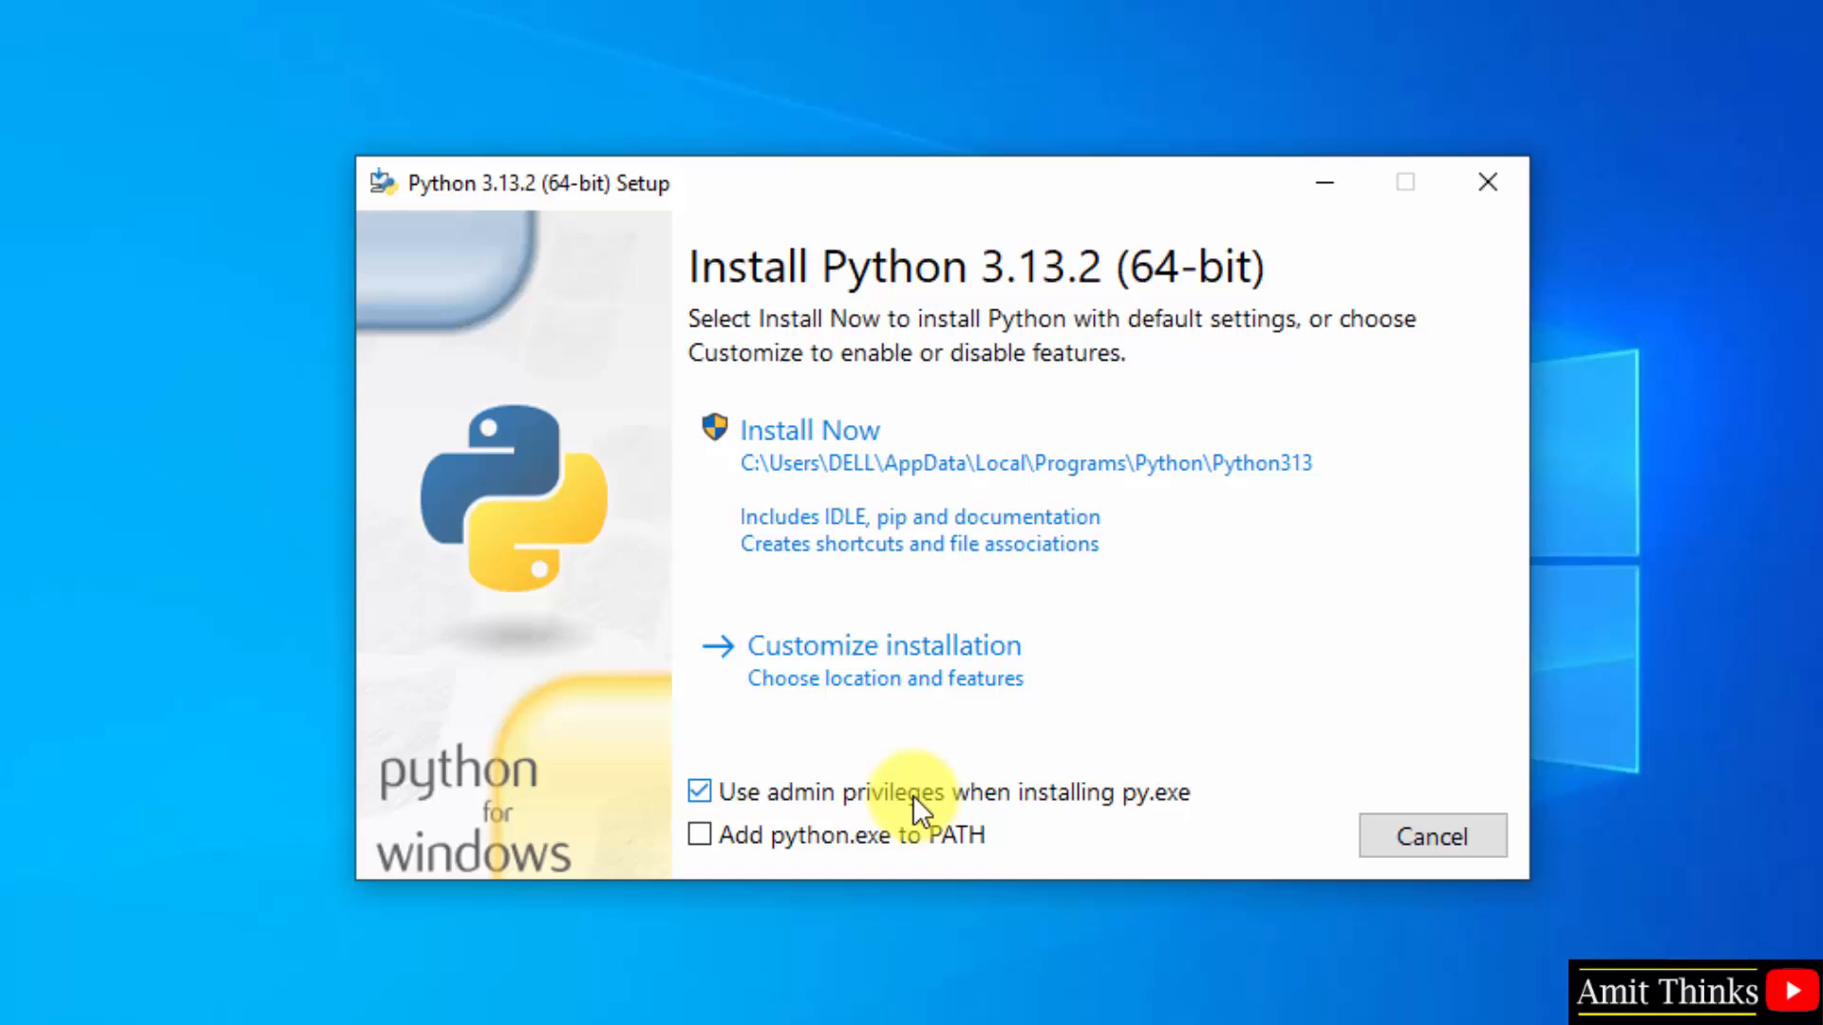
mouse_move(828, 855)
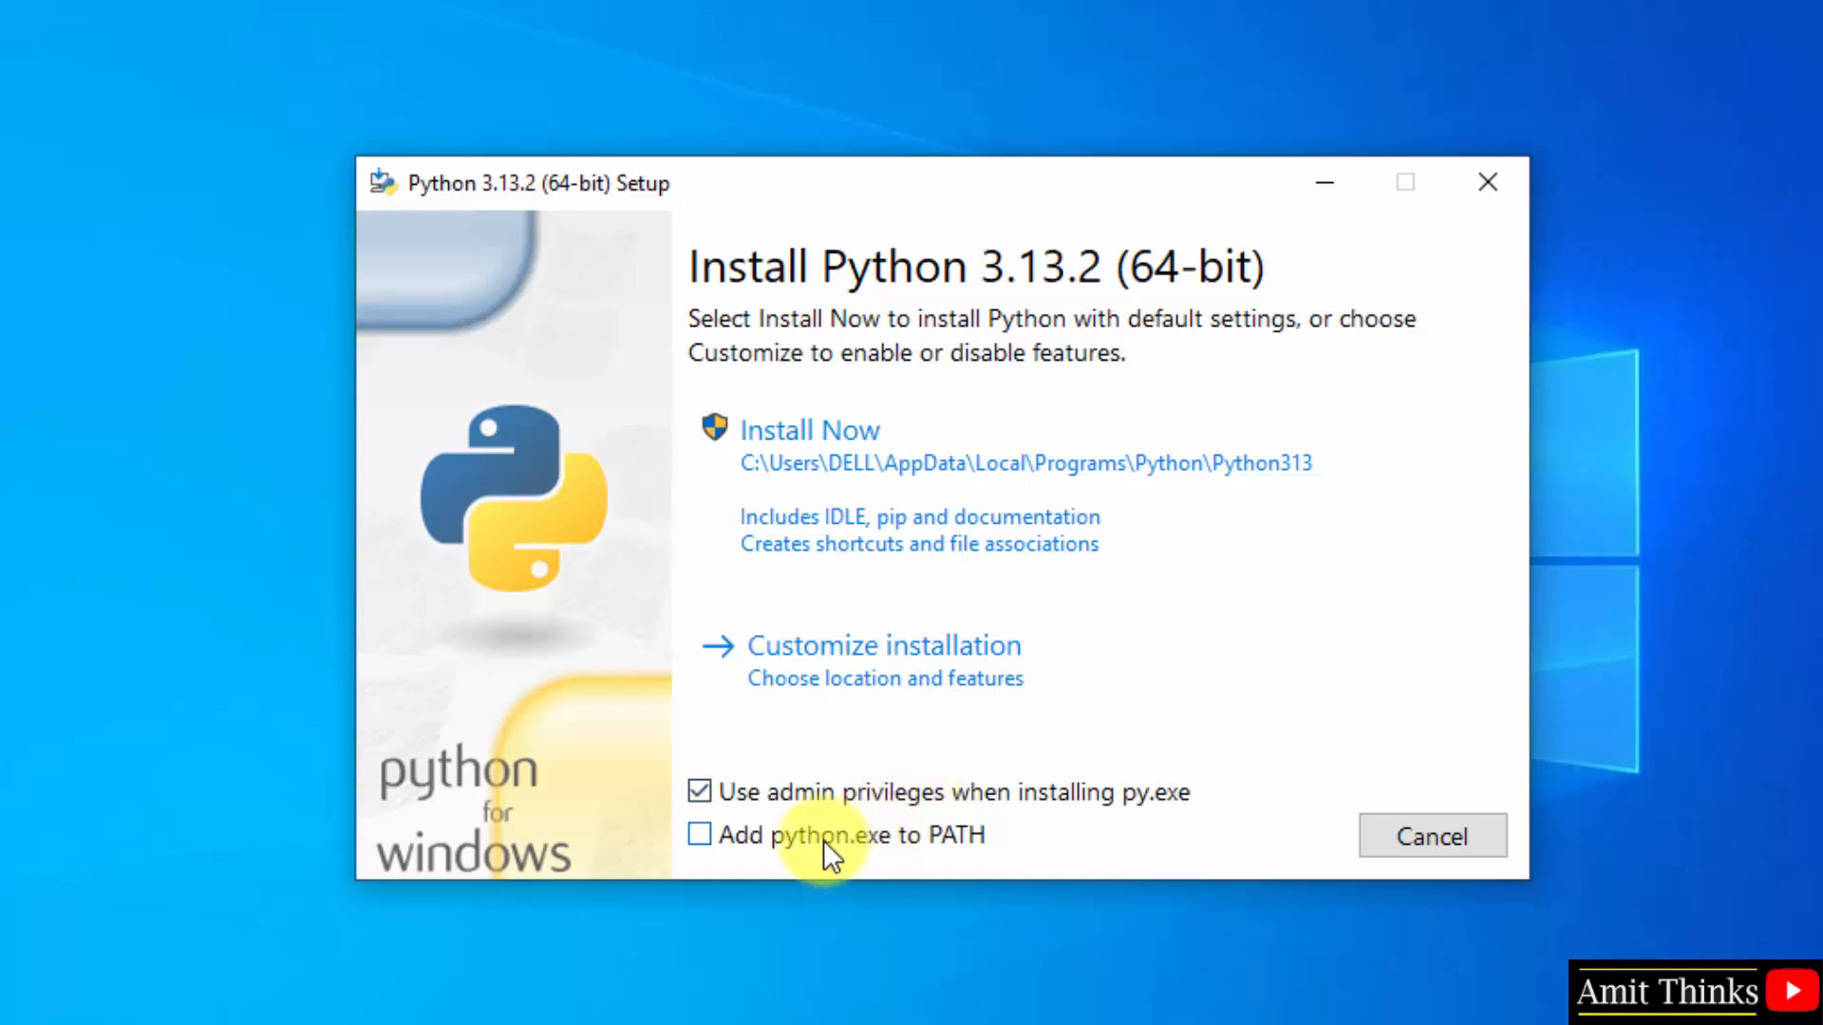
click(701, 836)
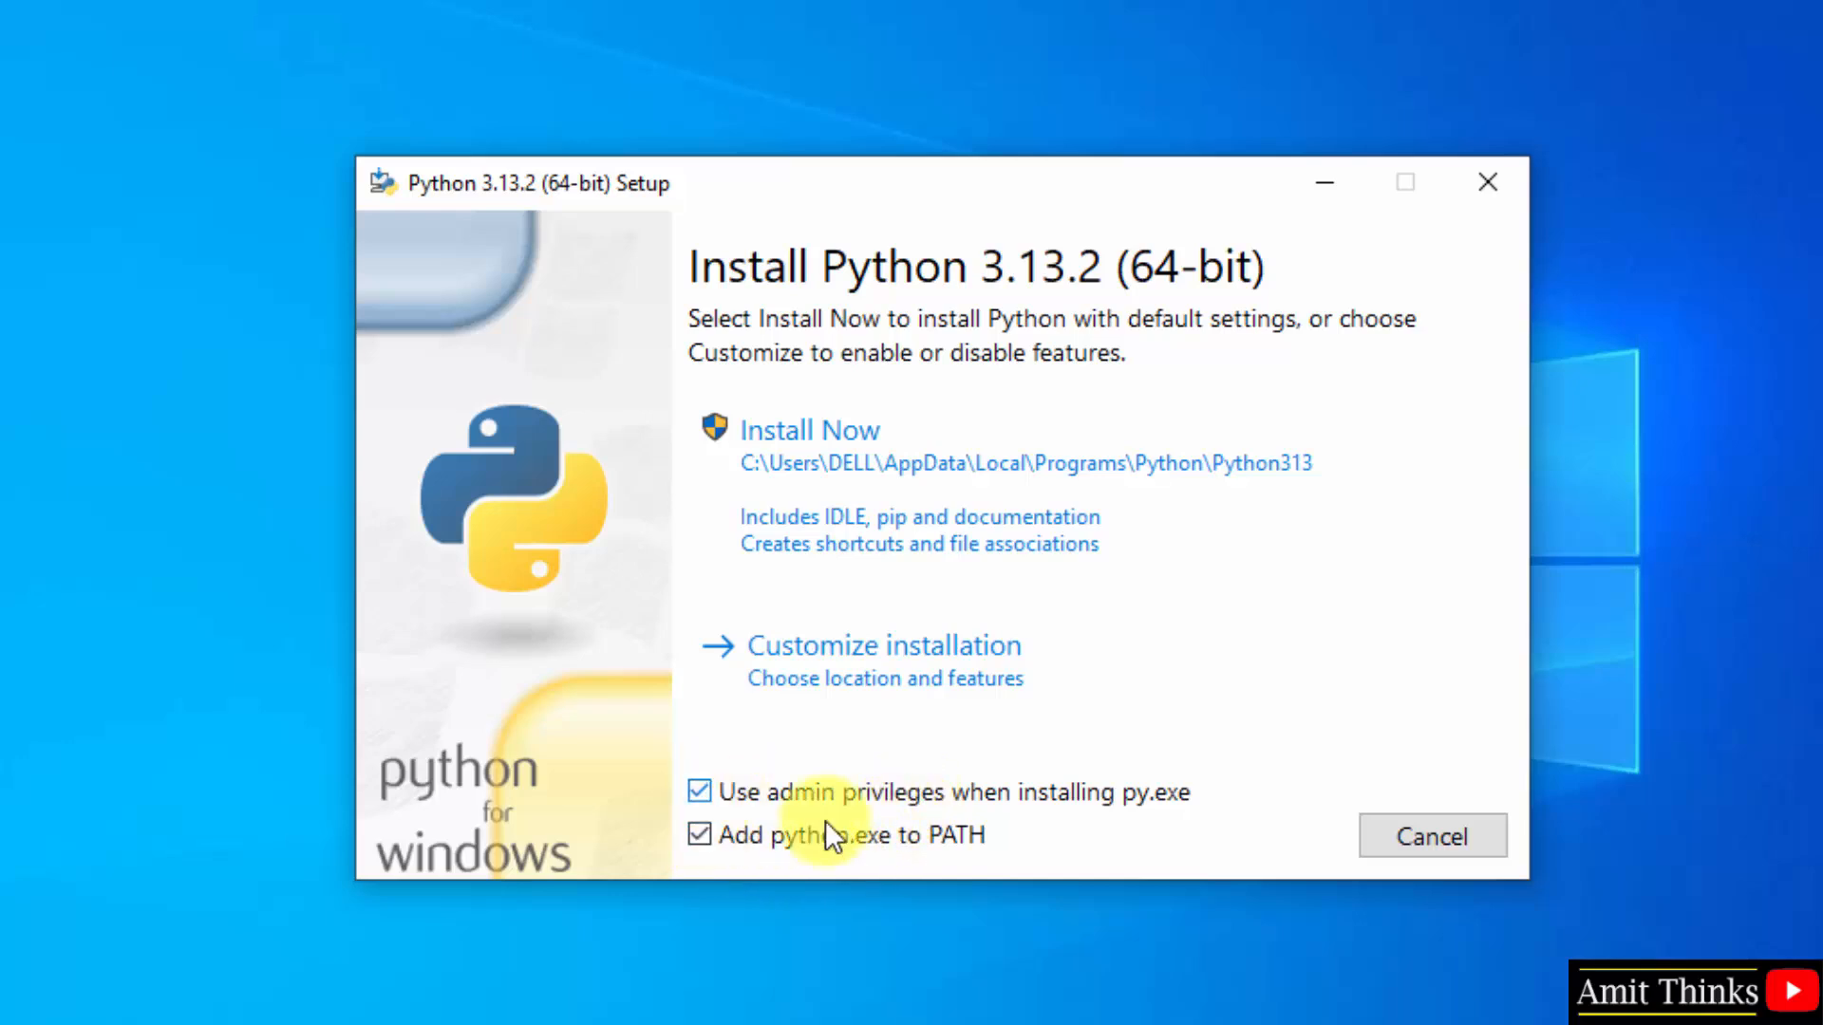
mouse_move(949, 729)
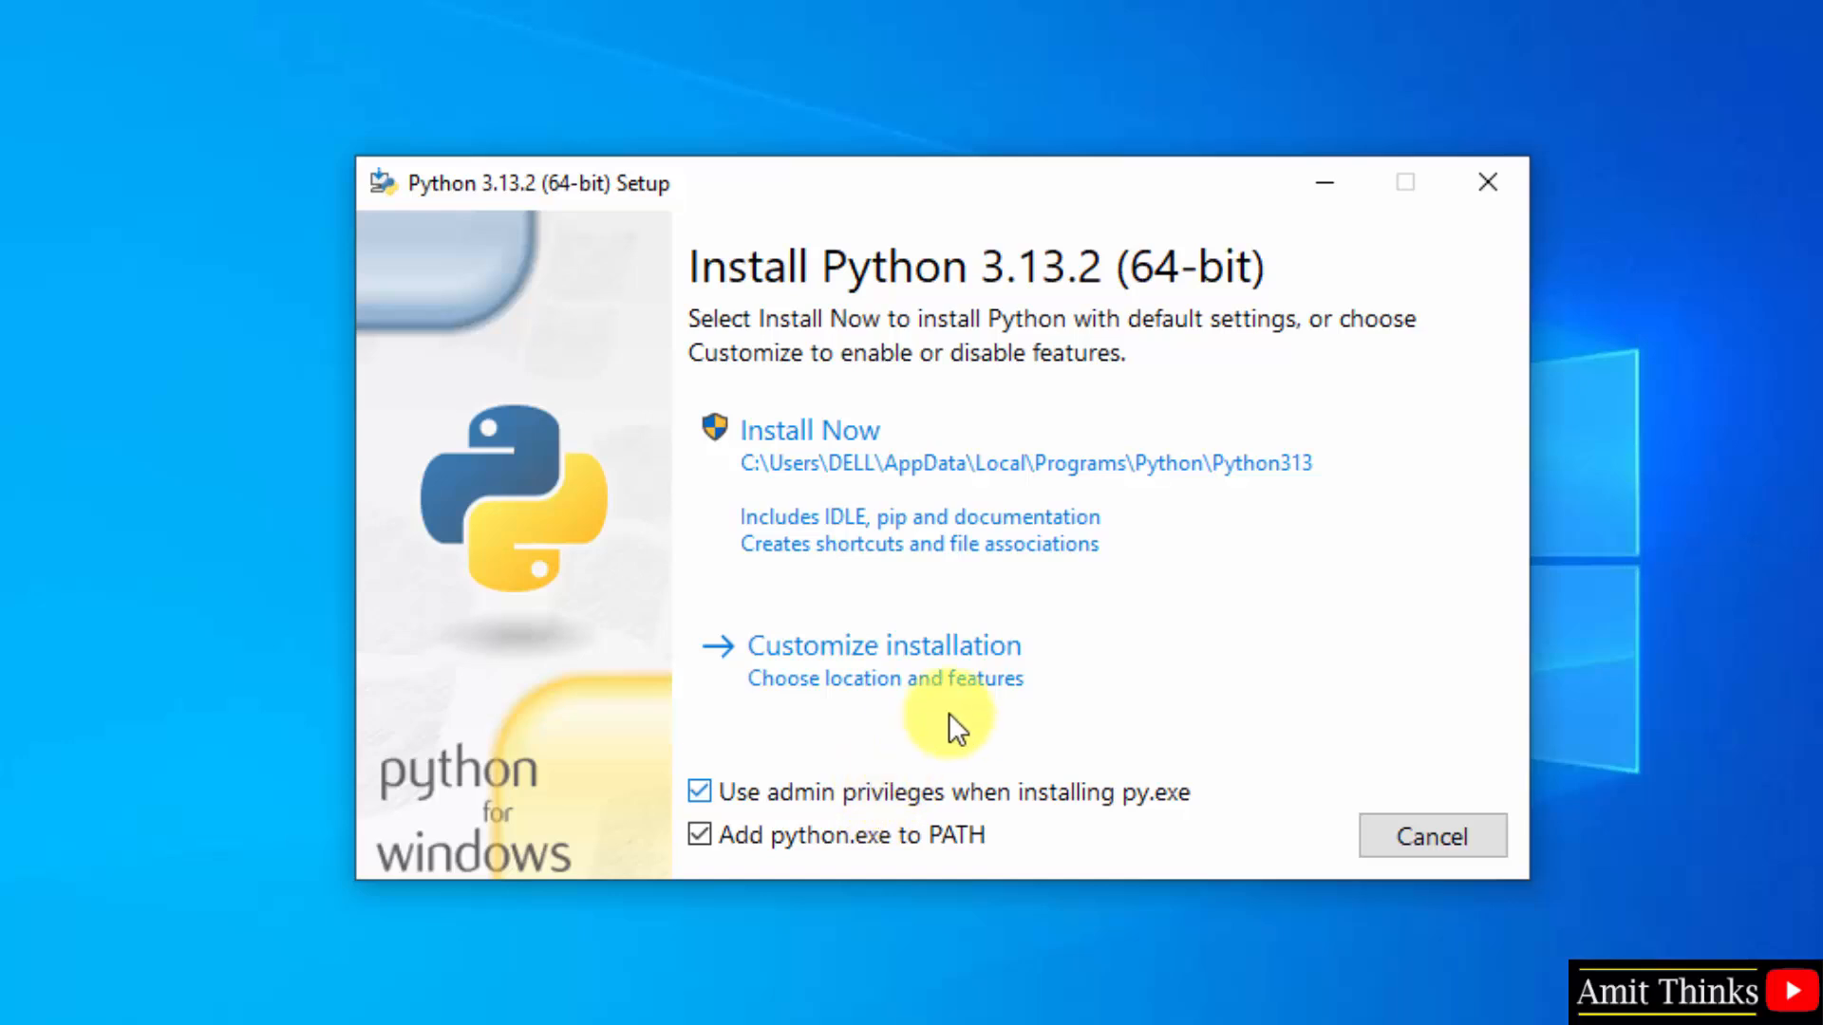
Choose Customize installation, keep all Optional Features and continue to Advanced Options
click(883, 646)
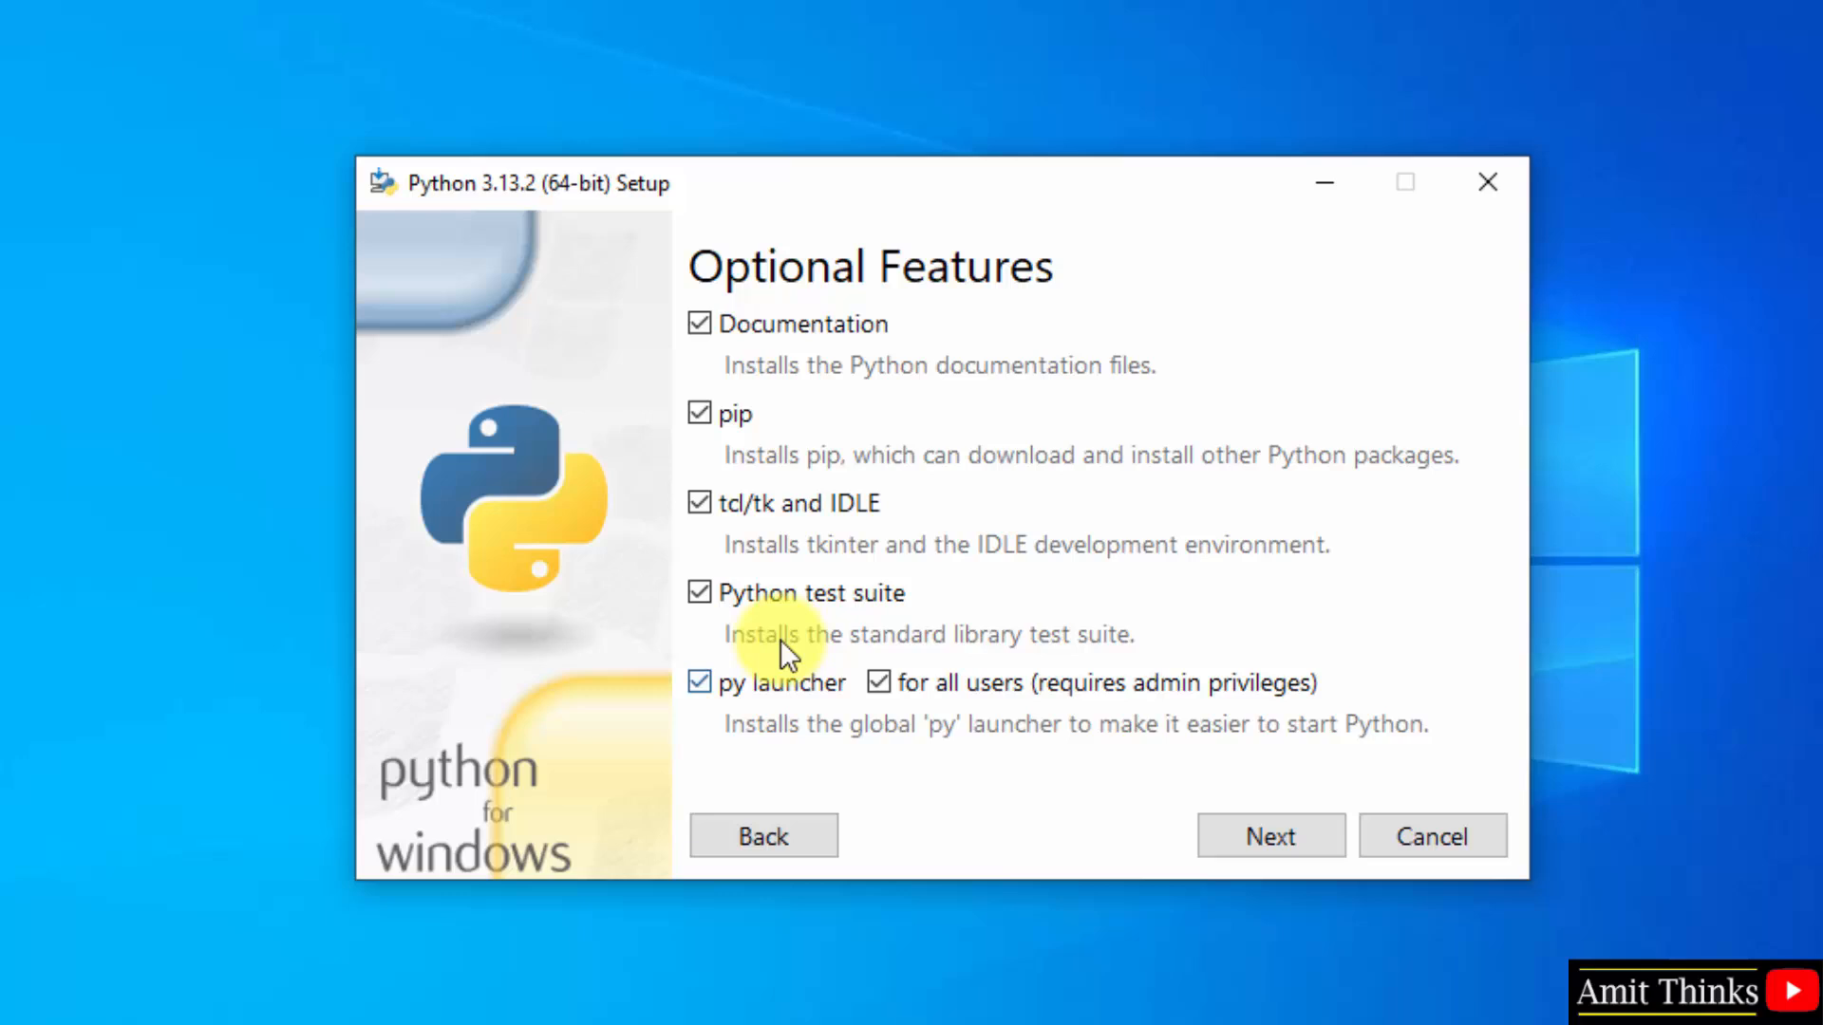
mouse_move(744, 454)
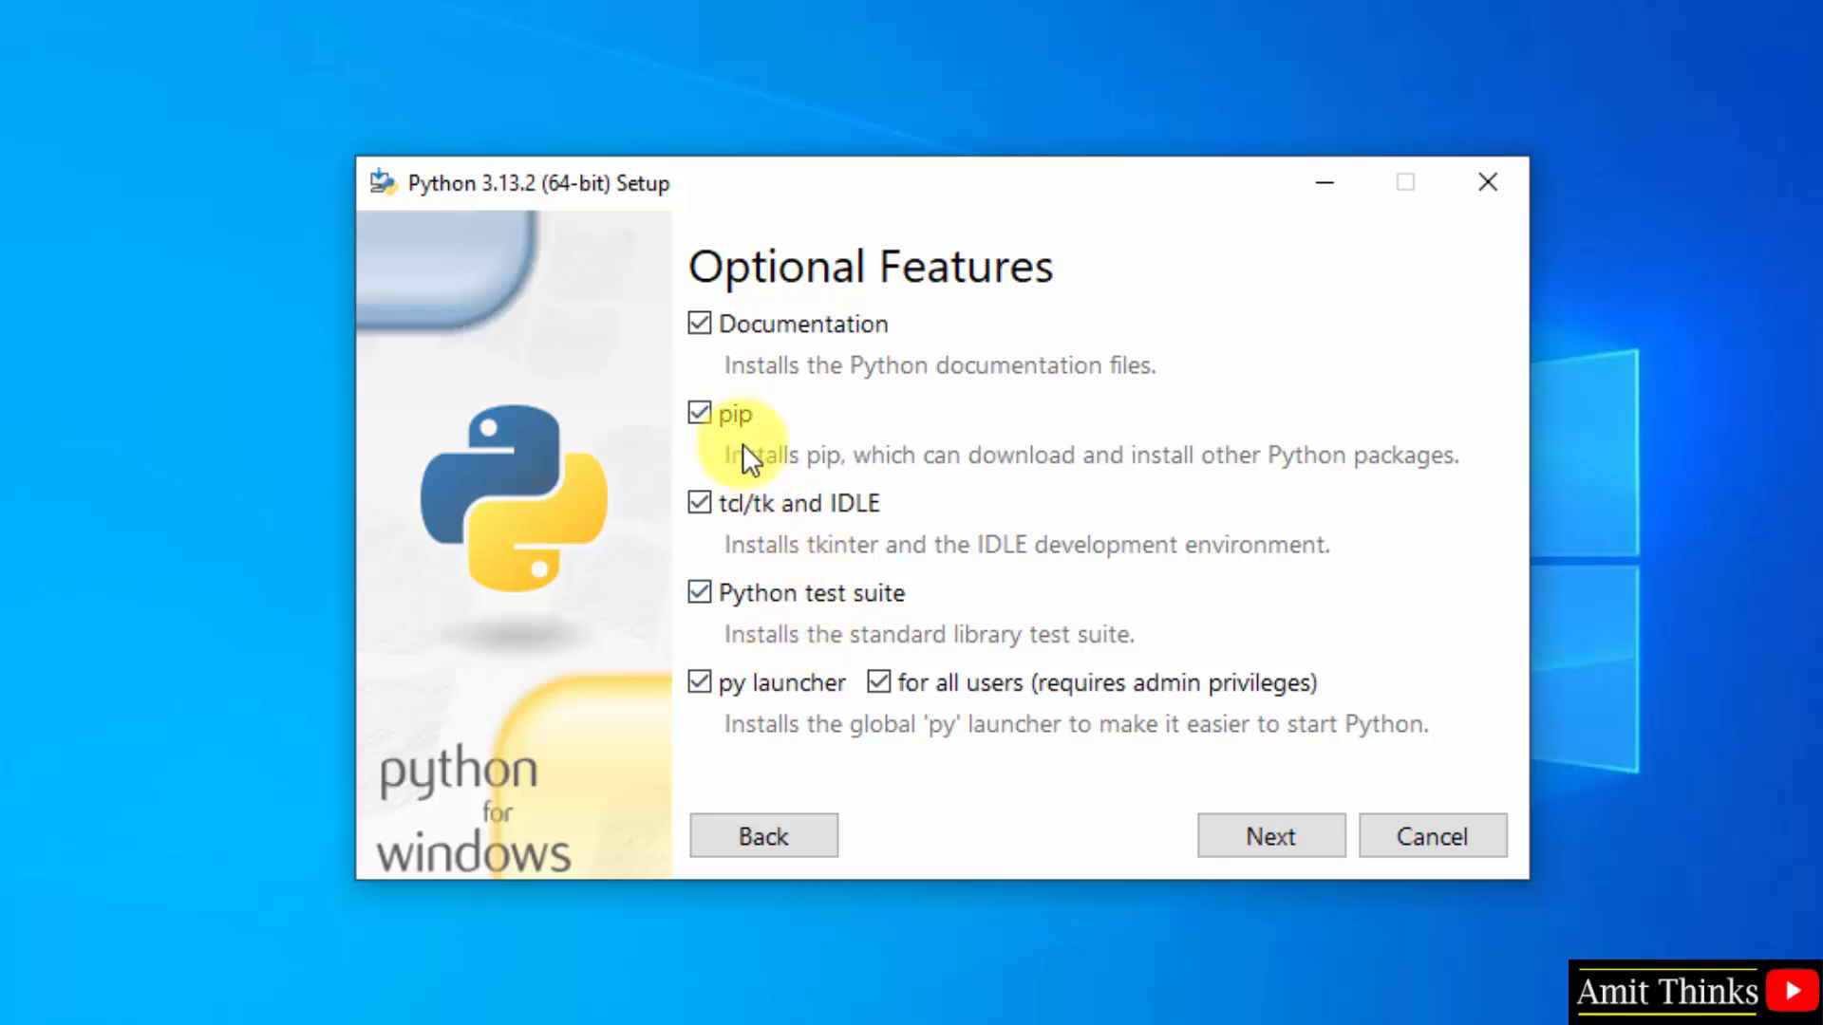
mouse_move(839, 452)
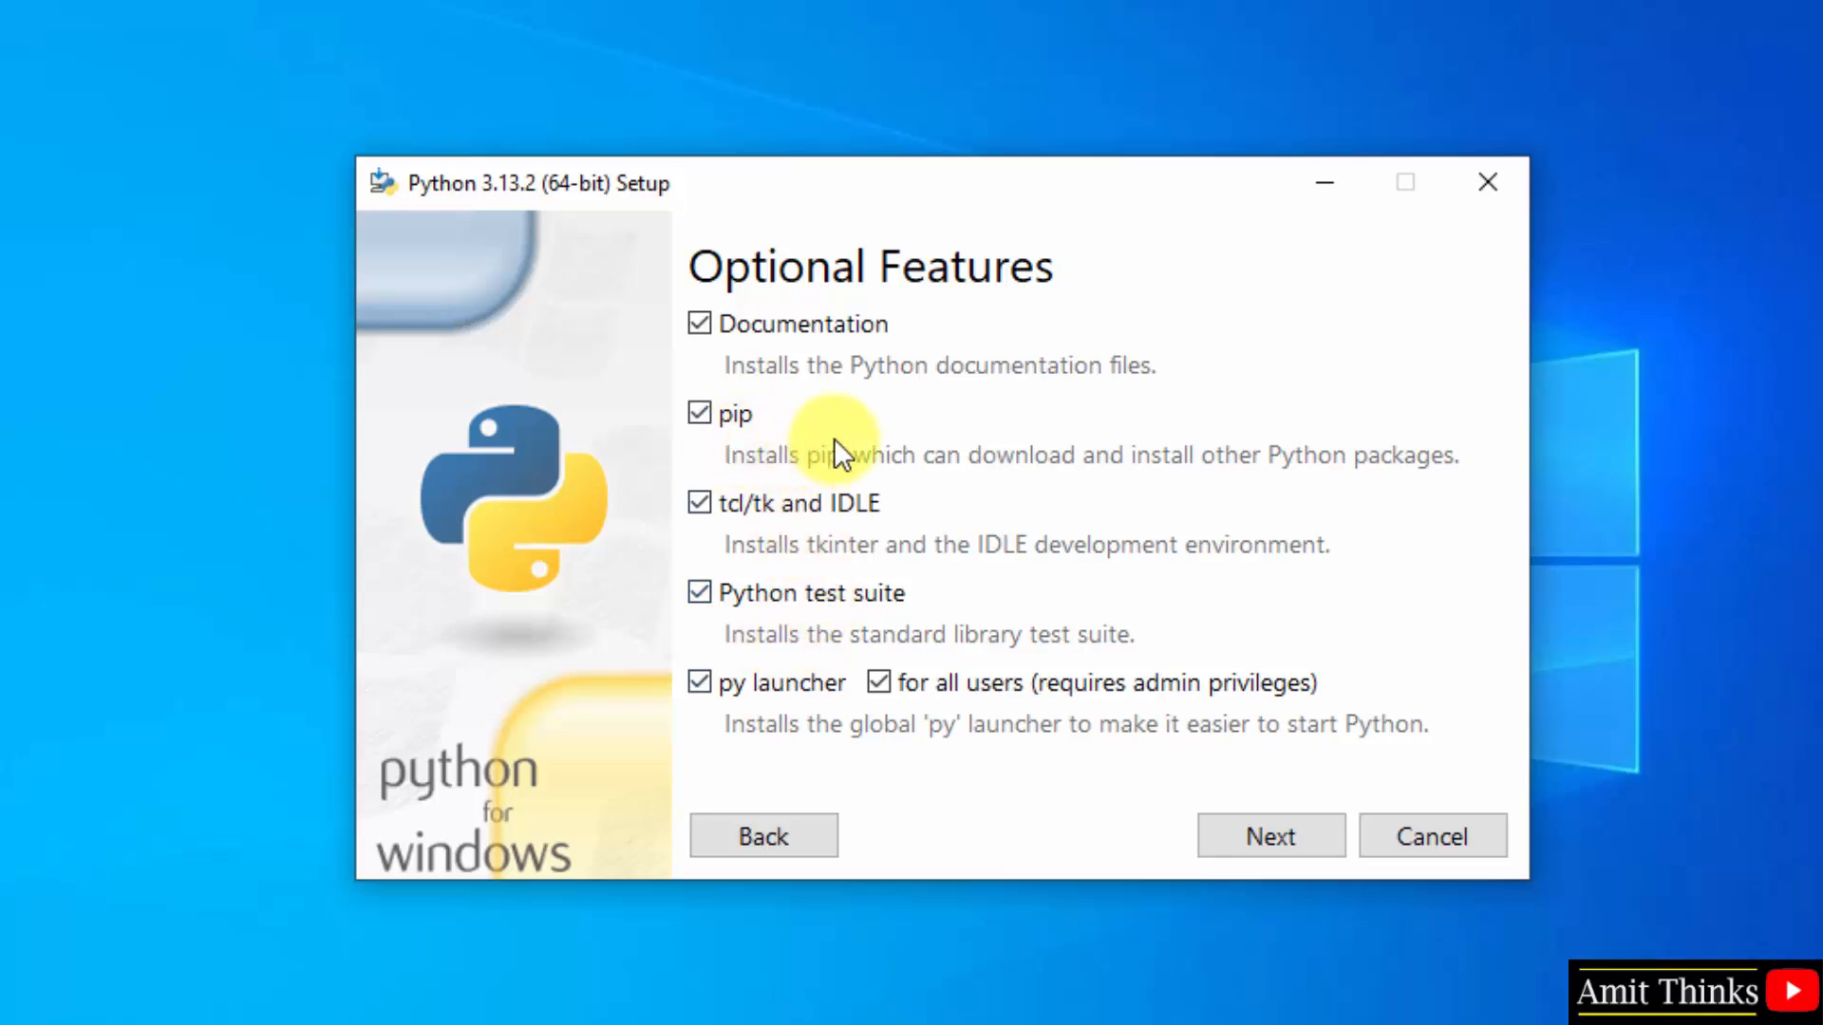
mouse_move(889, 553)
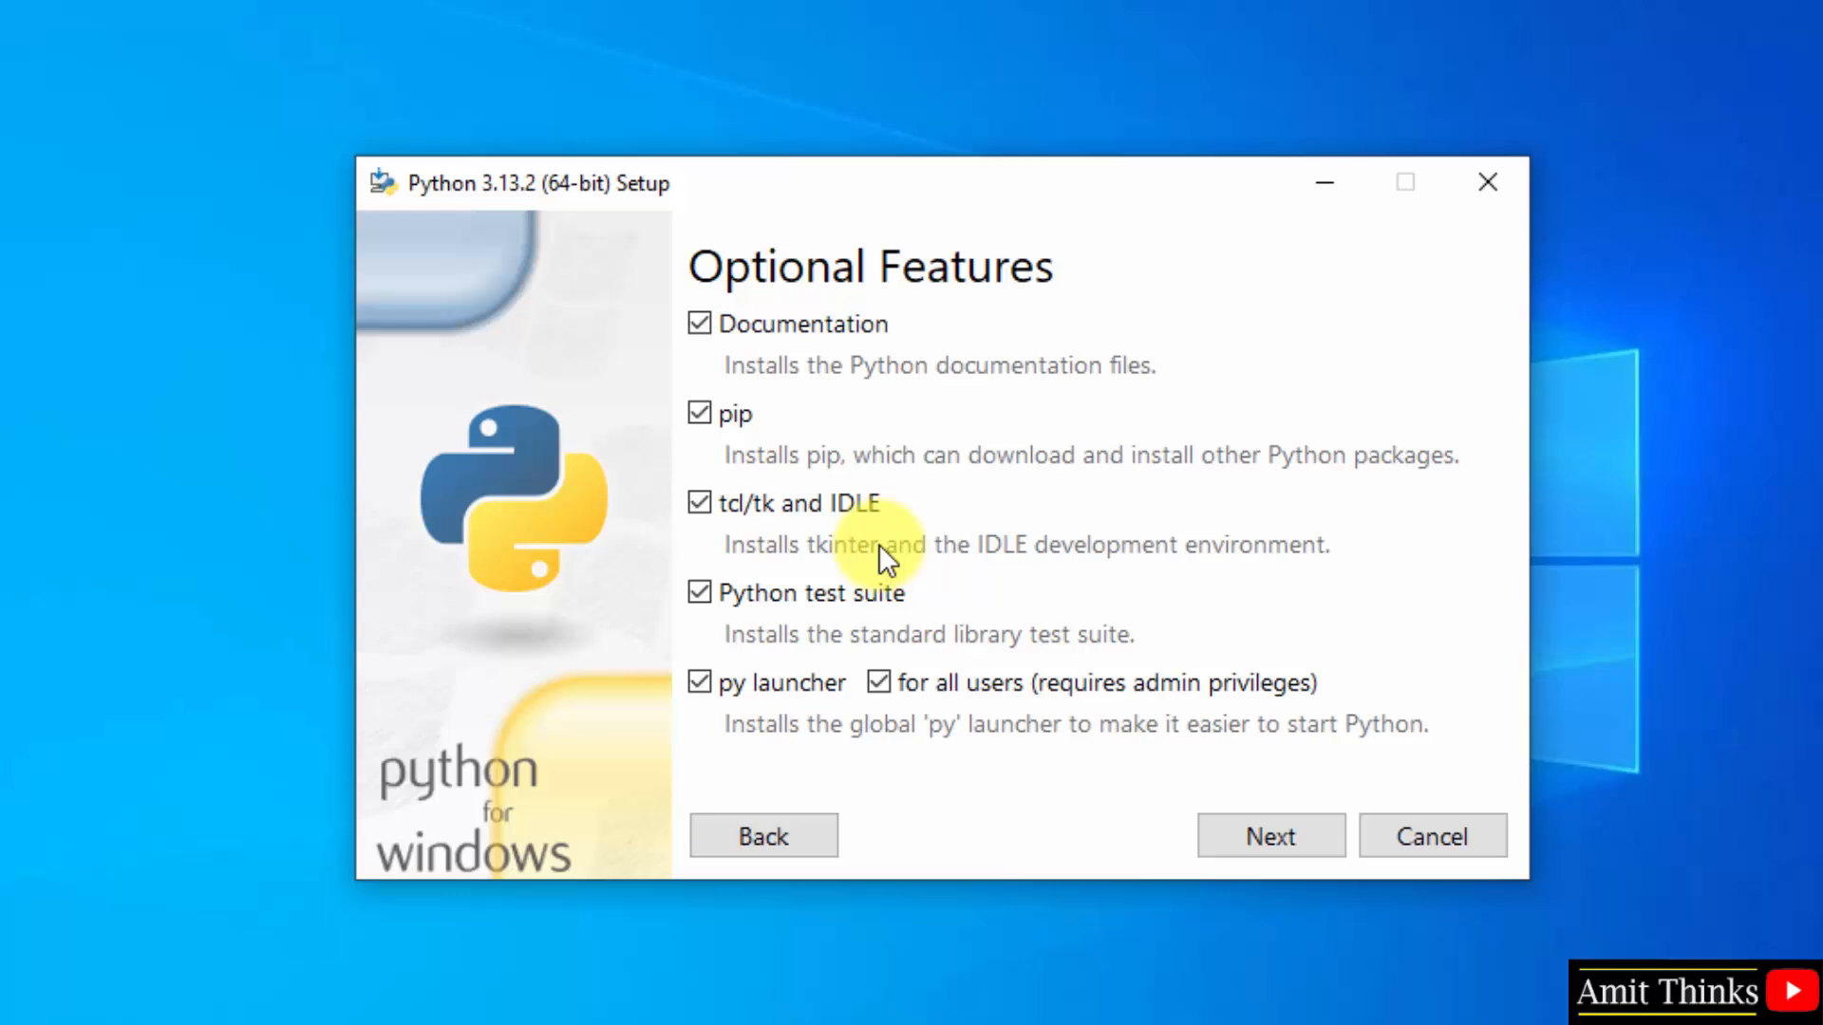
mouse_move(900, 610)
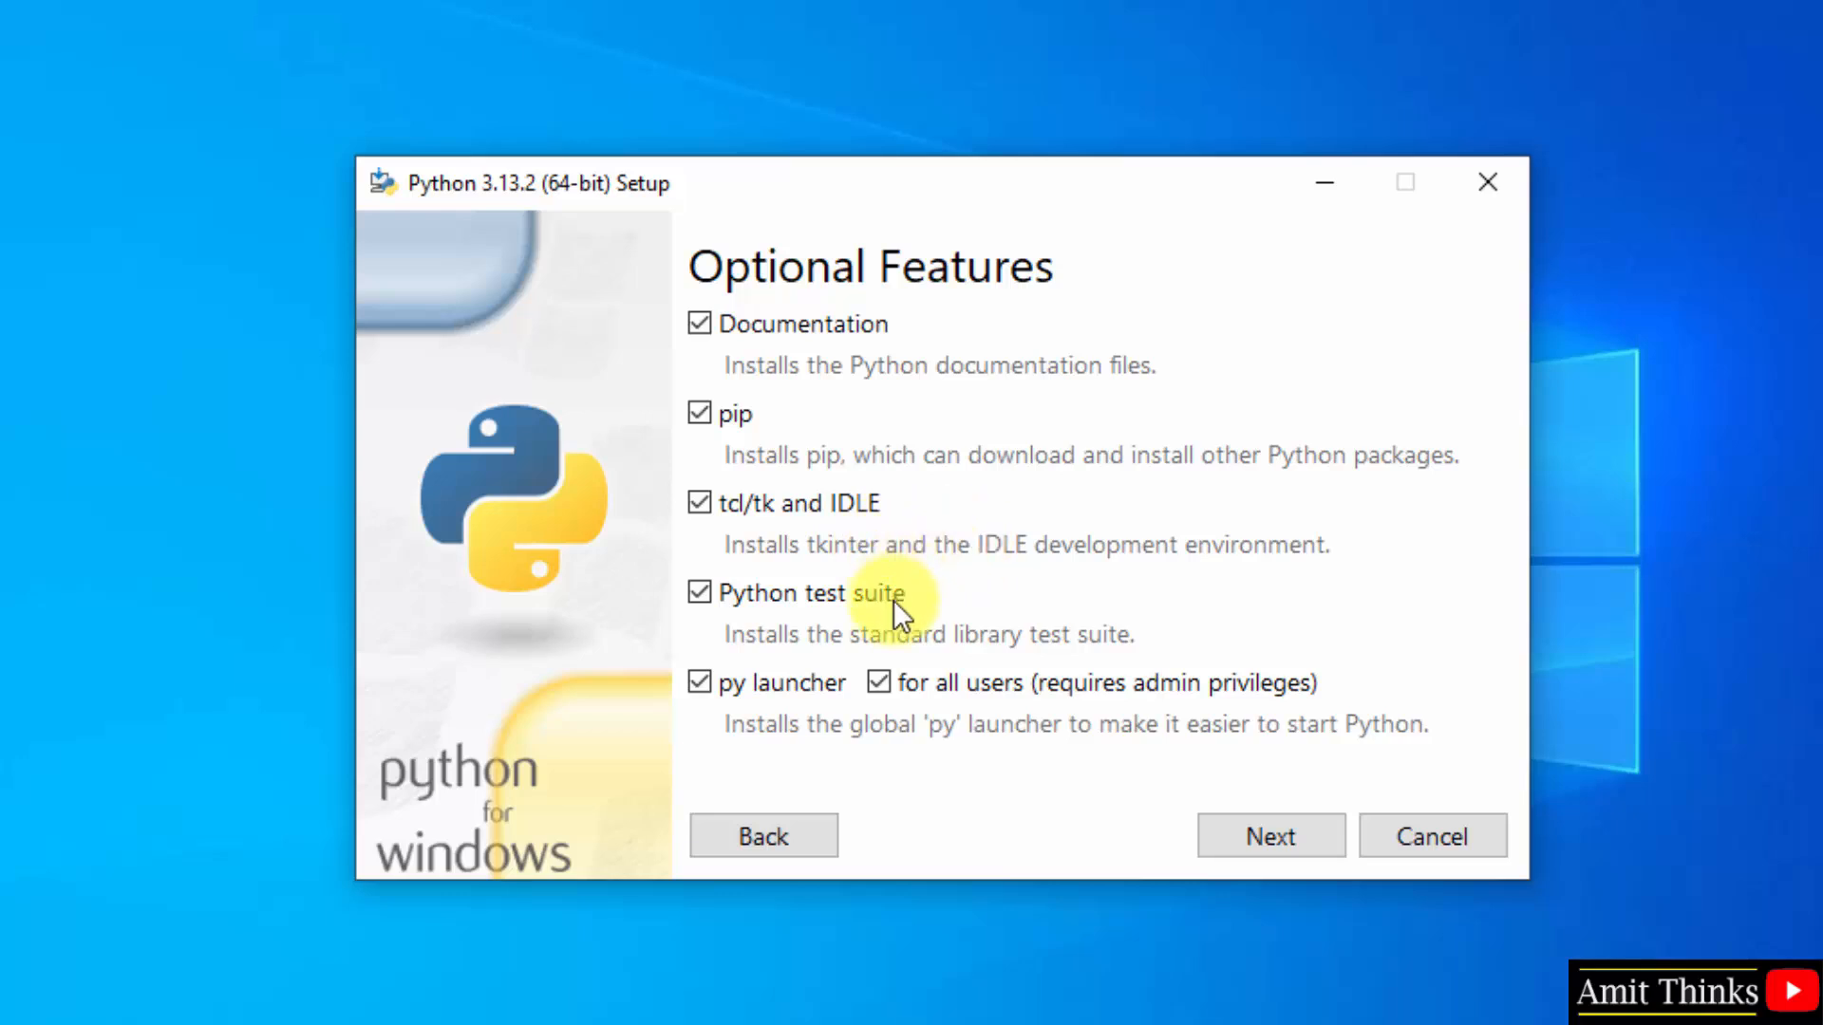
click(1270, 836)
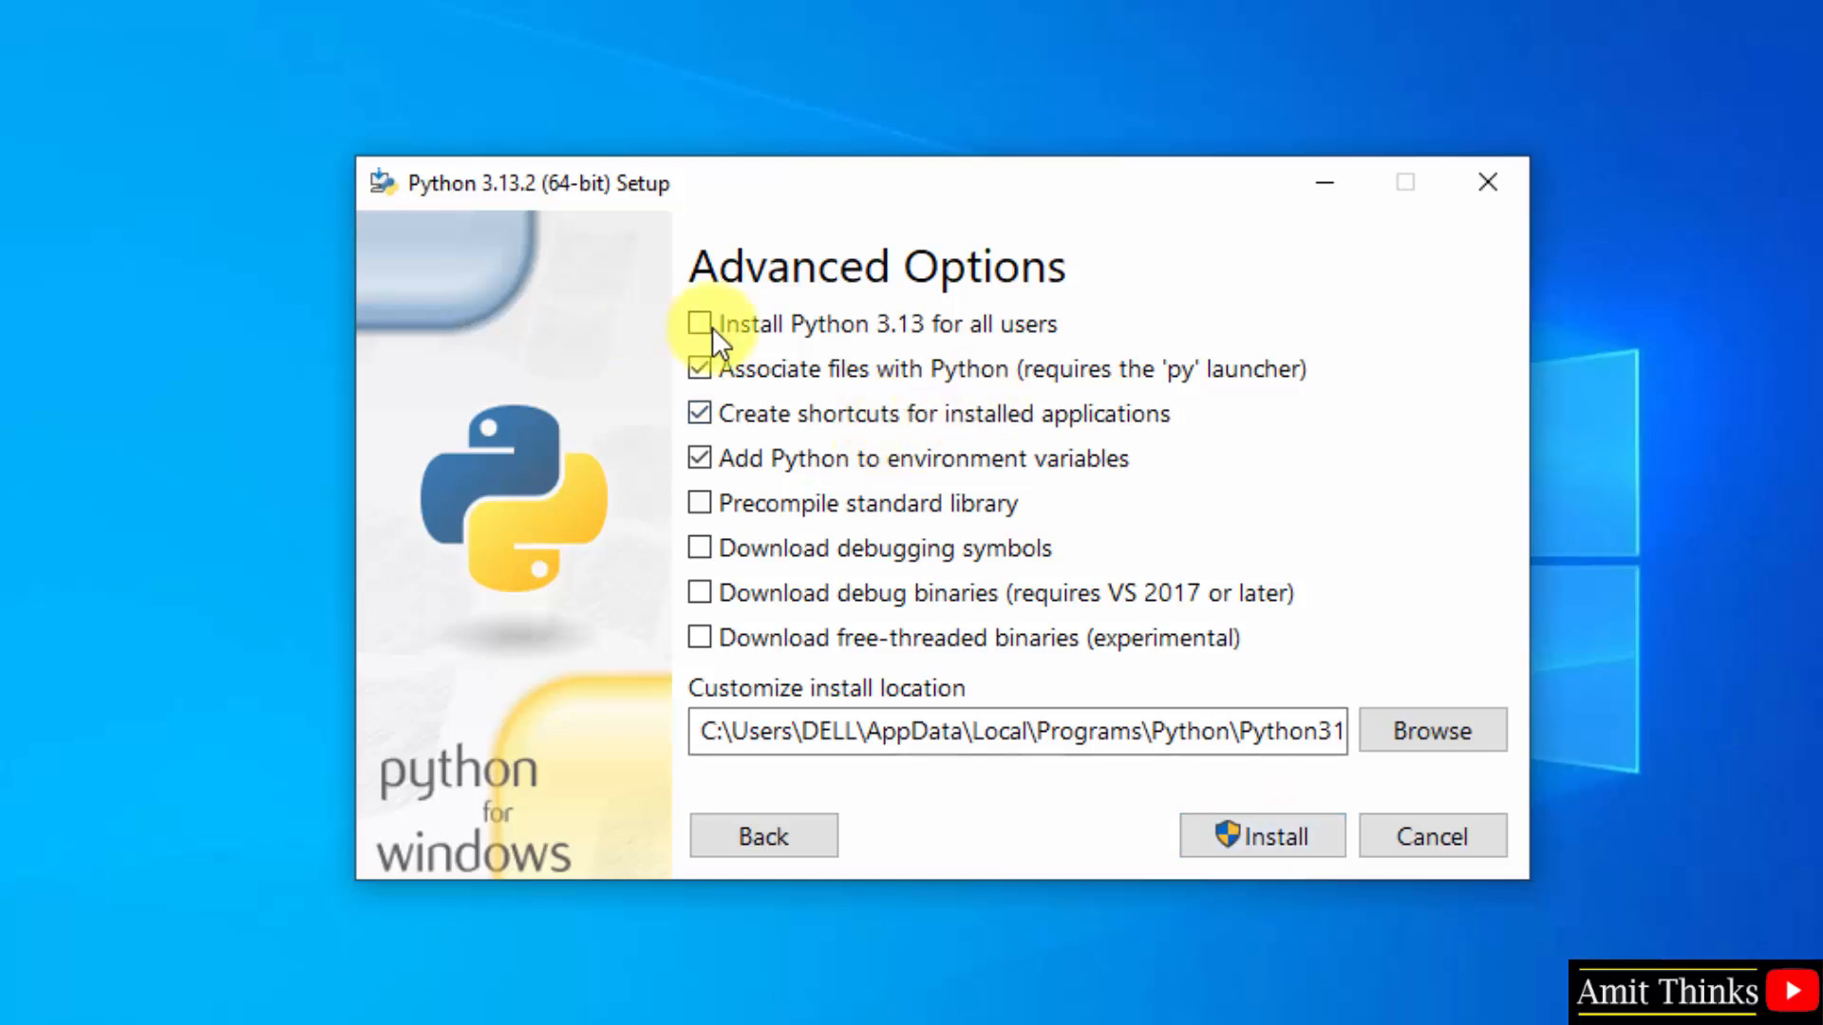
Install for all users into C:\Program Files\Python313, then close the successful setup
click(701, 325)
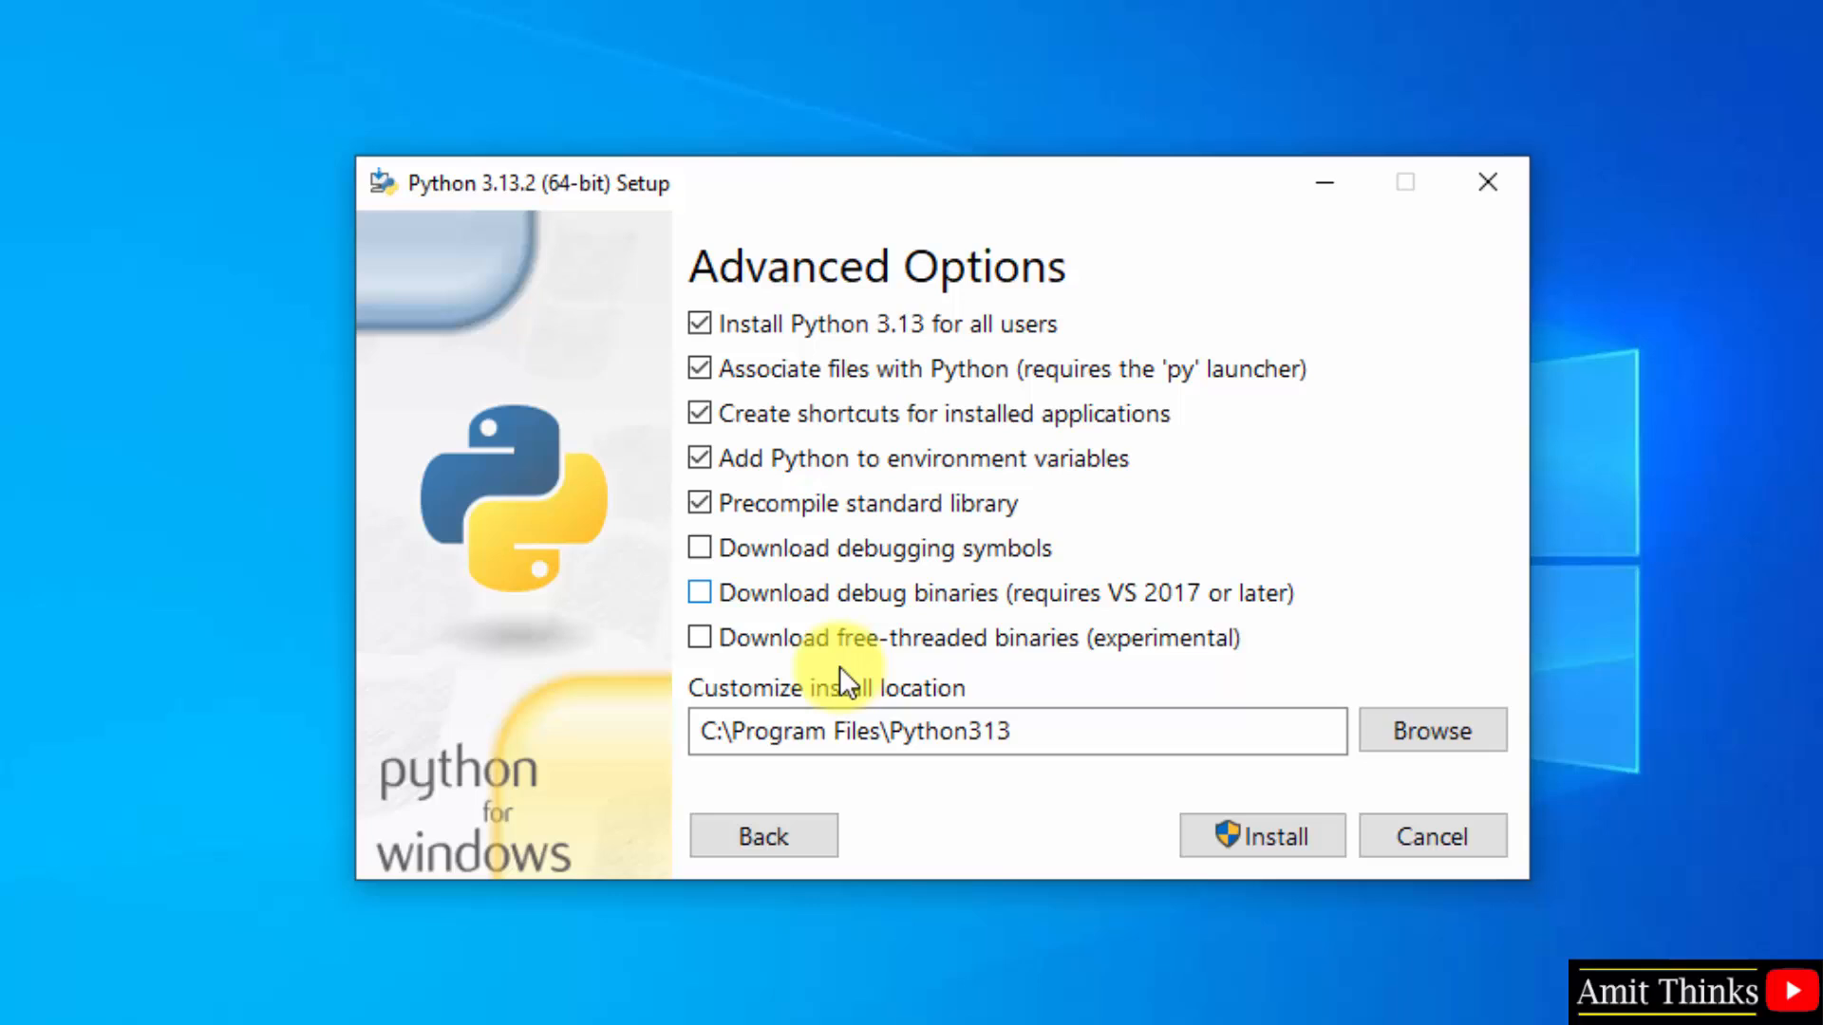
click(1018, 731)
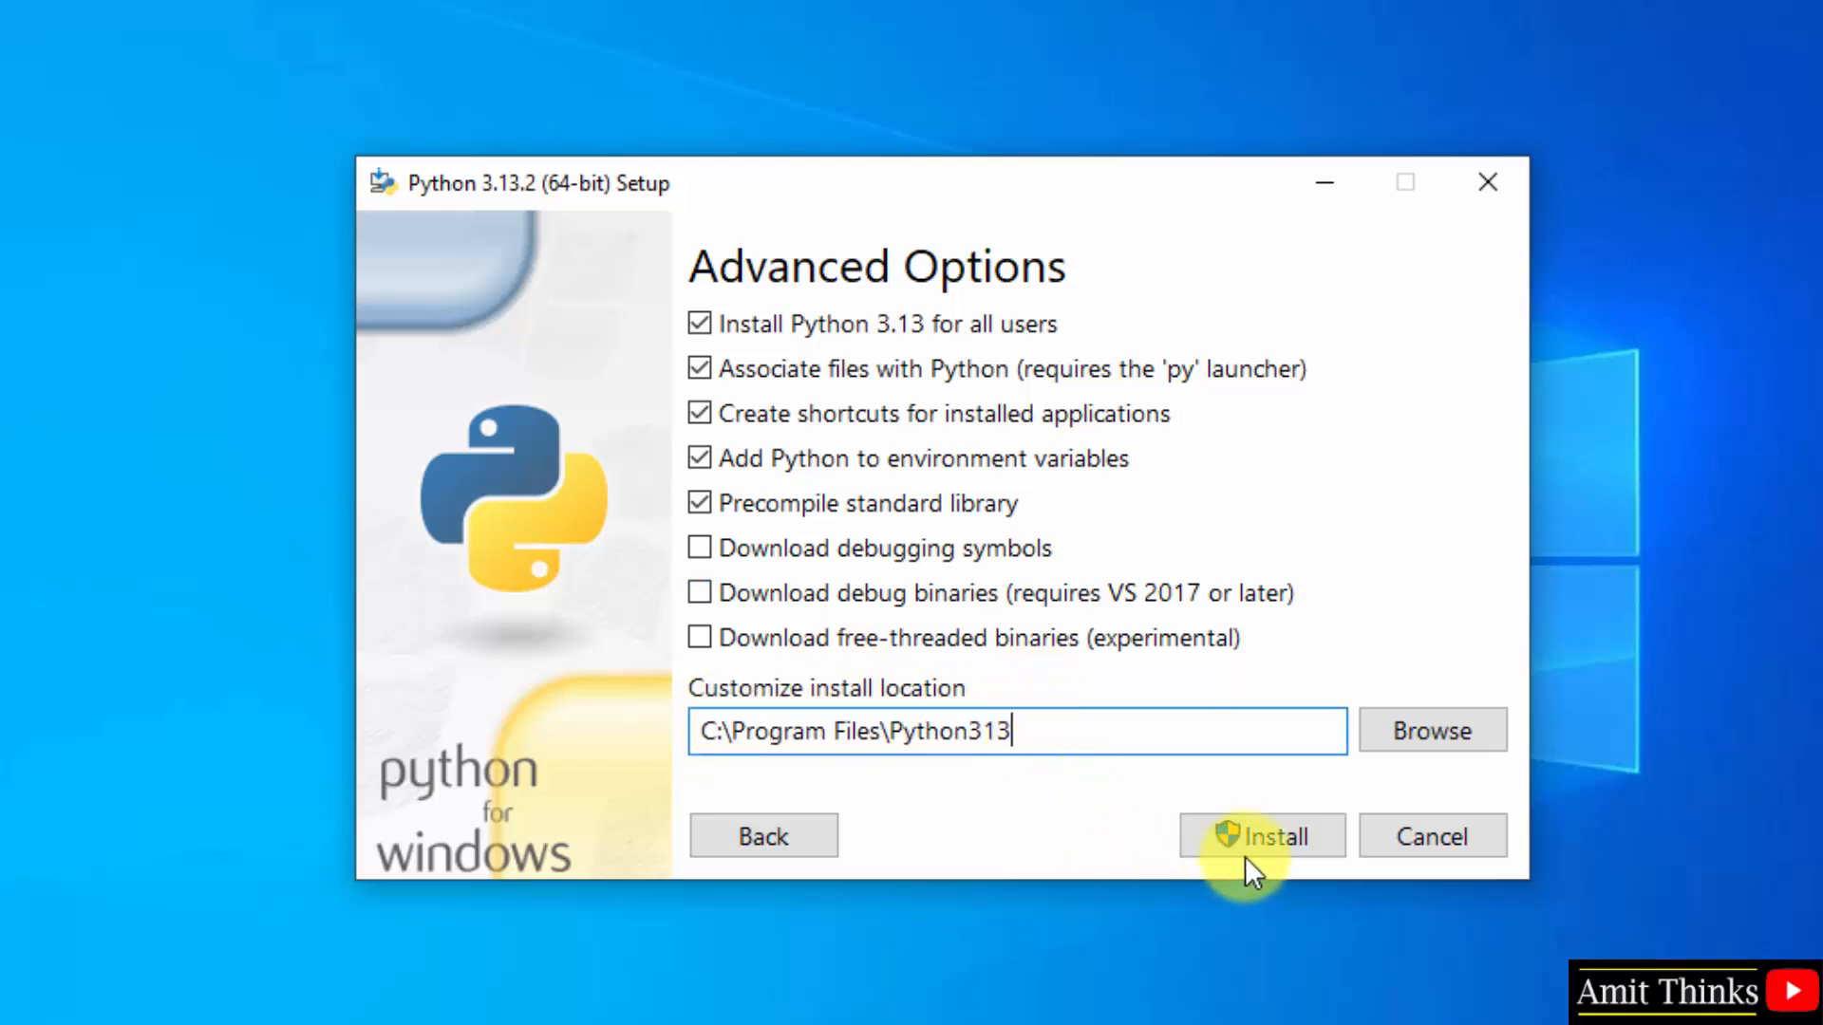
click(1261, 836)
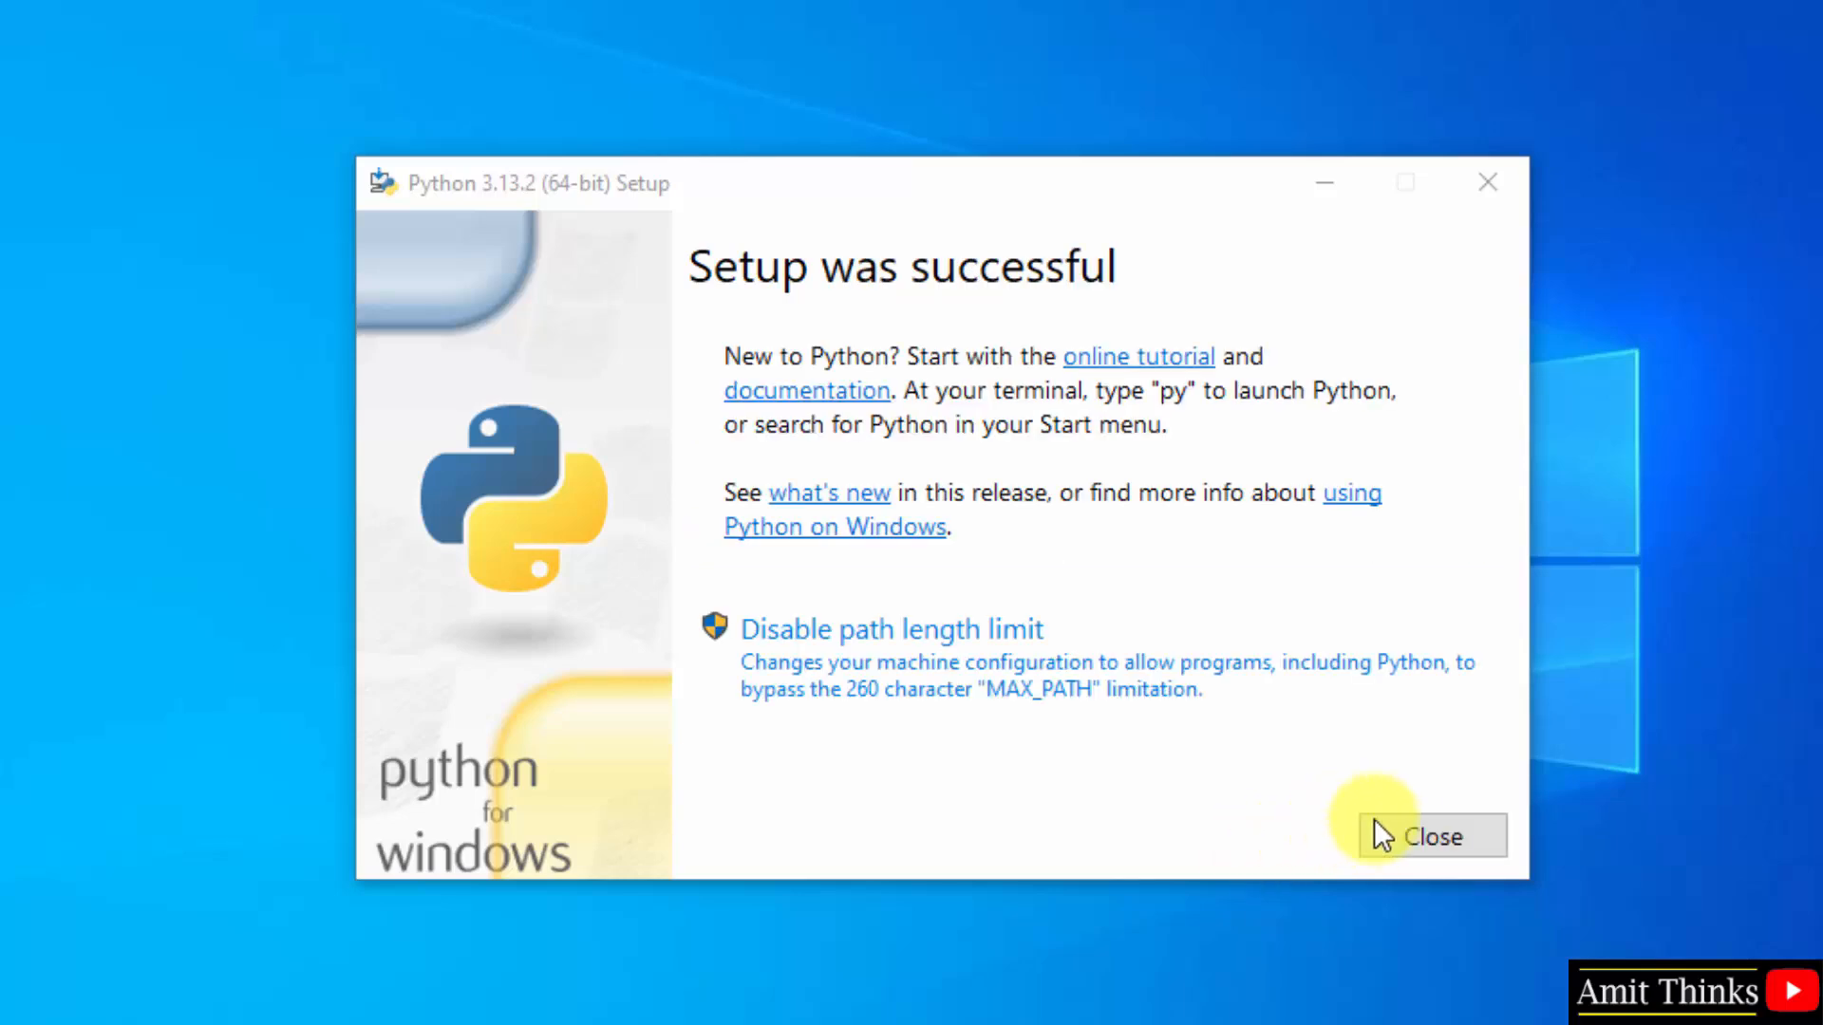
click(1434, 835)
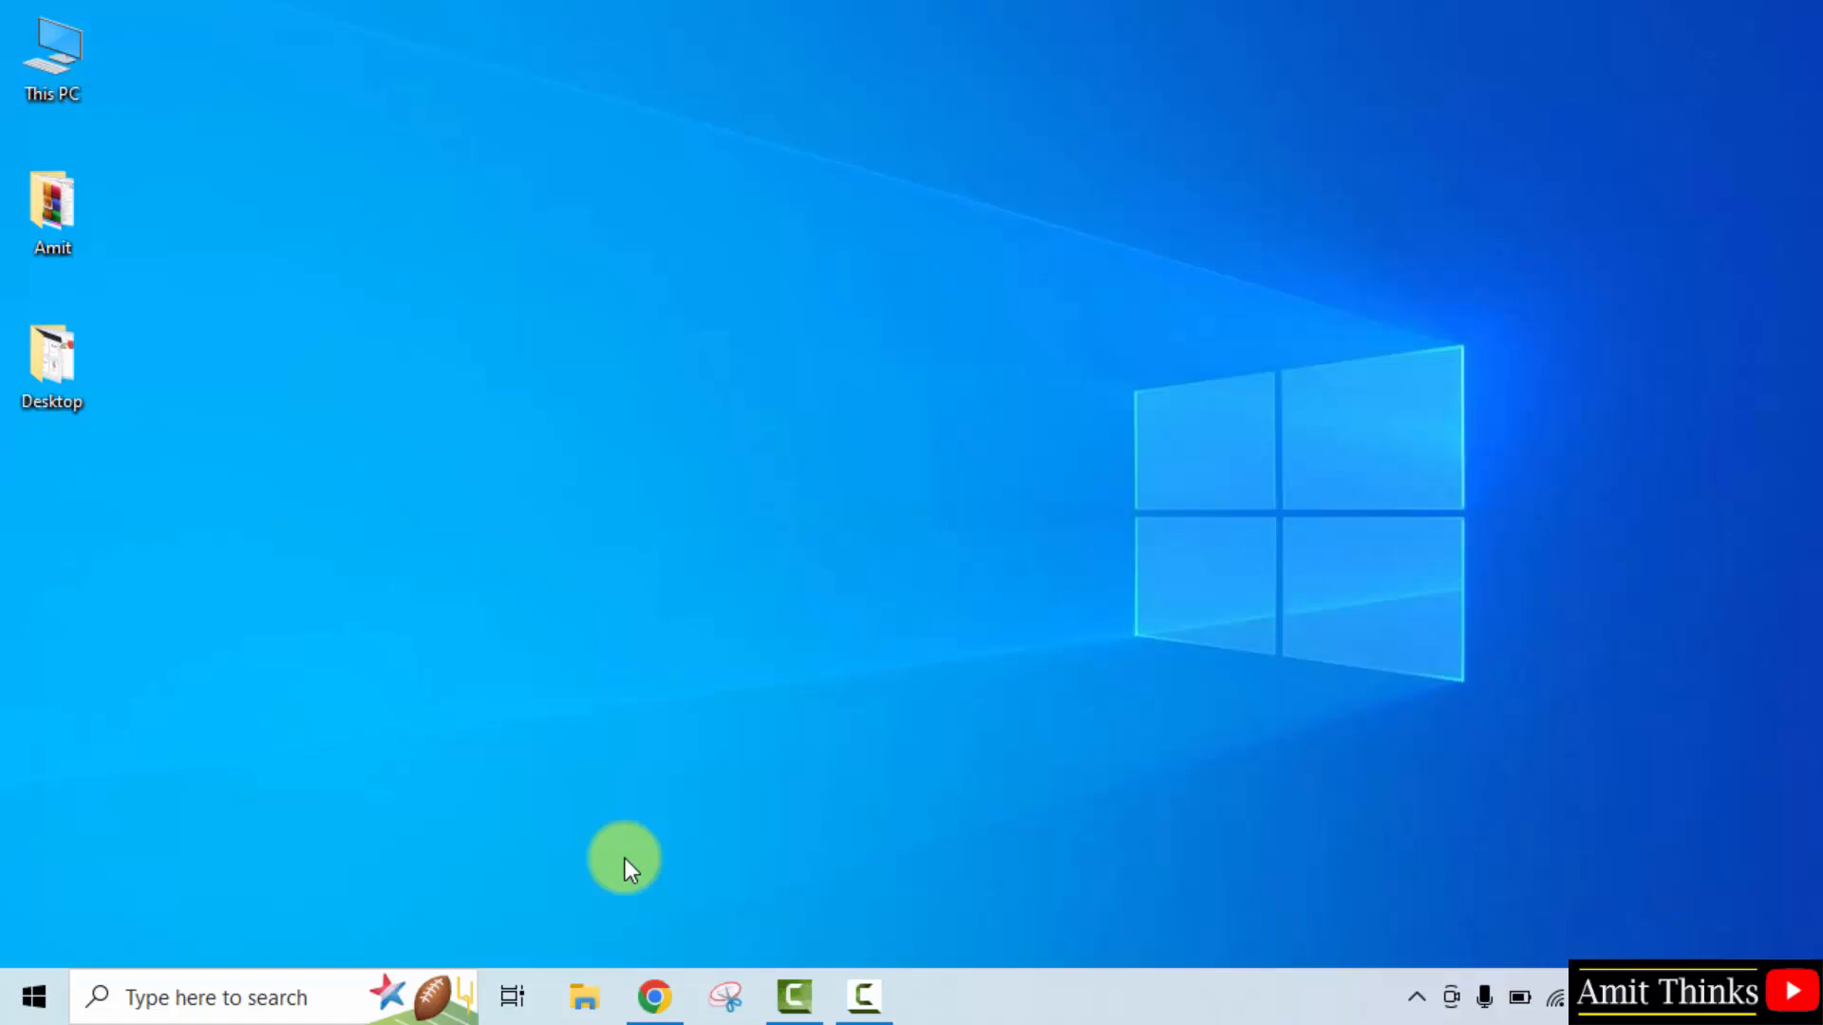
Launch Command Prompt from Start and run python --version, confirming Python 3.13.2
click(32, 997)
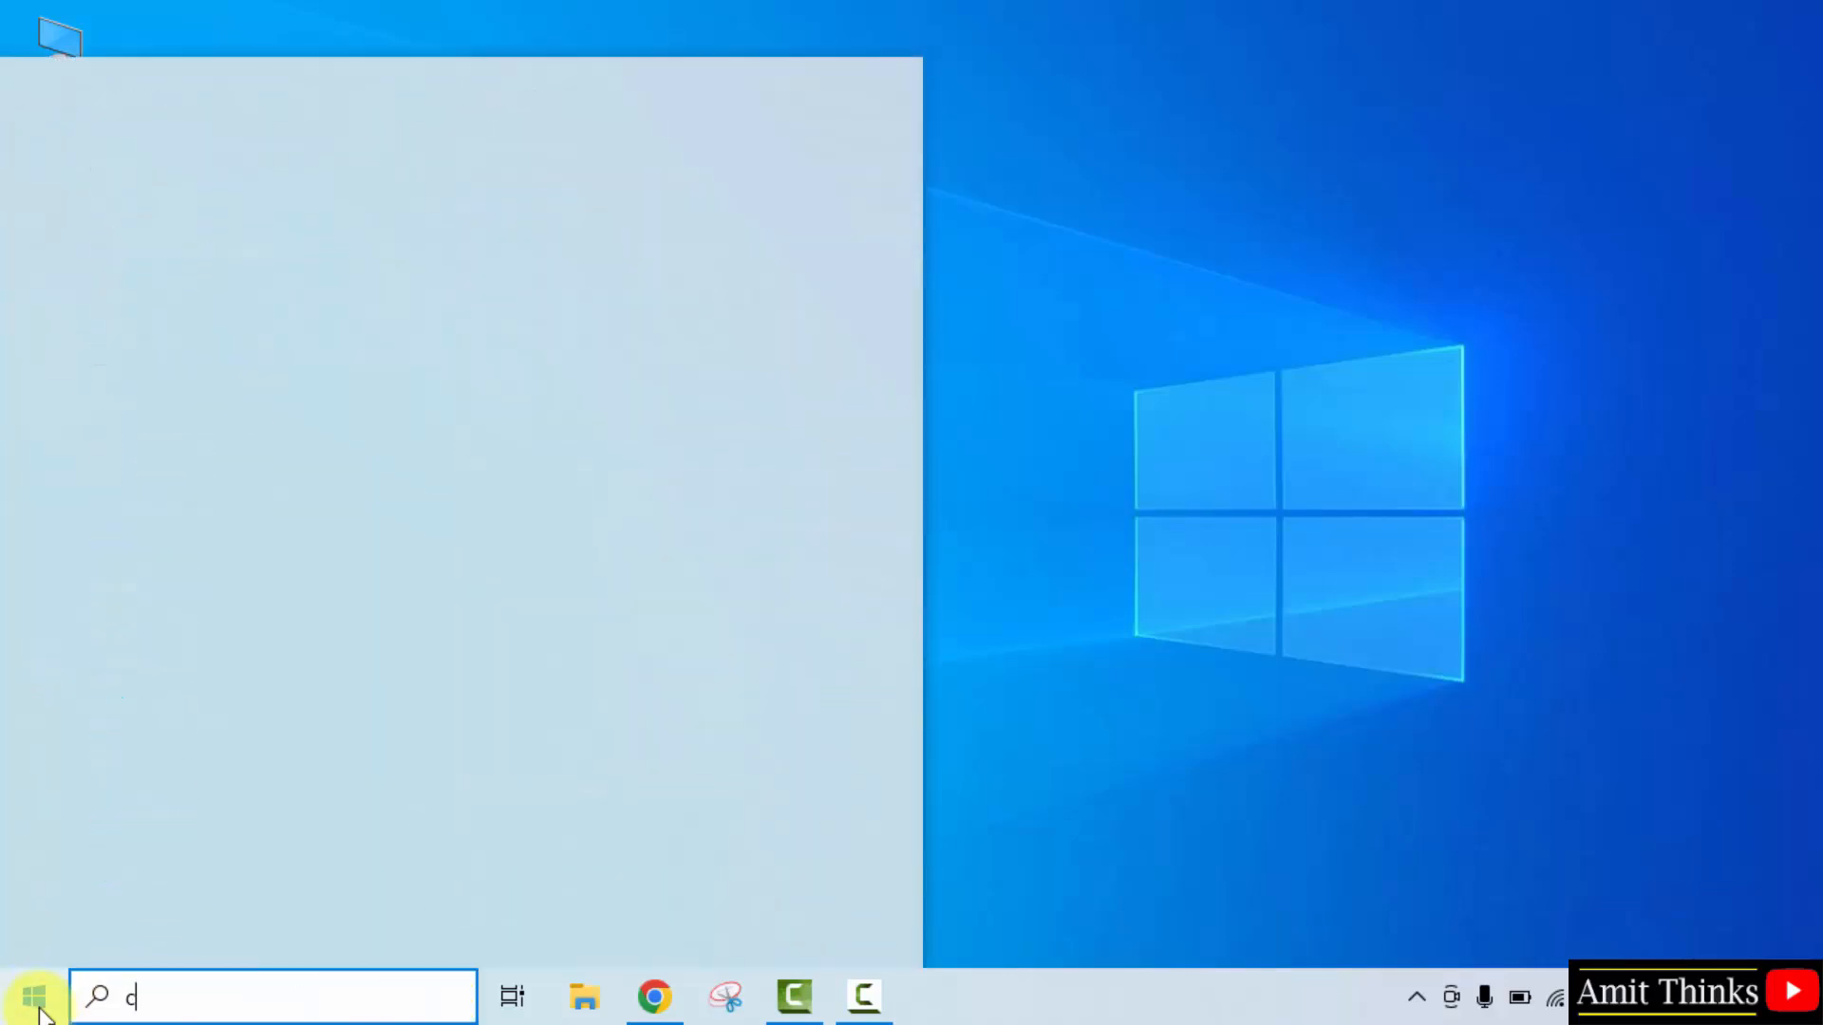
text(md)
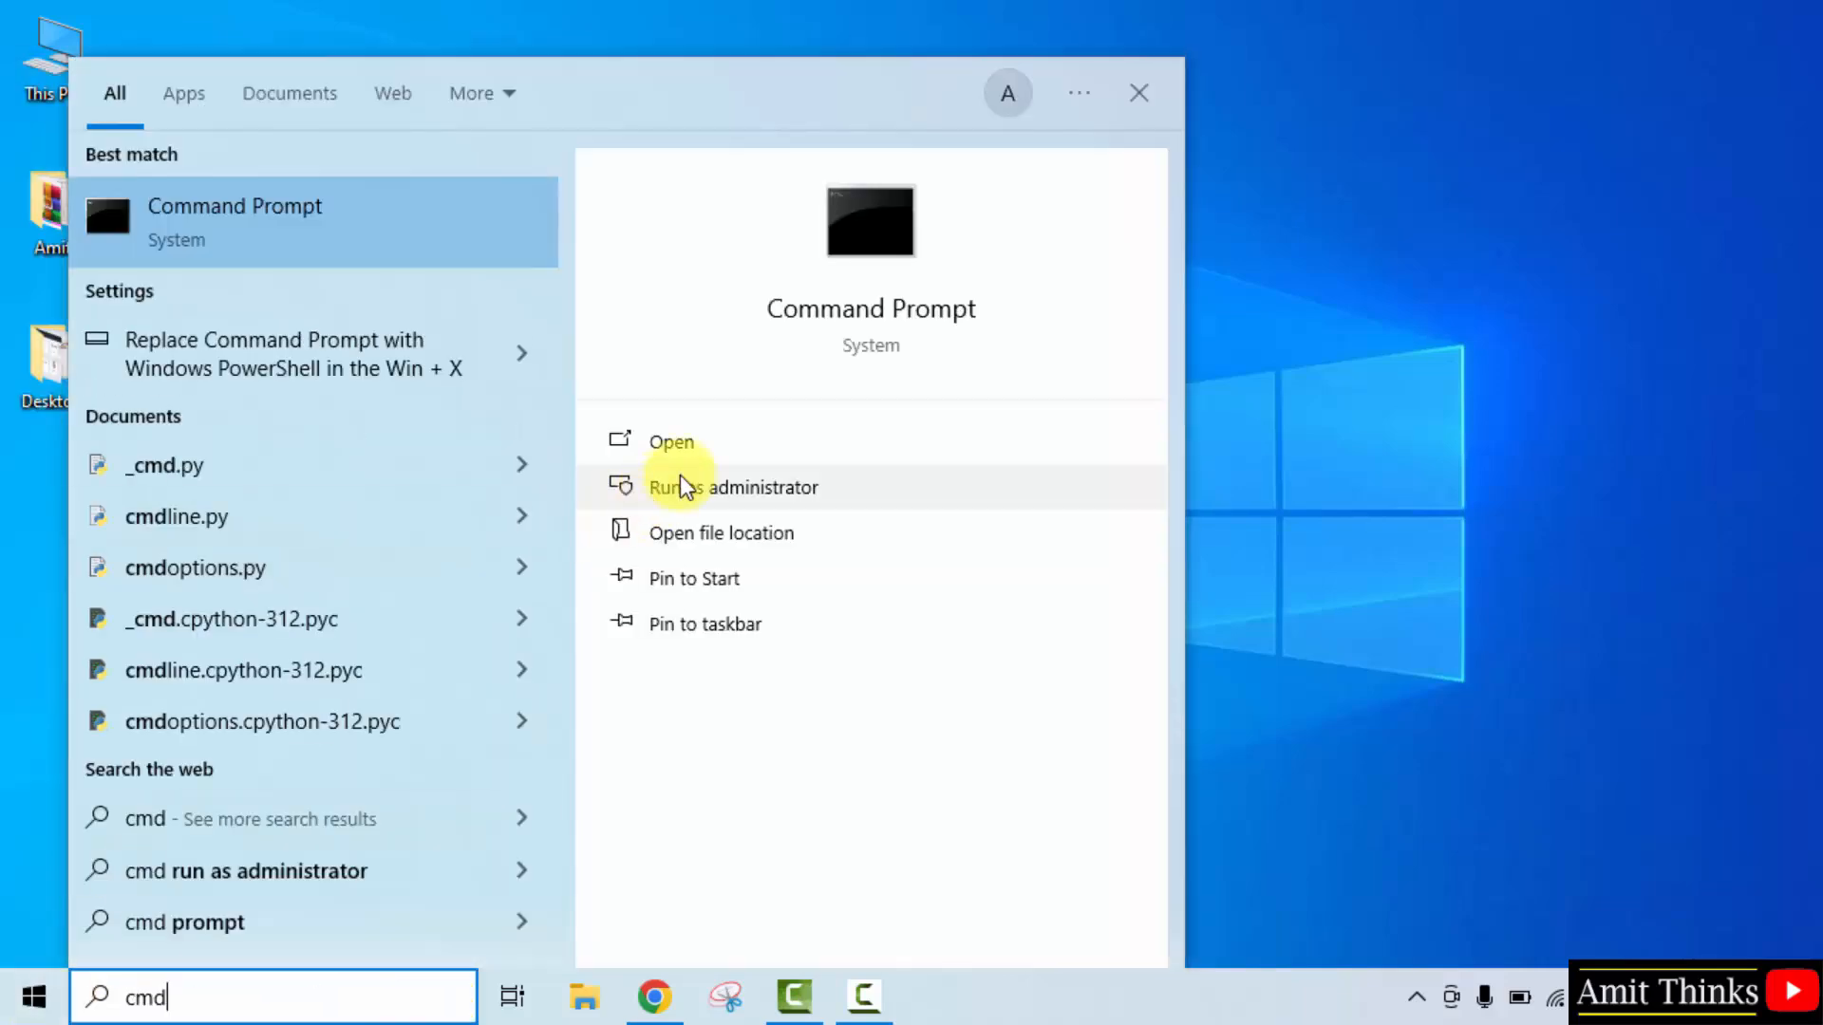
click(670, 442)
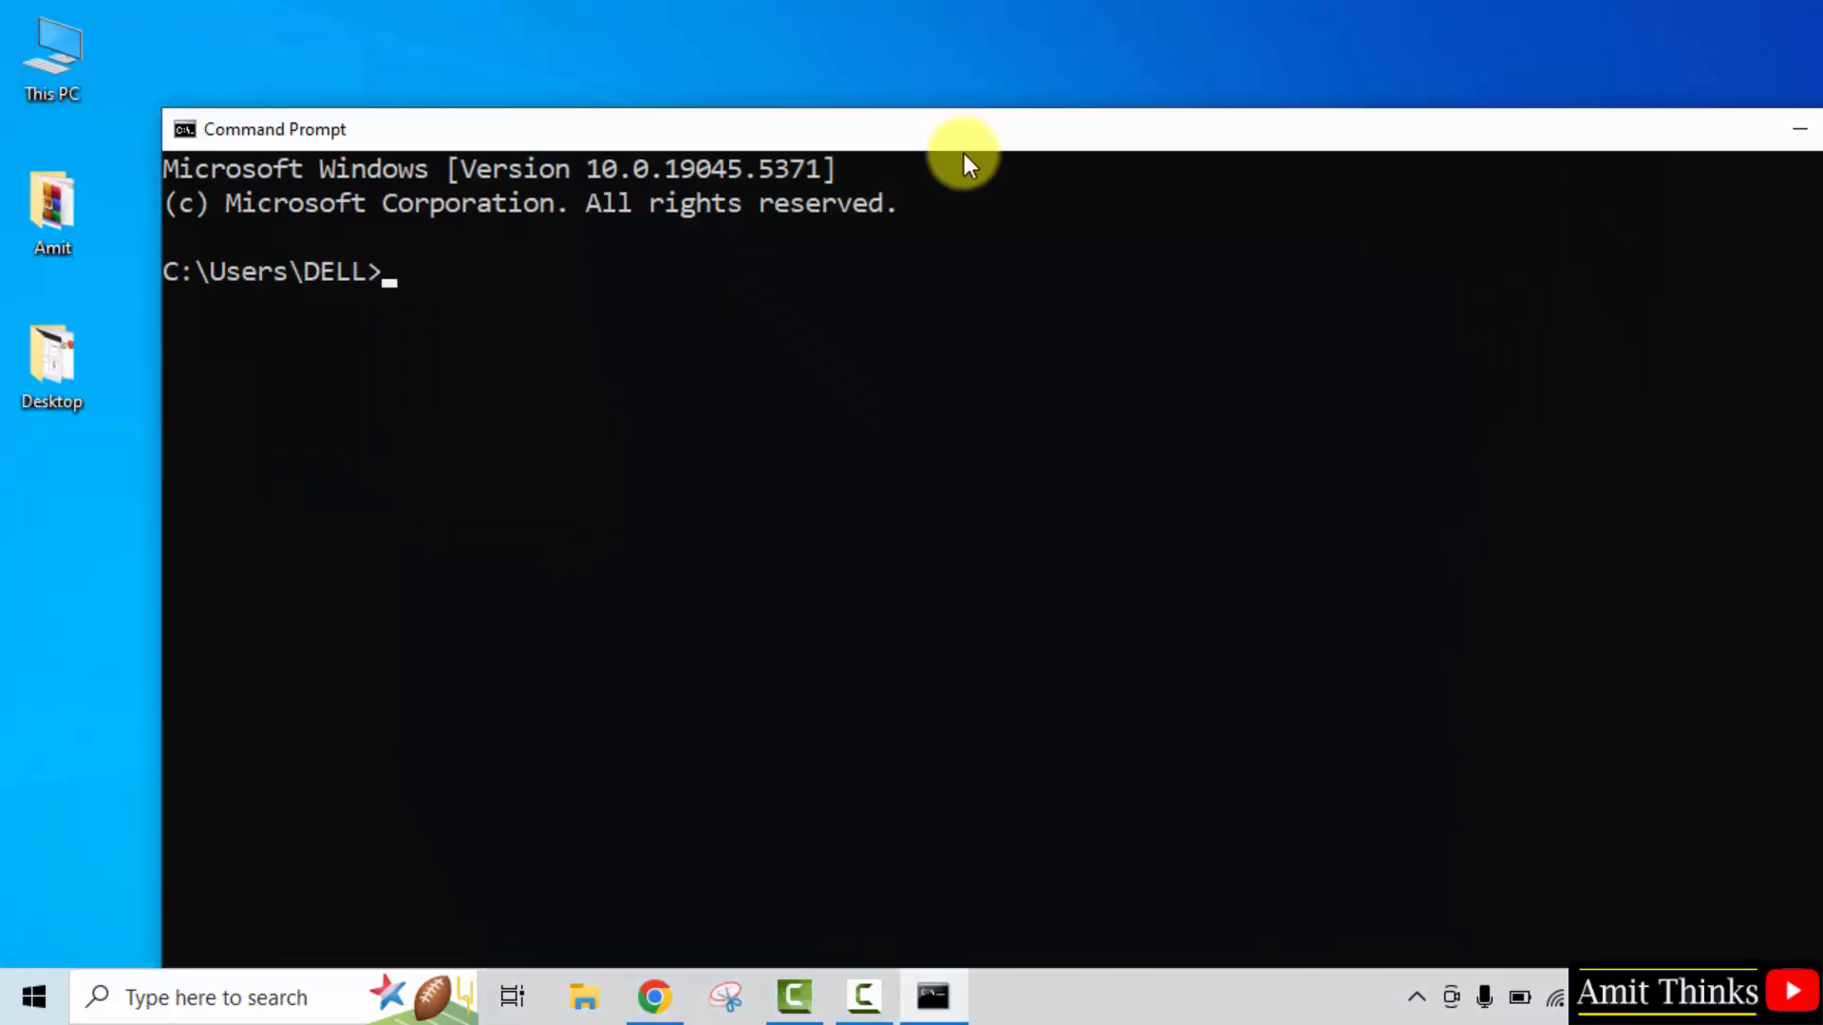
text(py)
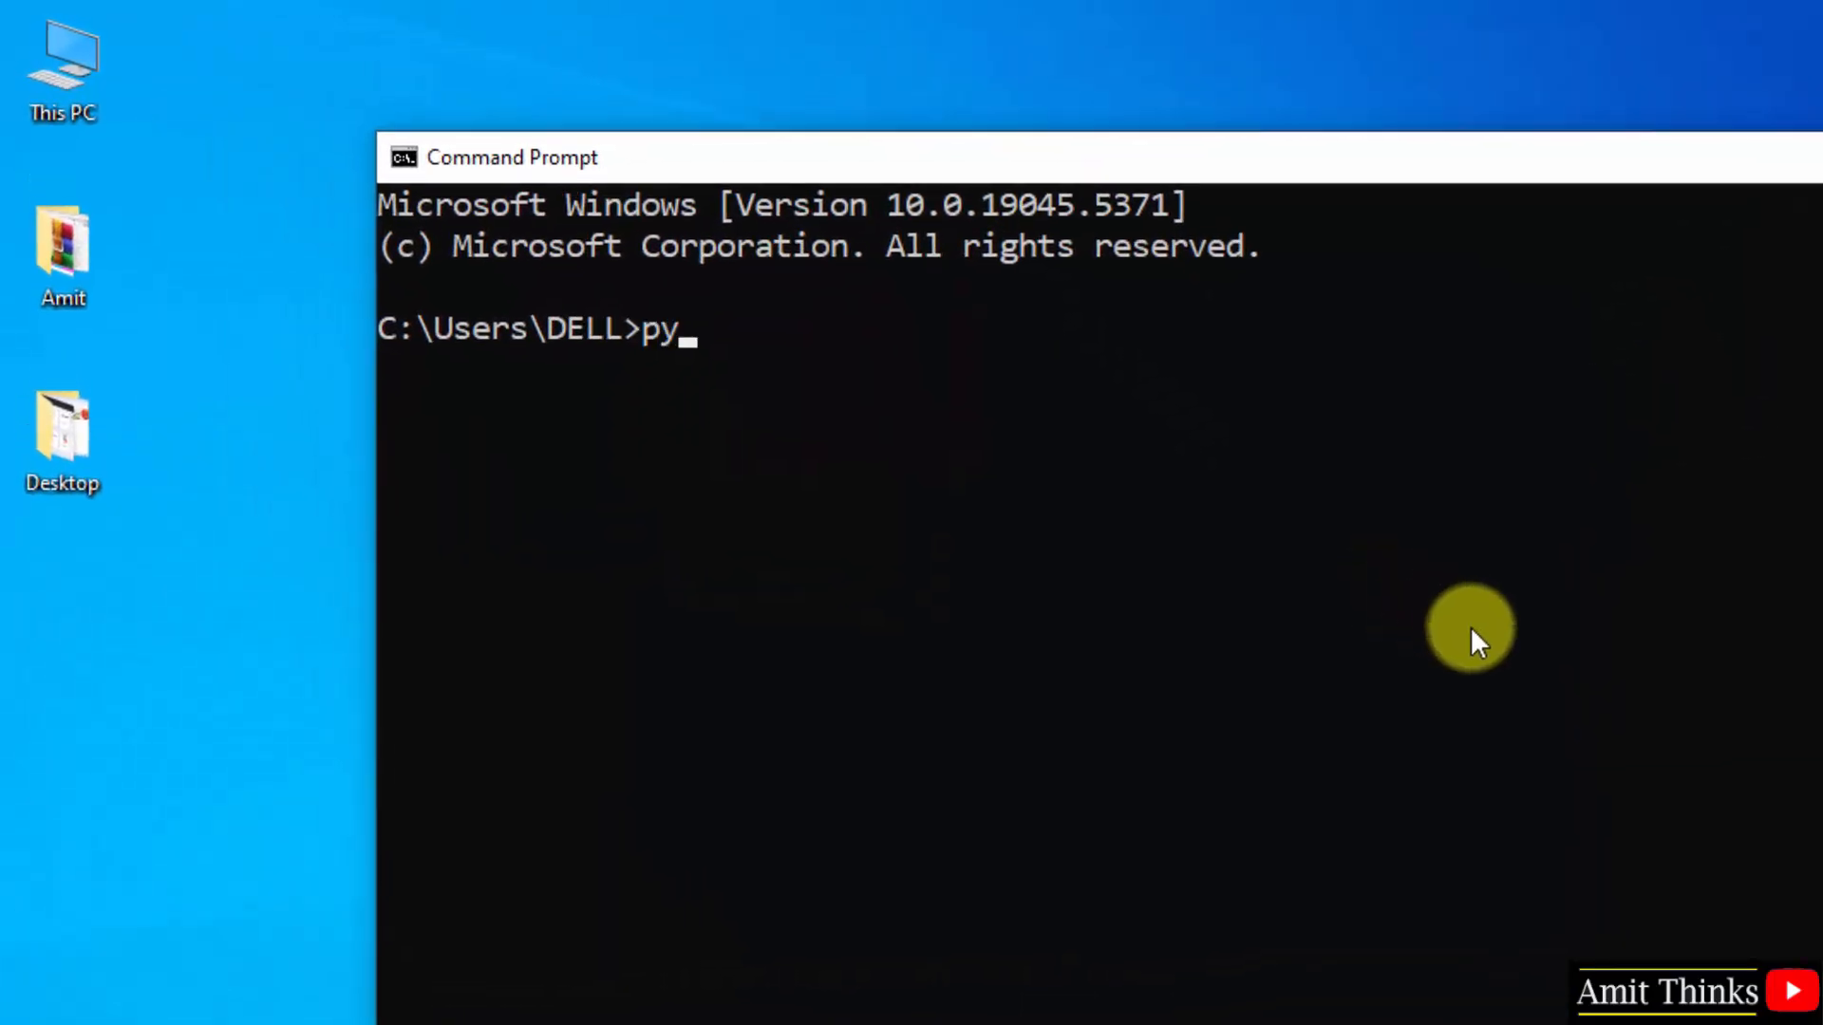
text(thon -)
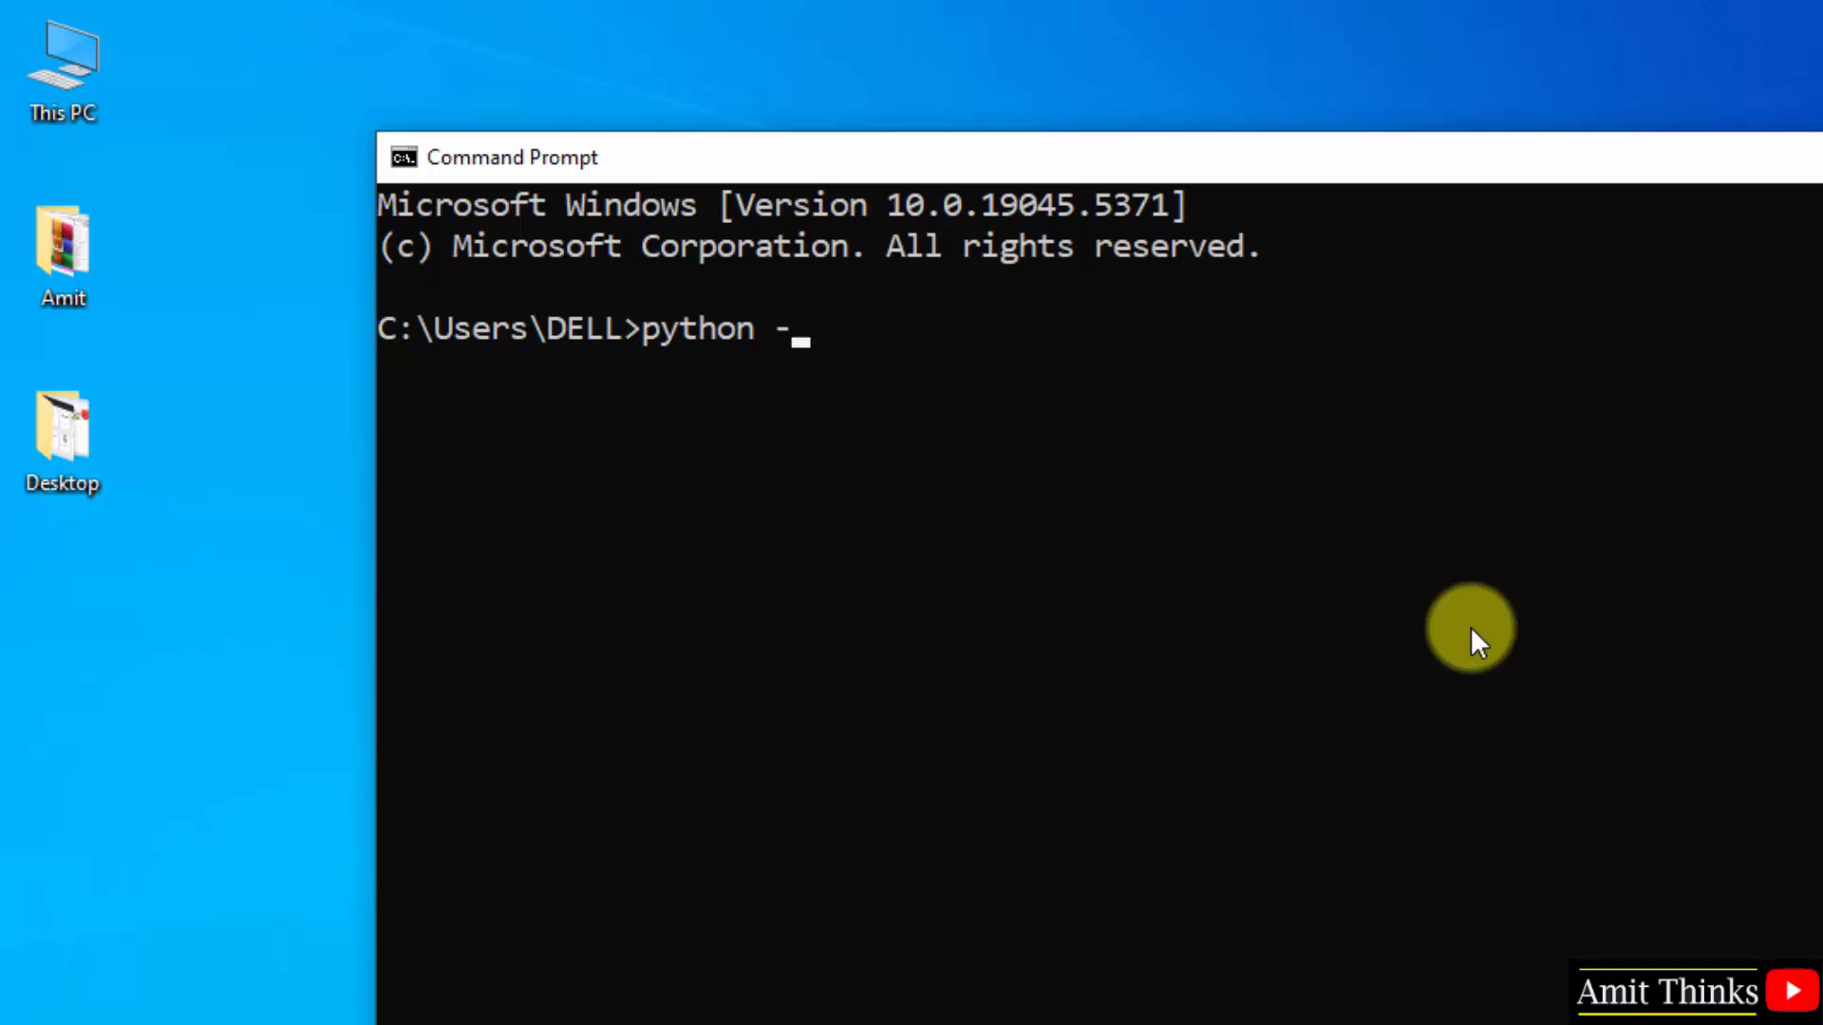
text(-version)
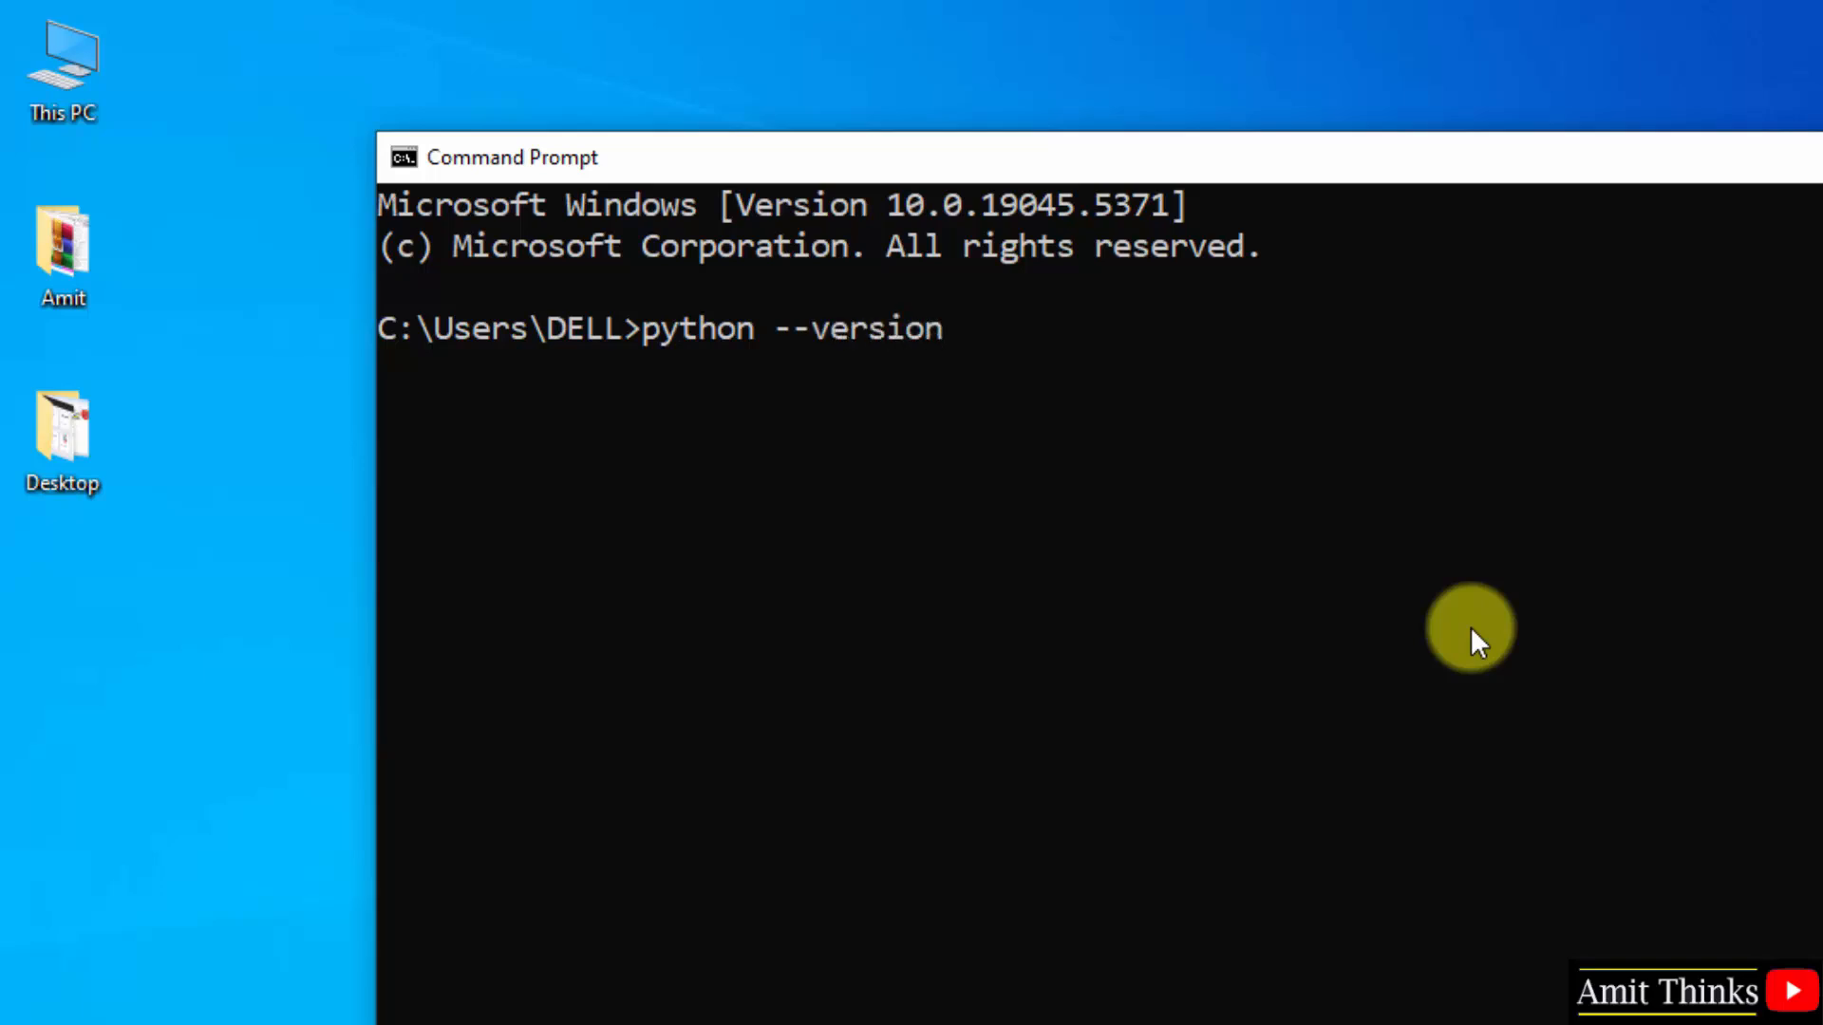
key(Return)
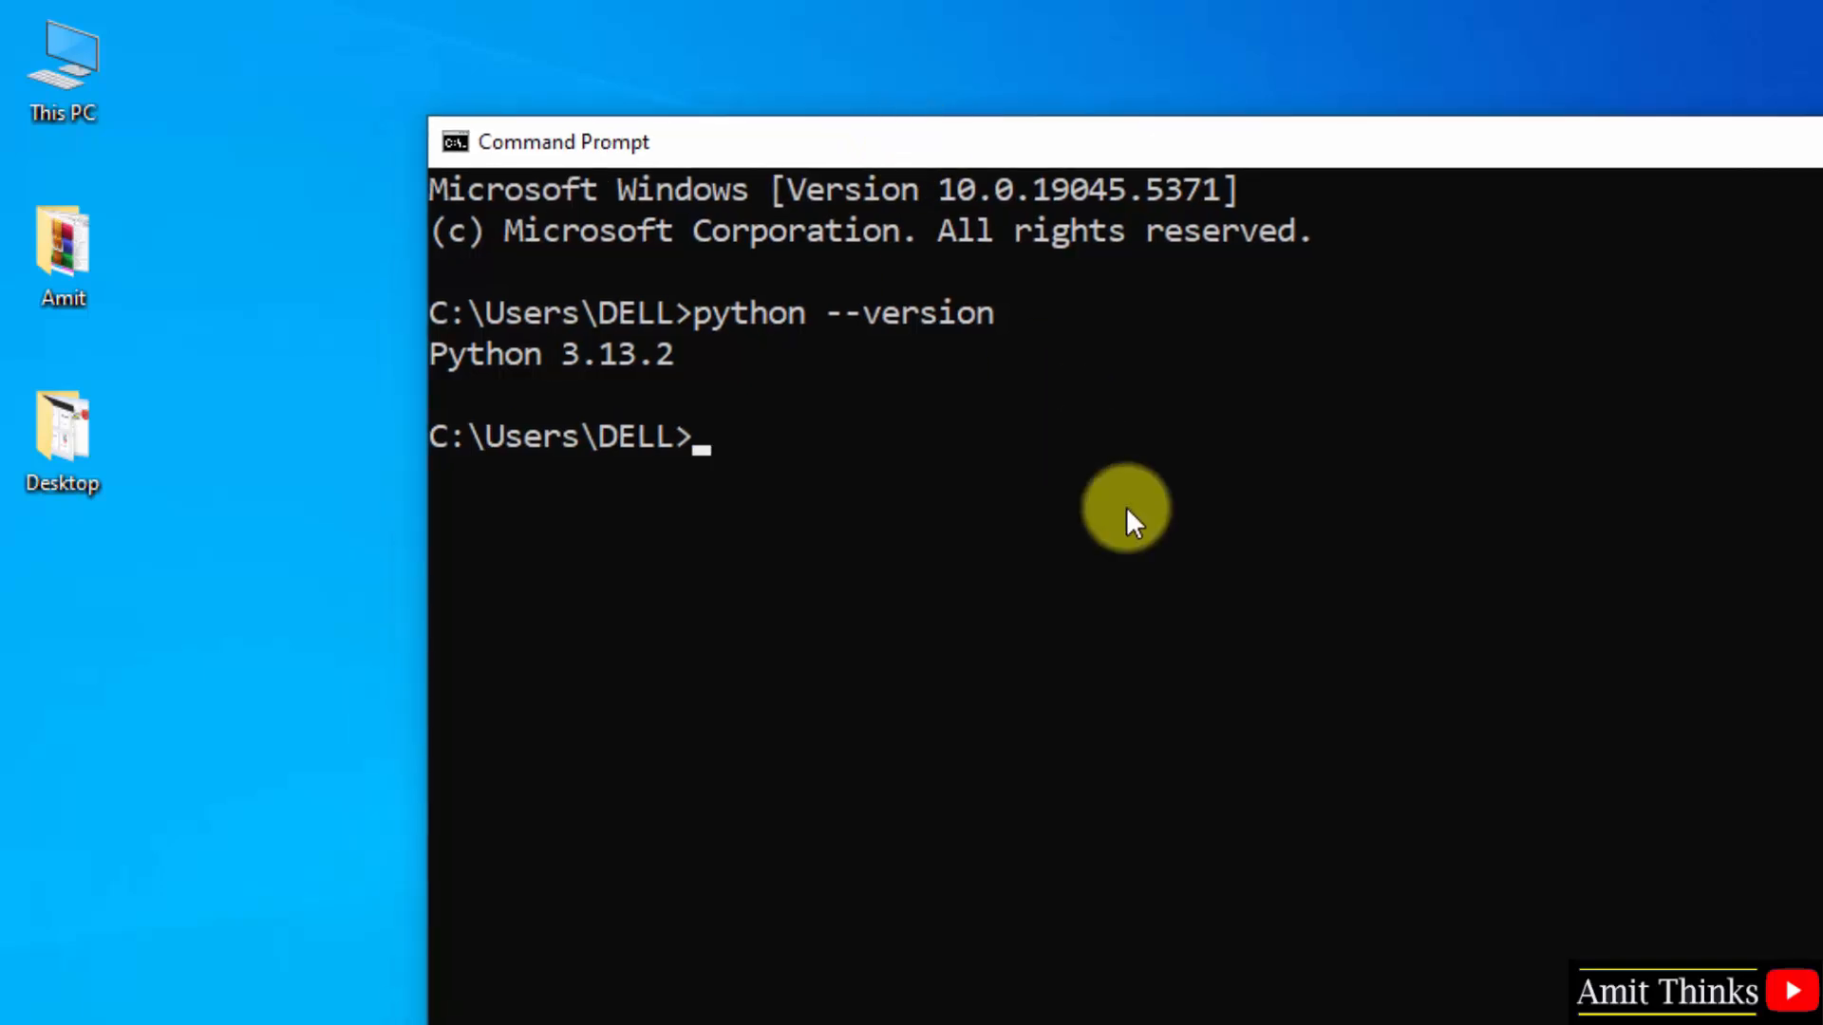
Start the interpreter with py and run print("Amit Diwan")
text(py)
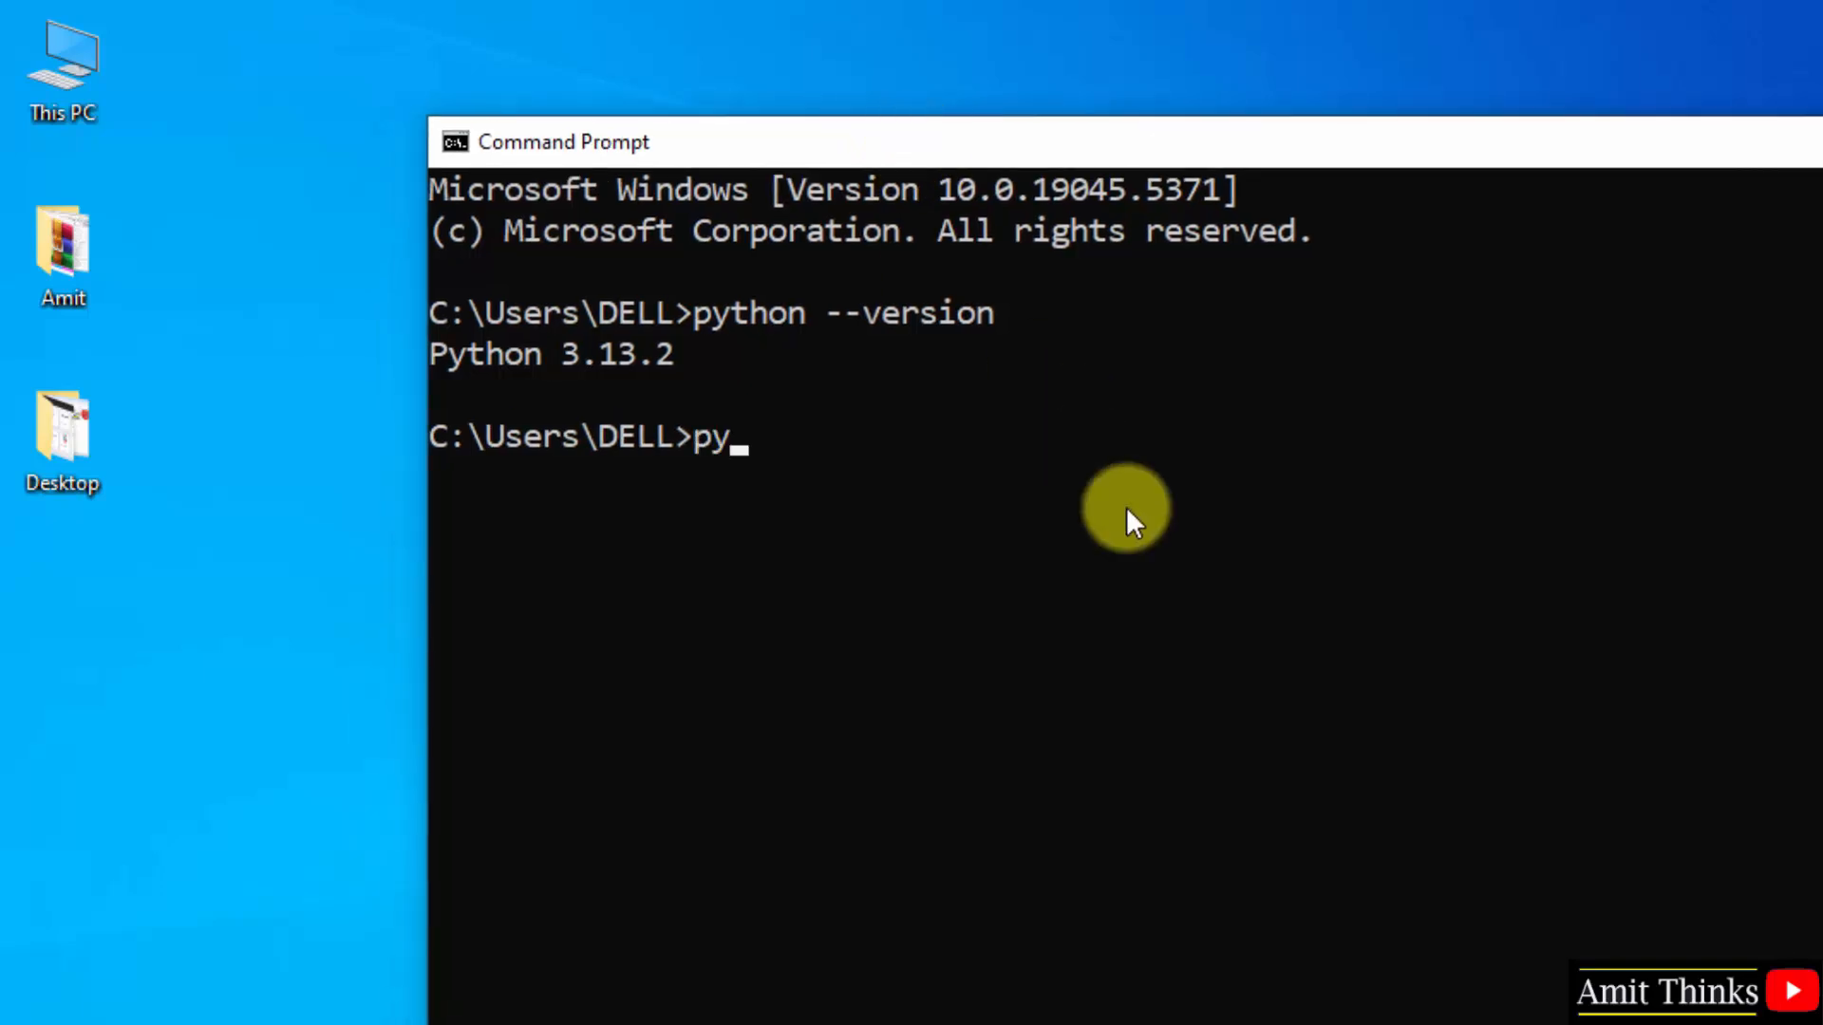
key(Return)
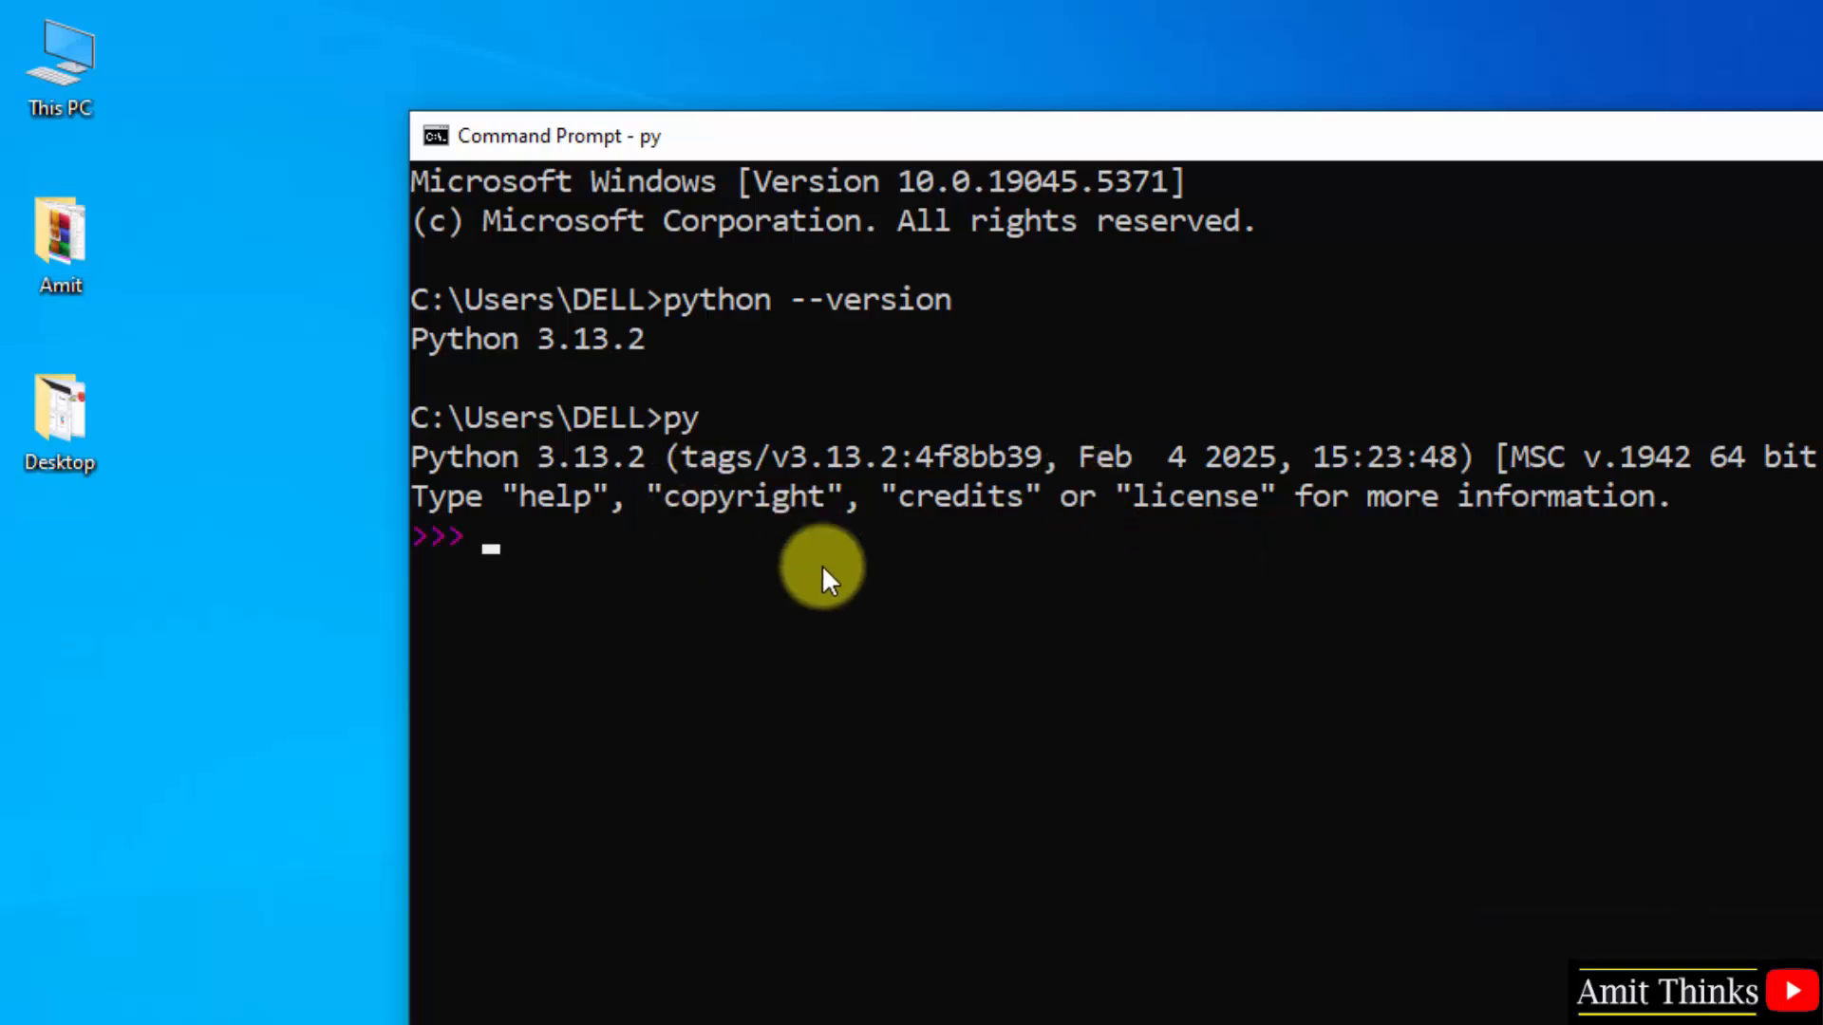
text(print()
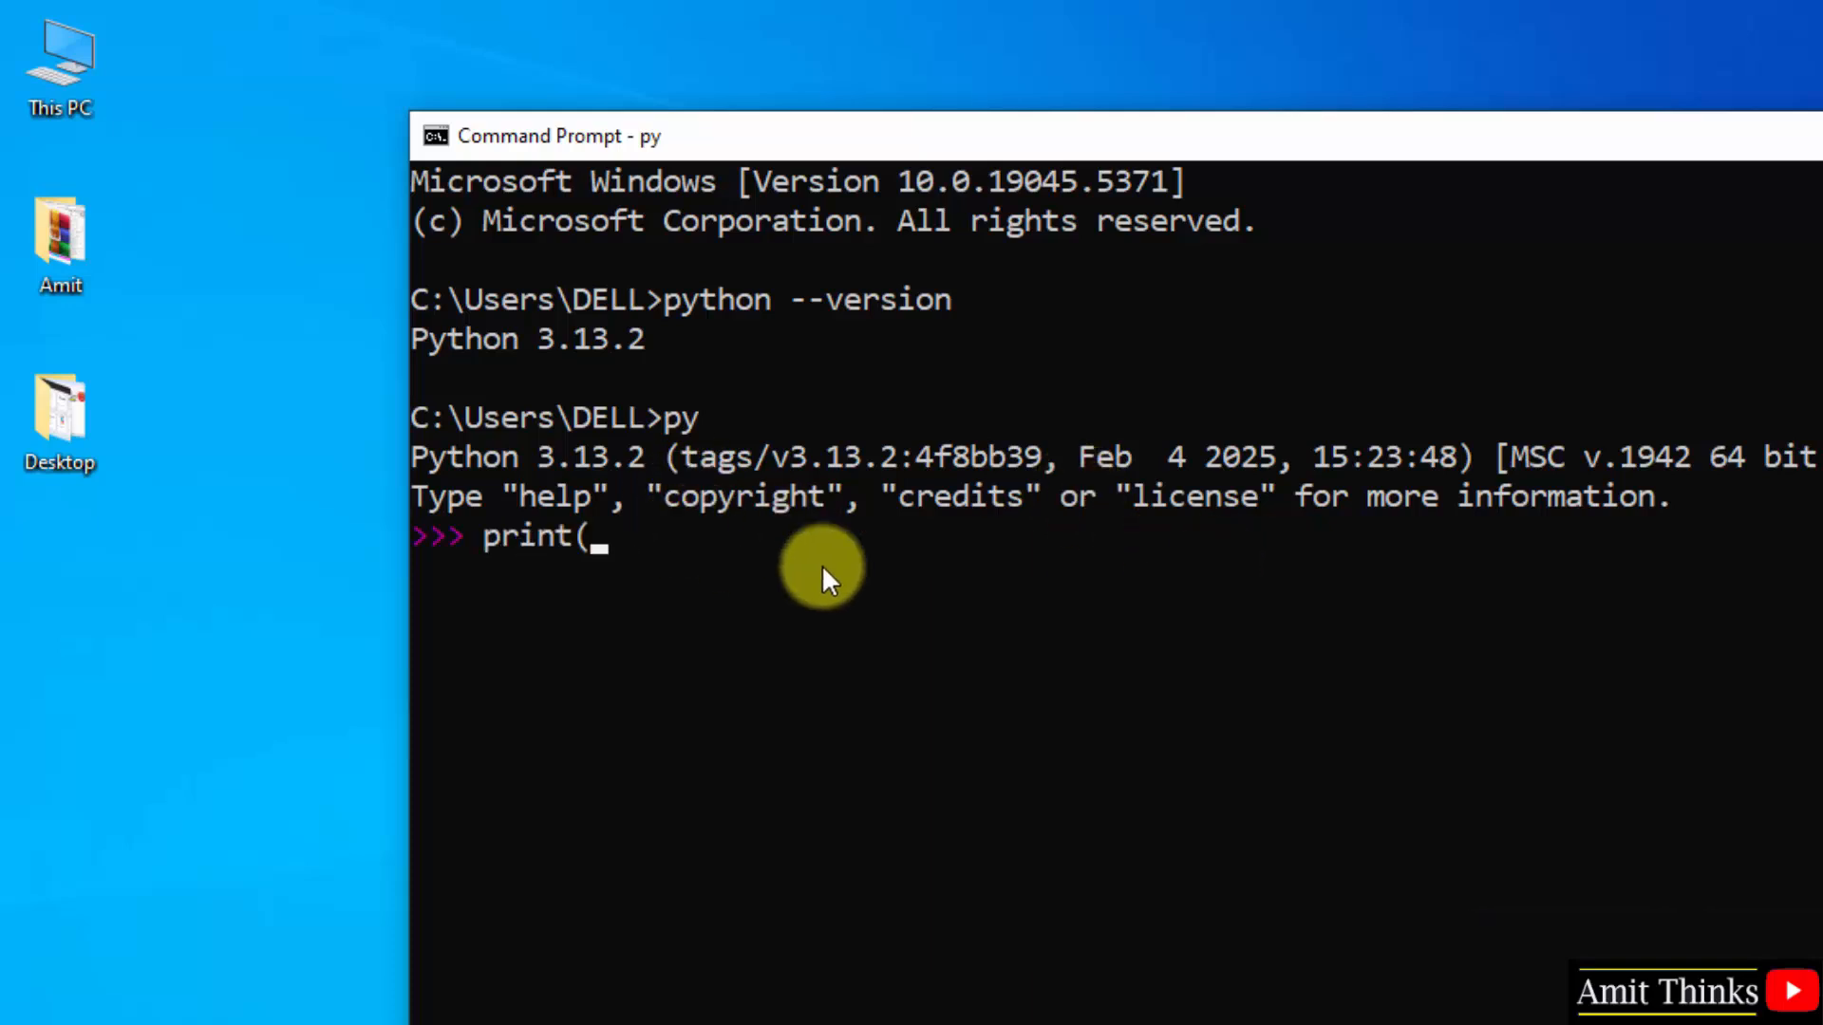
text("))
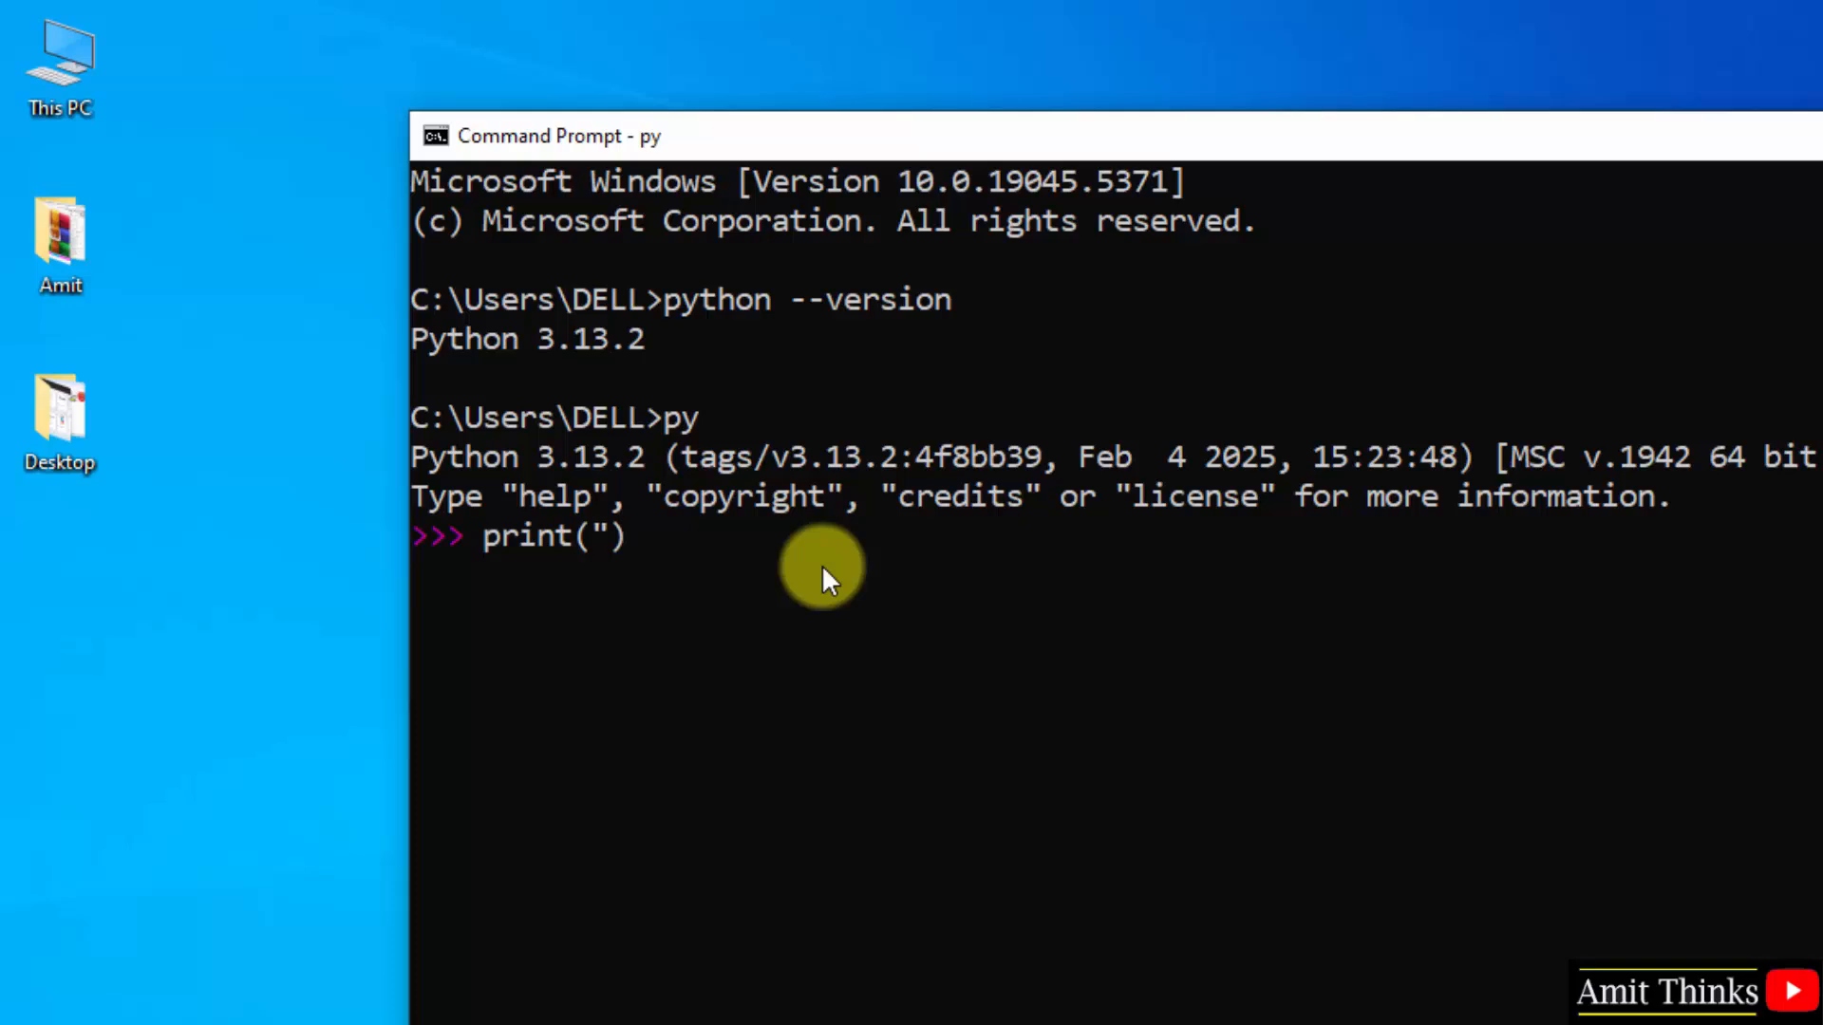
text(Ami)
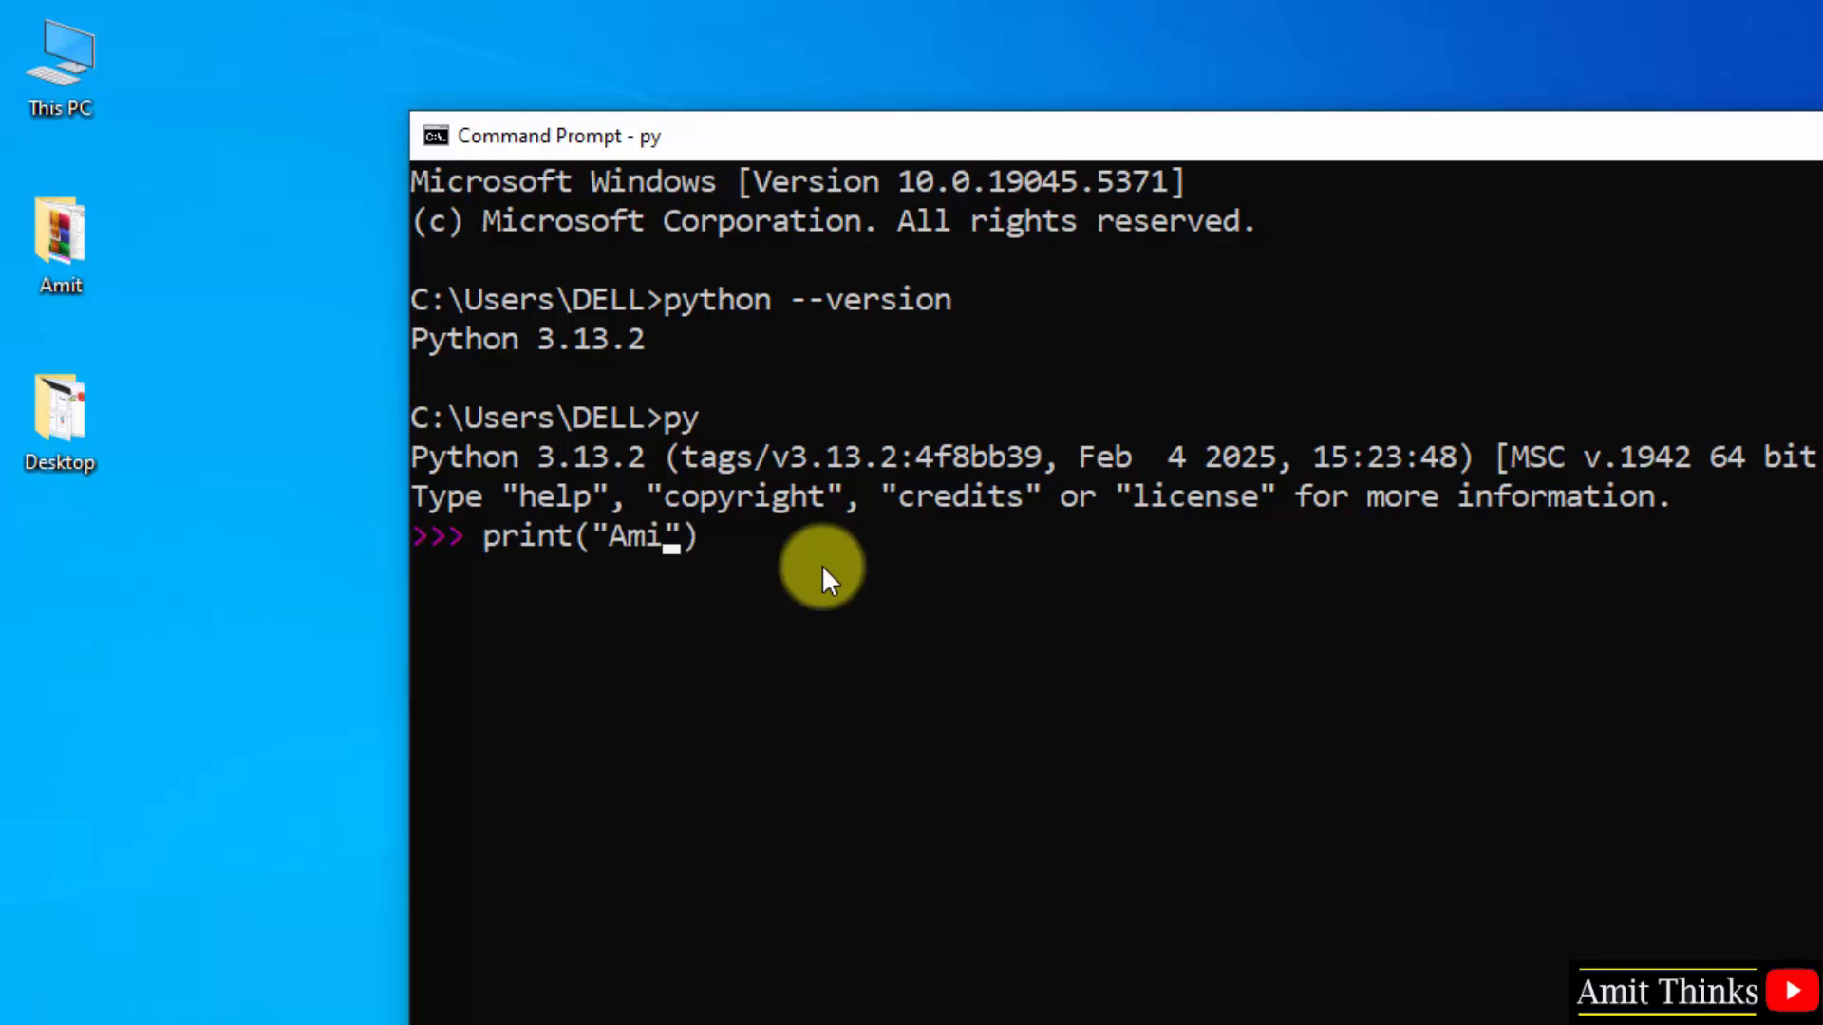
text(t Diwab)
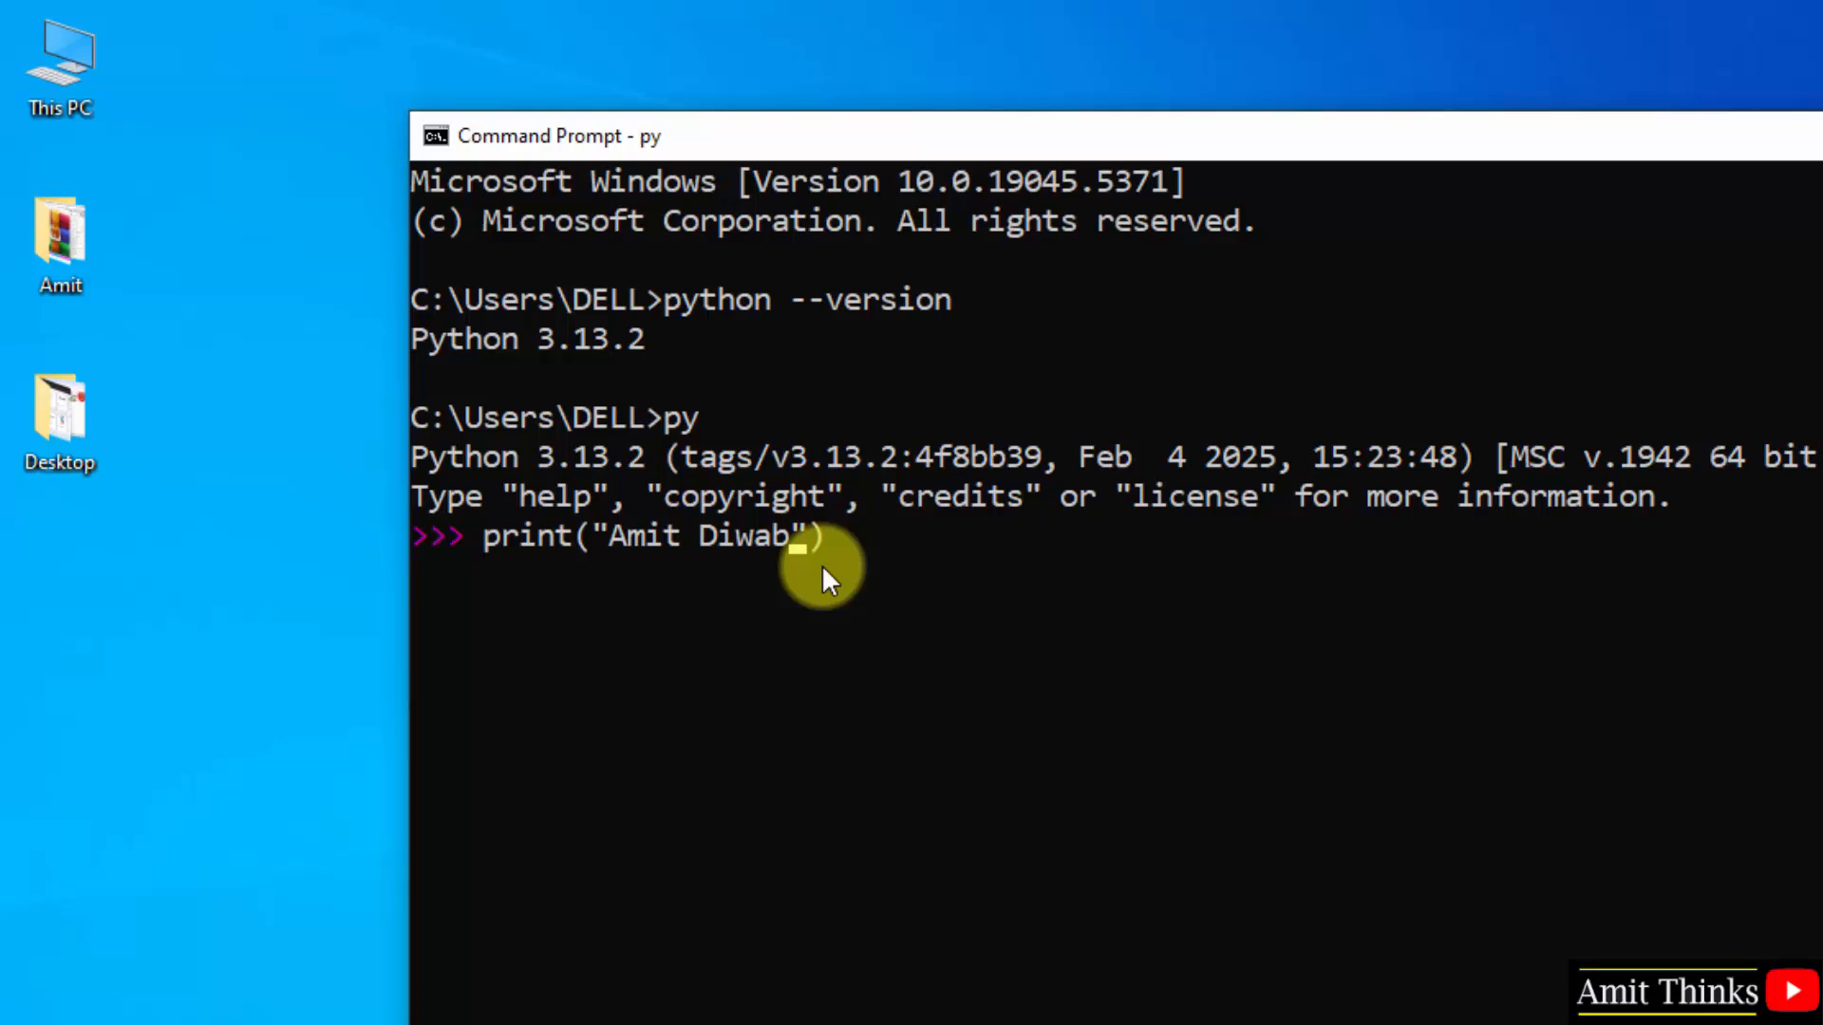
text(n)
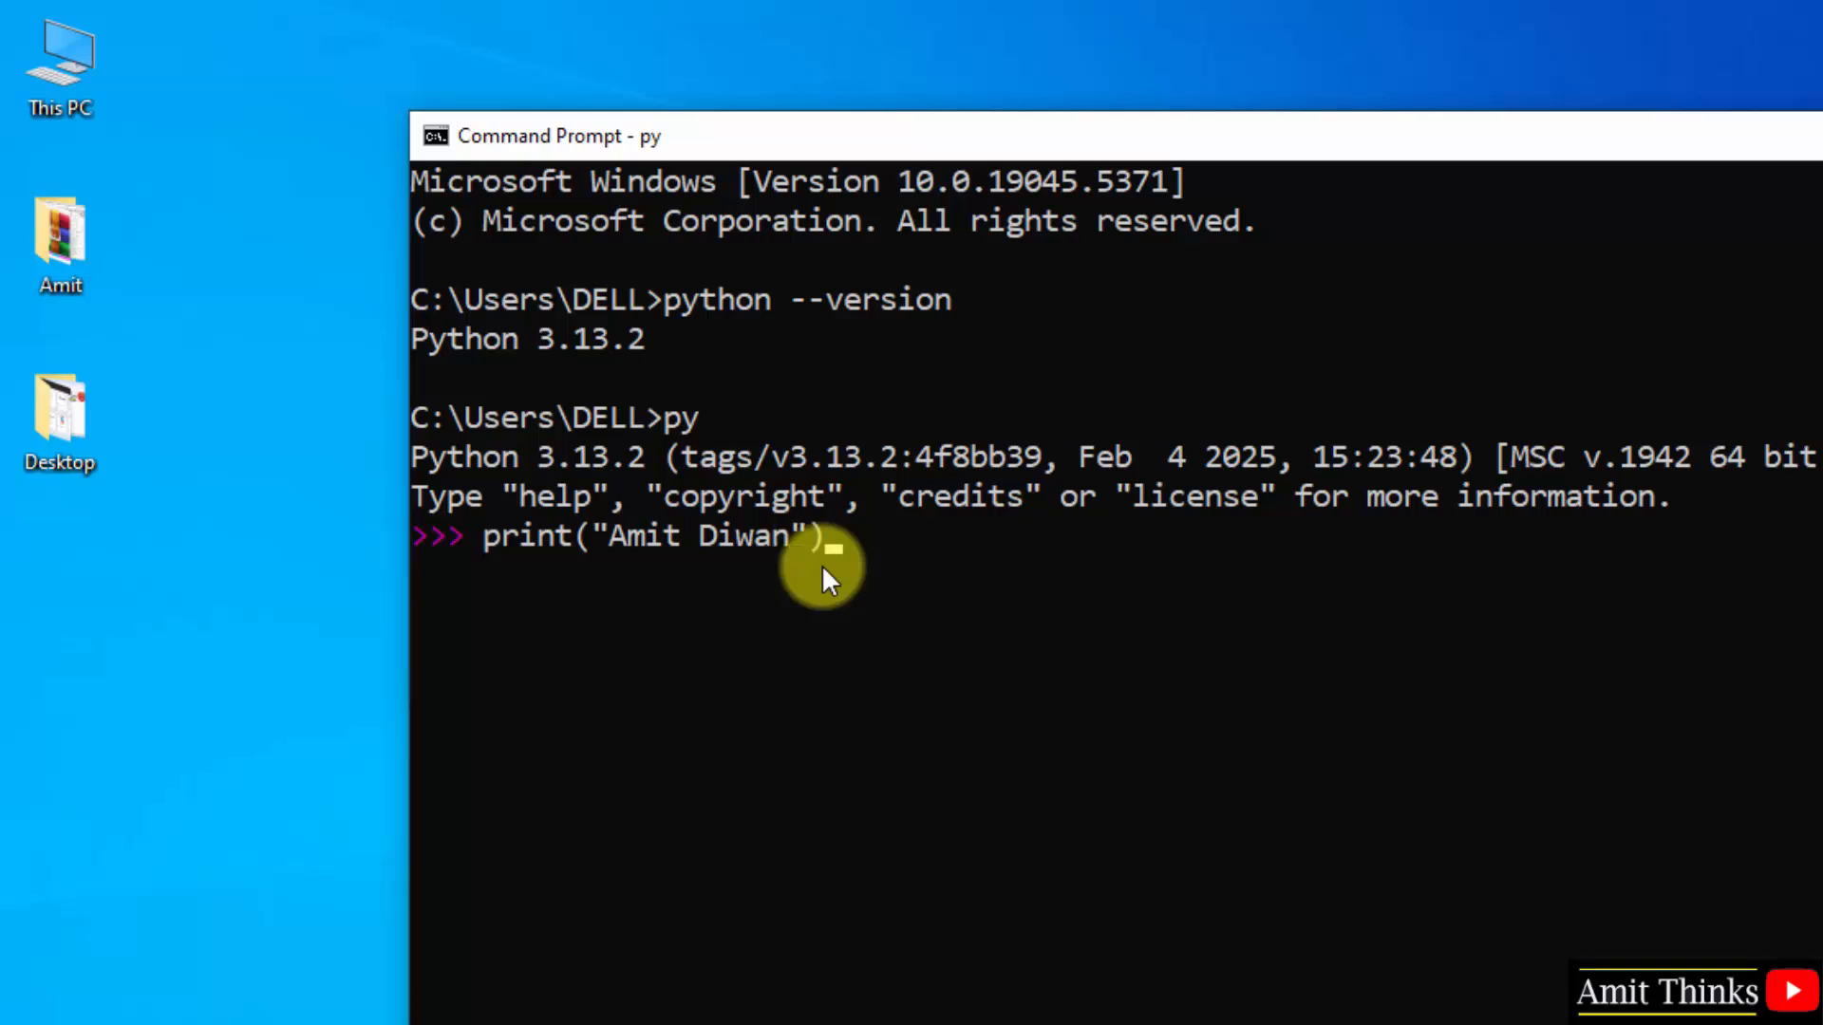
key(Return)
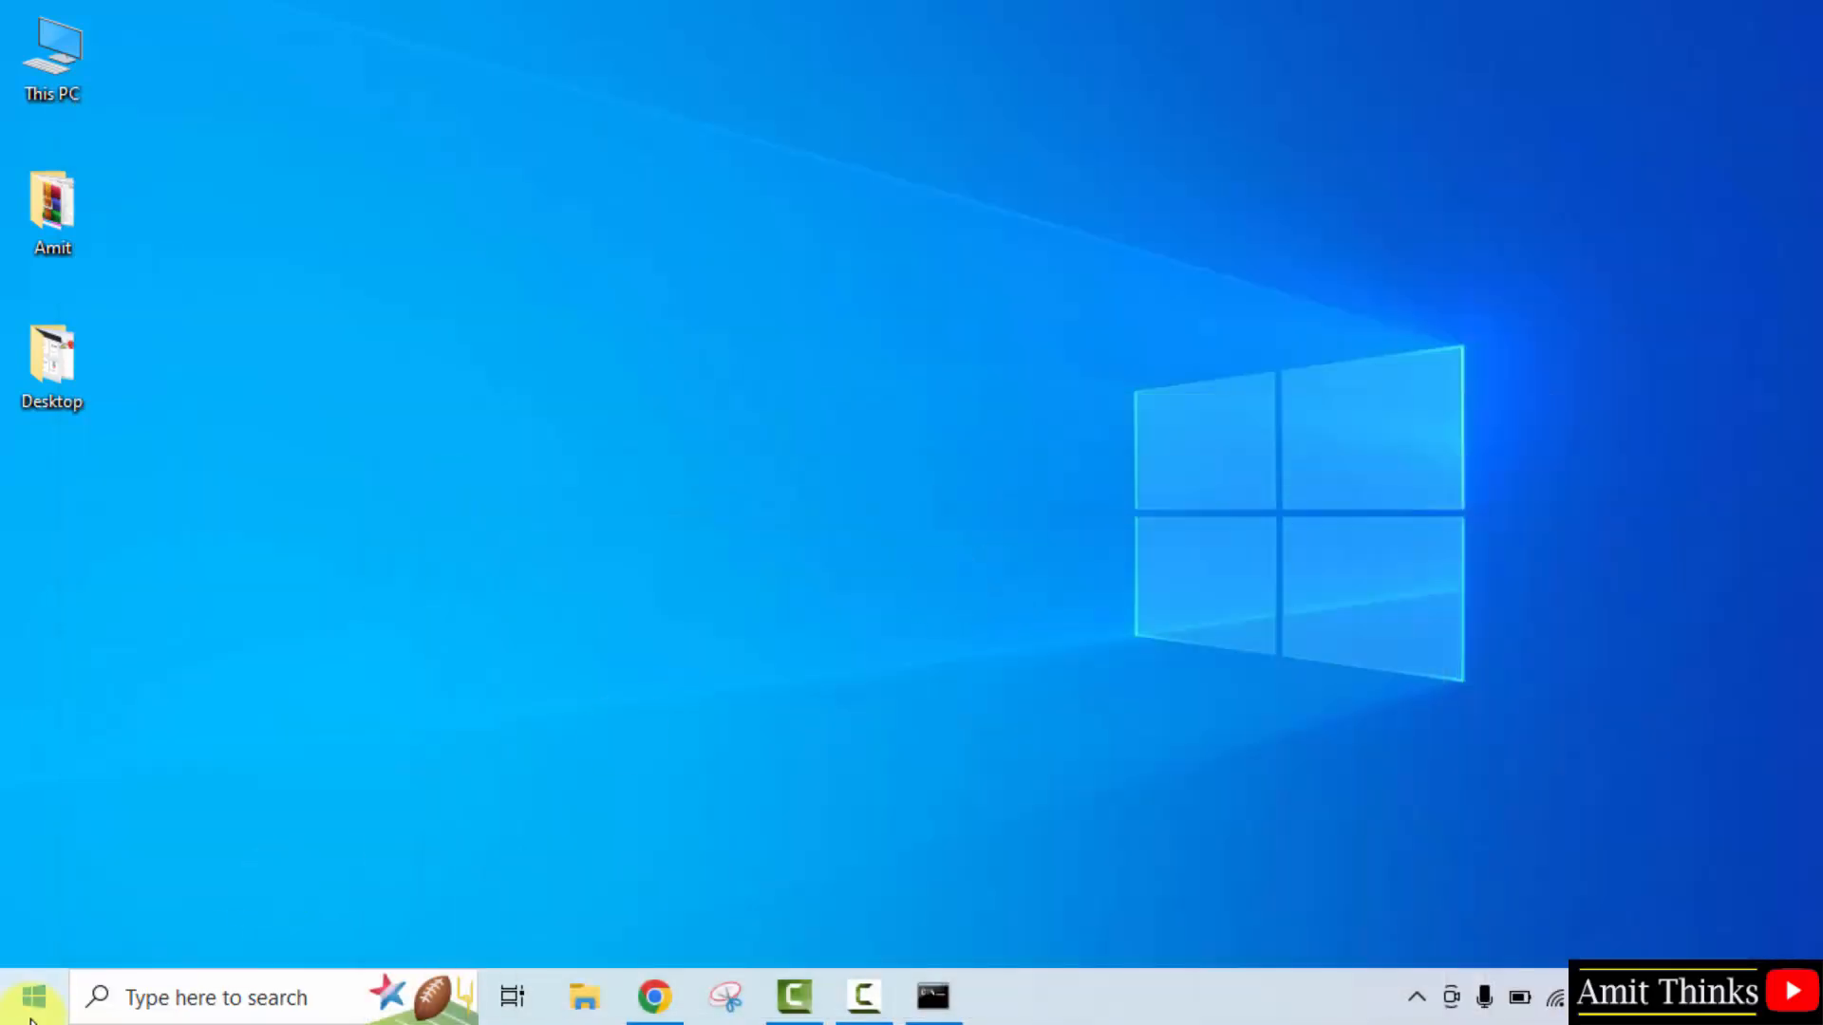
Search the Start menu for idle to find IDLE (Python 3.13 64-bit)
text(idle)
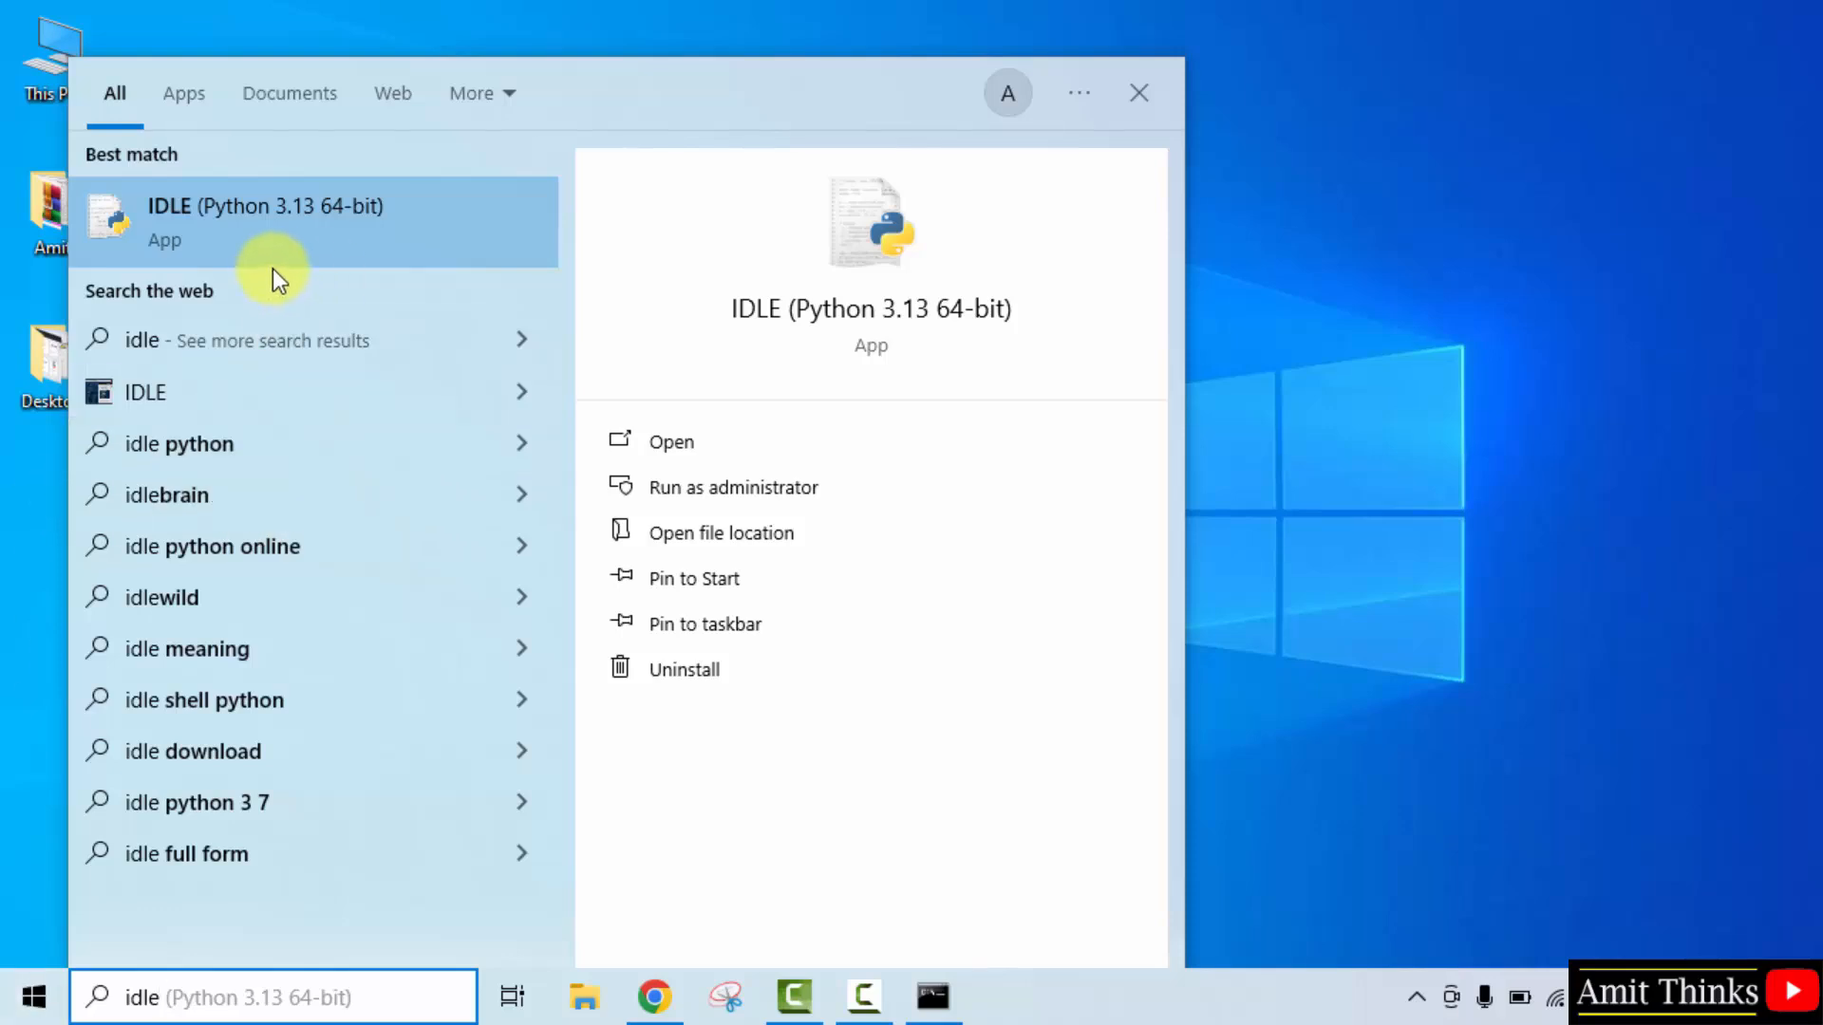
mouse_move(826, 452)
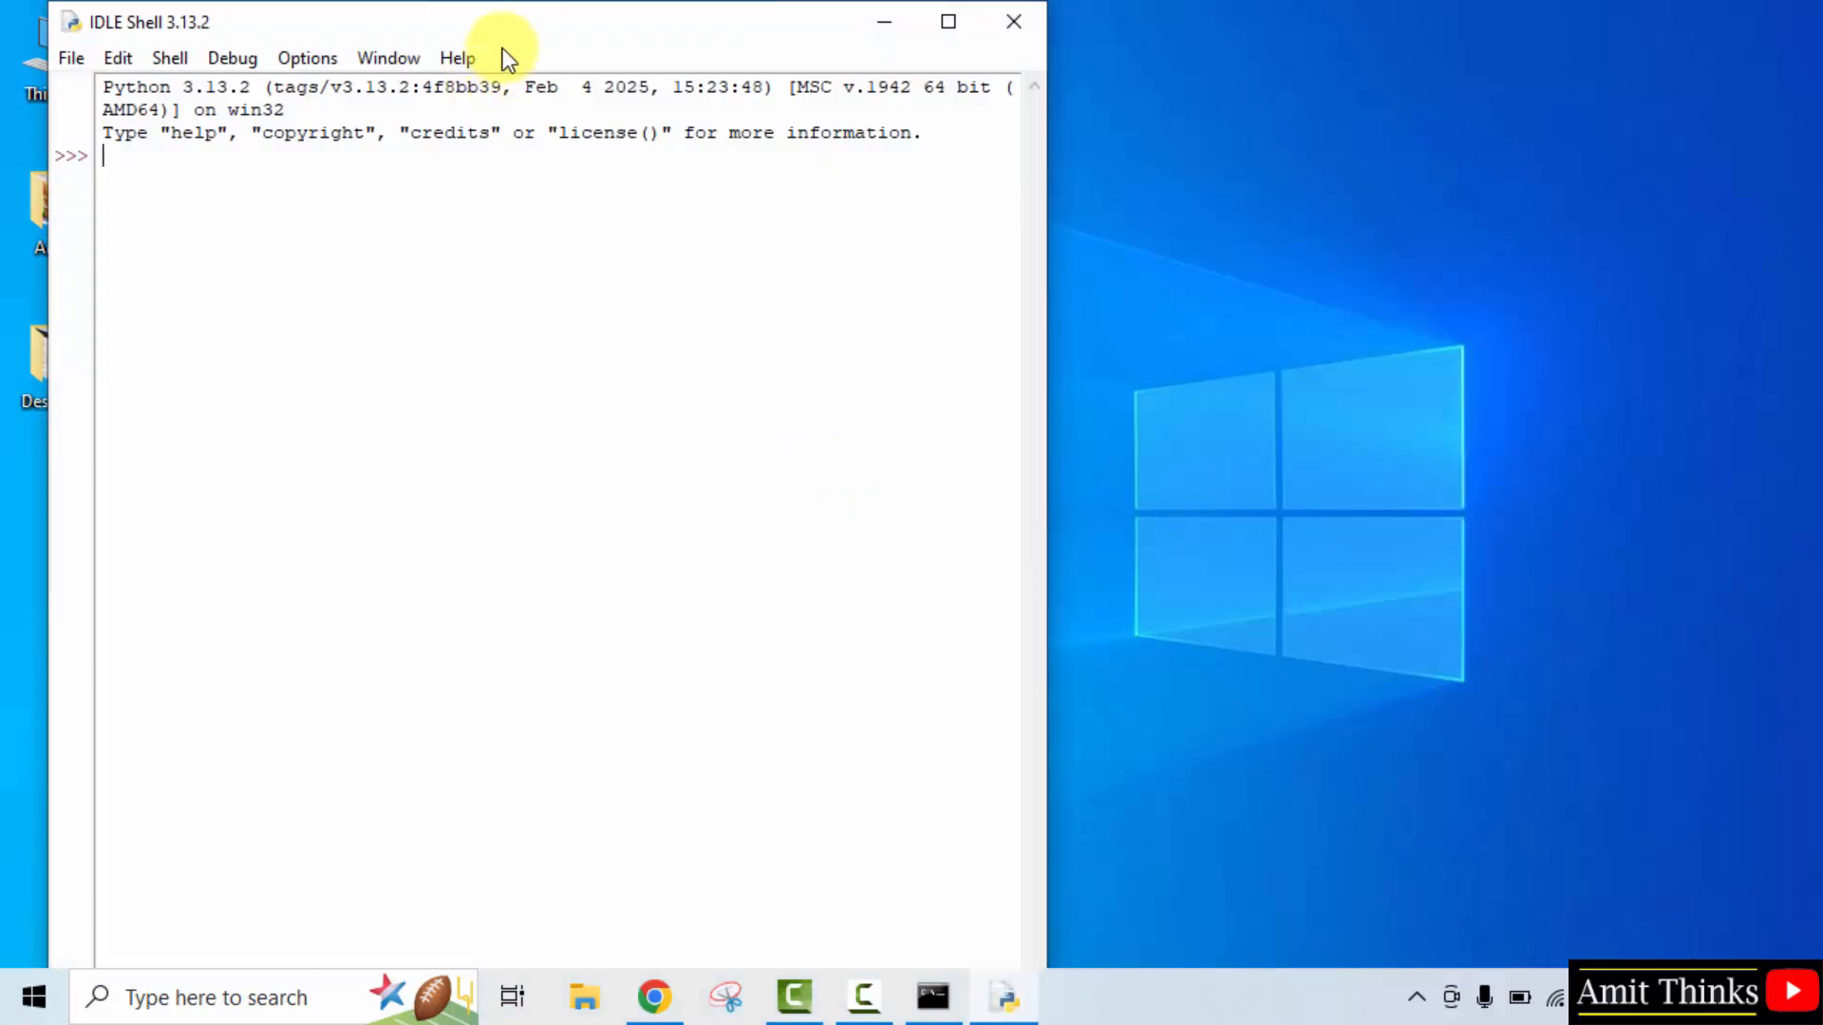
Centre the IDLE Shell window and run print("Amit Thinks..."), then begin saving the session
drag(499, 20, 954, 77)
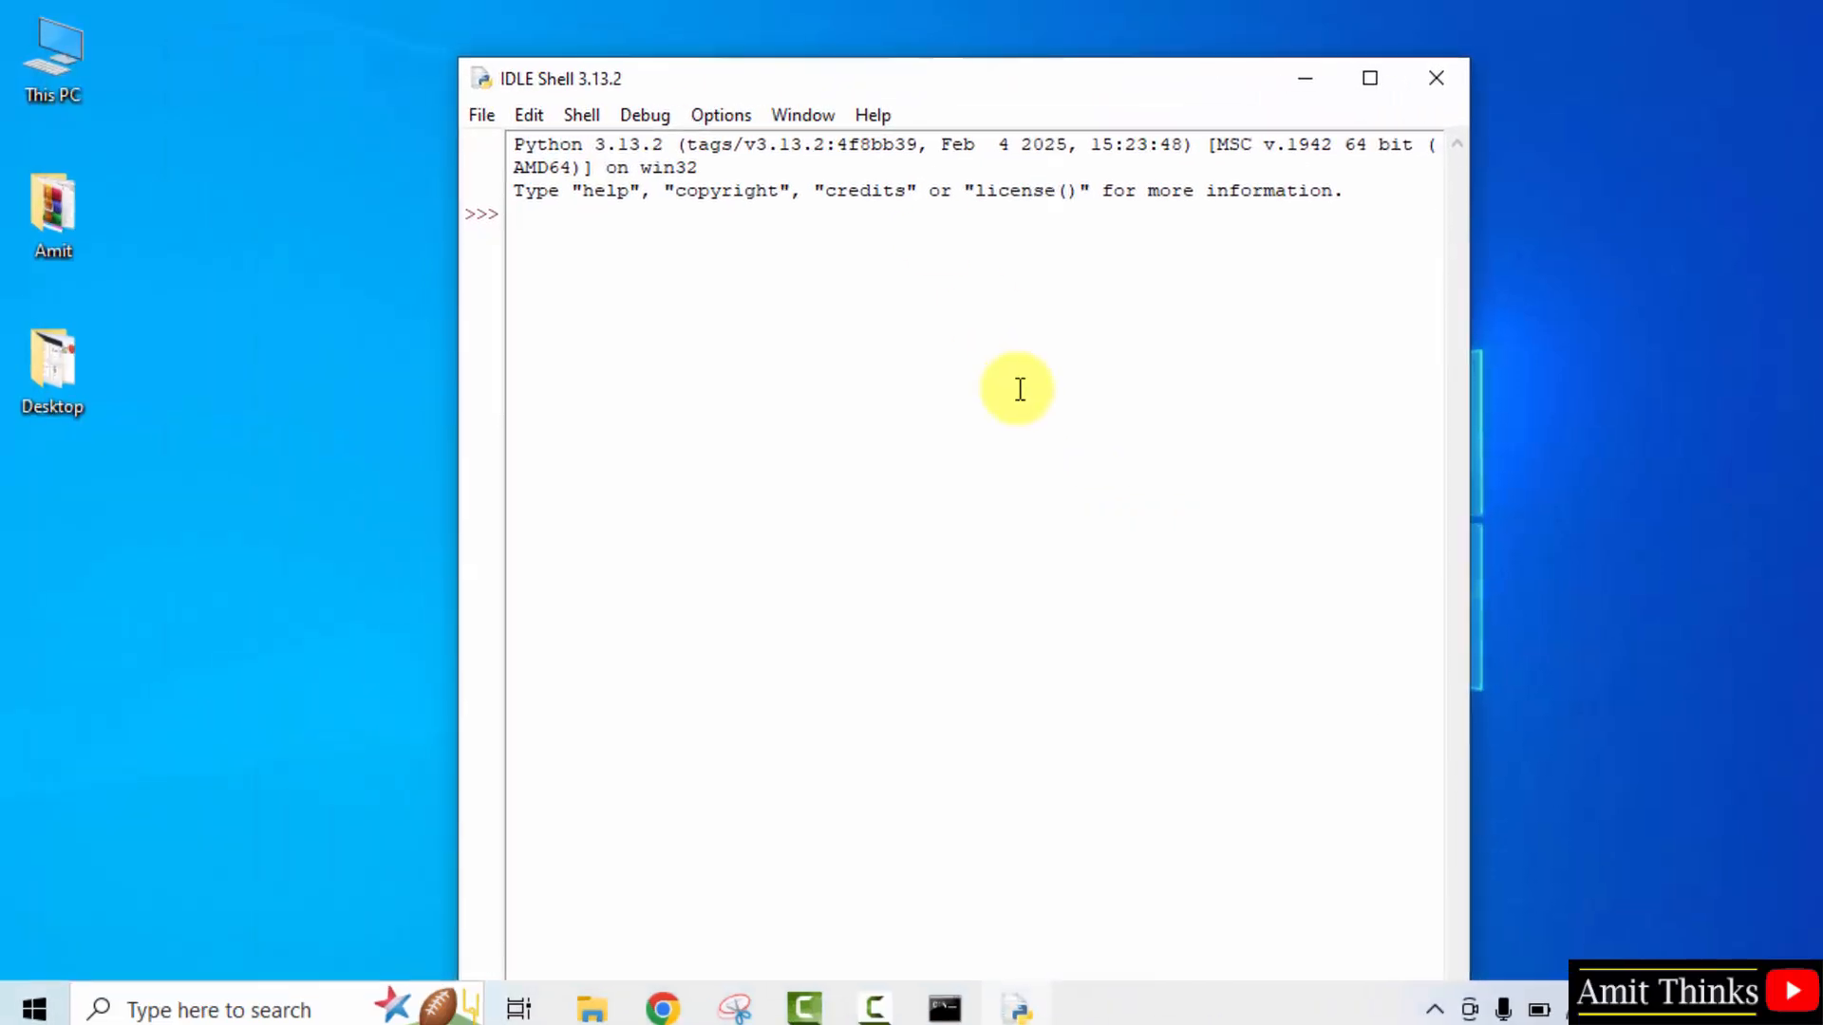
text(prin)
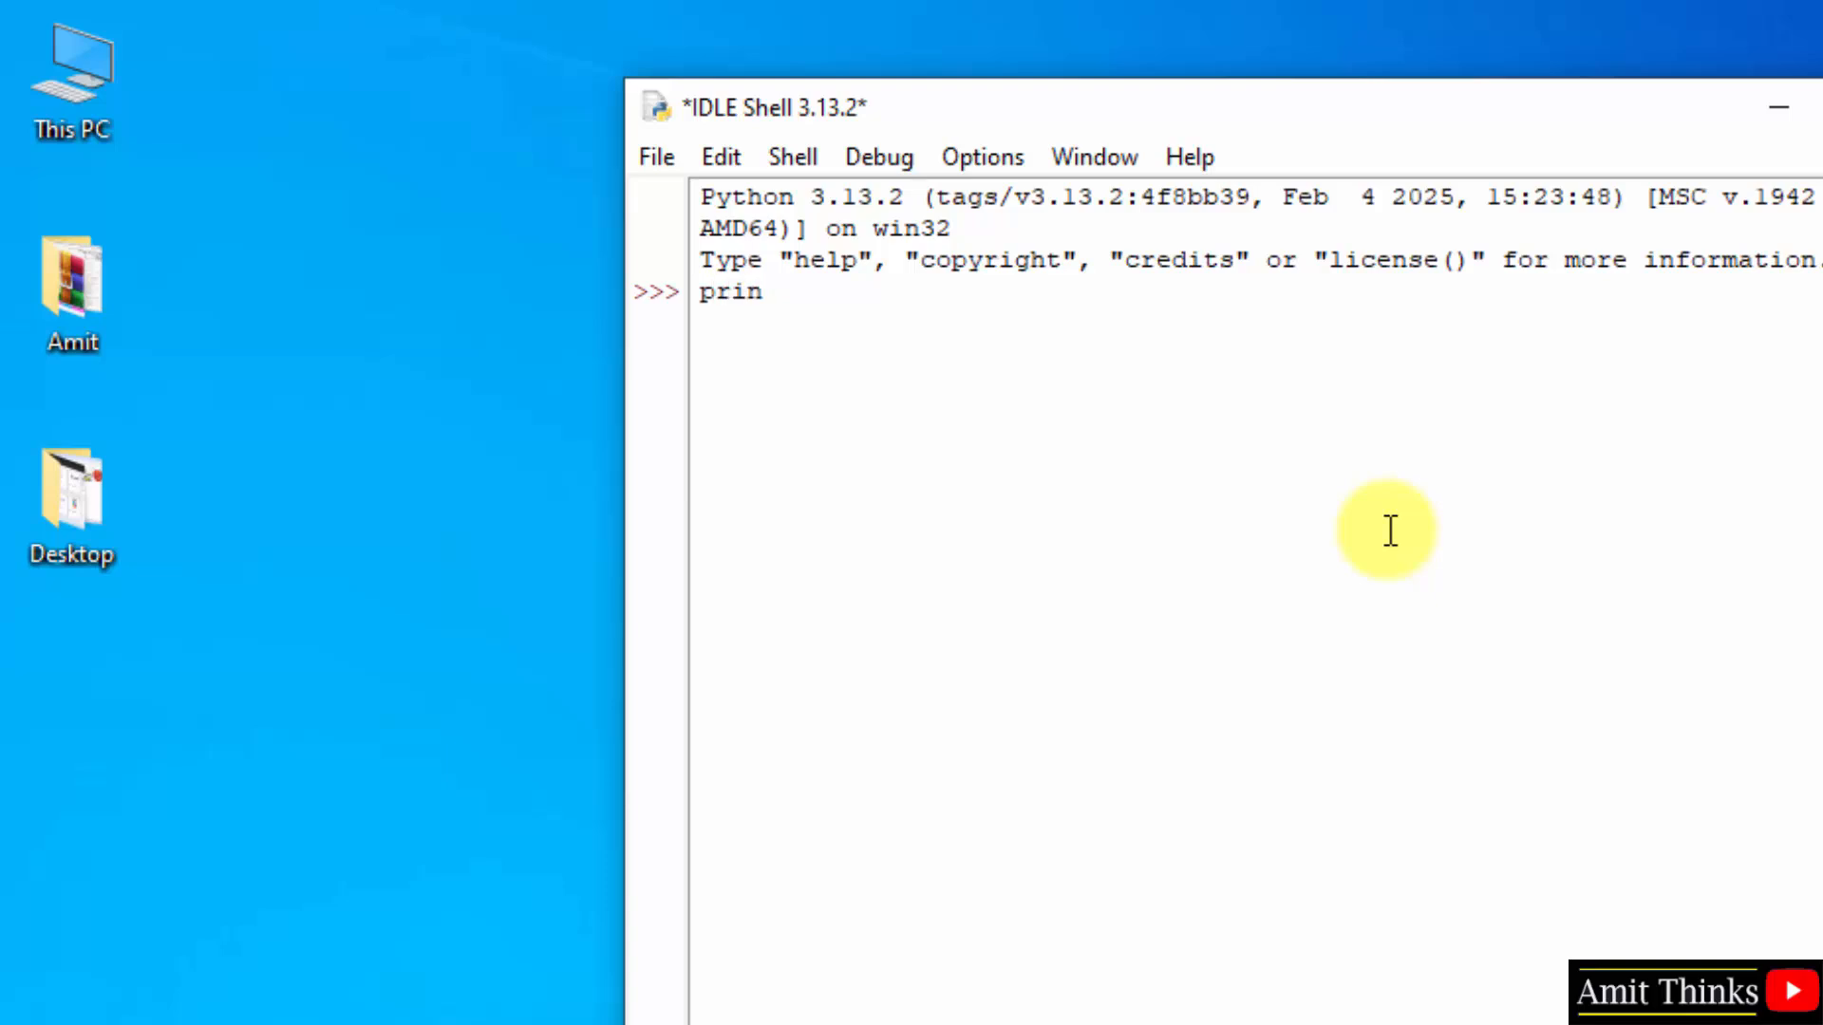
text(t()
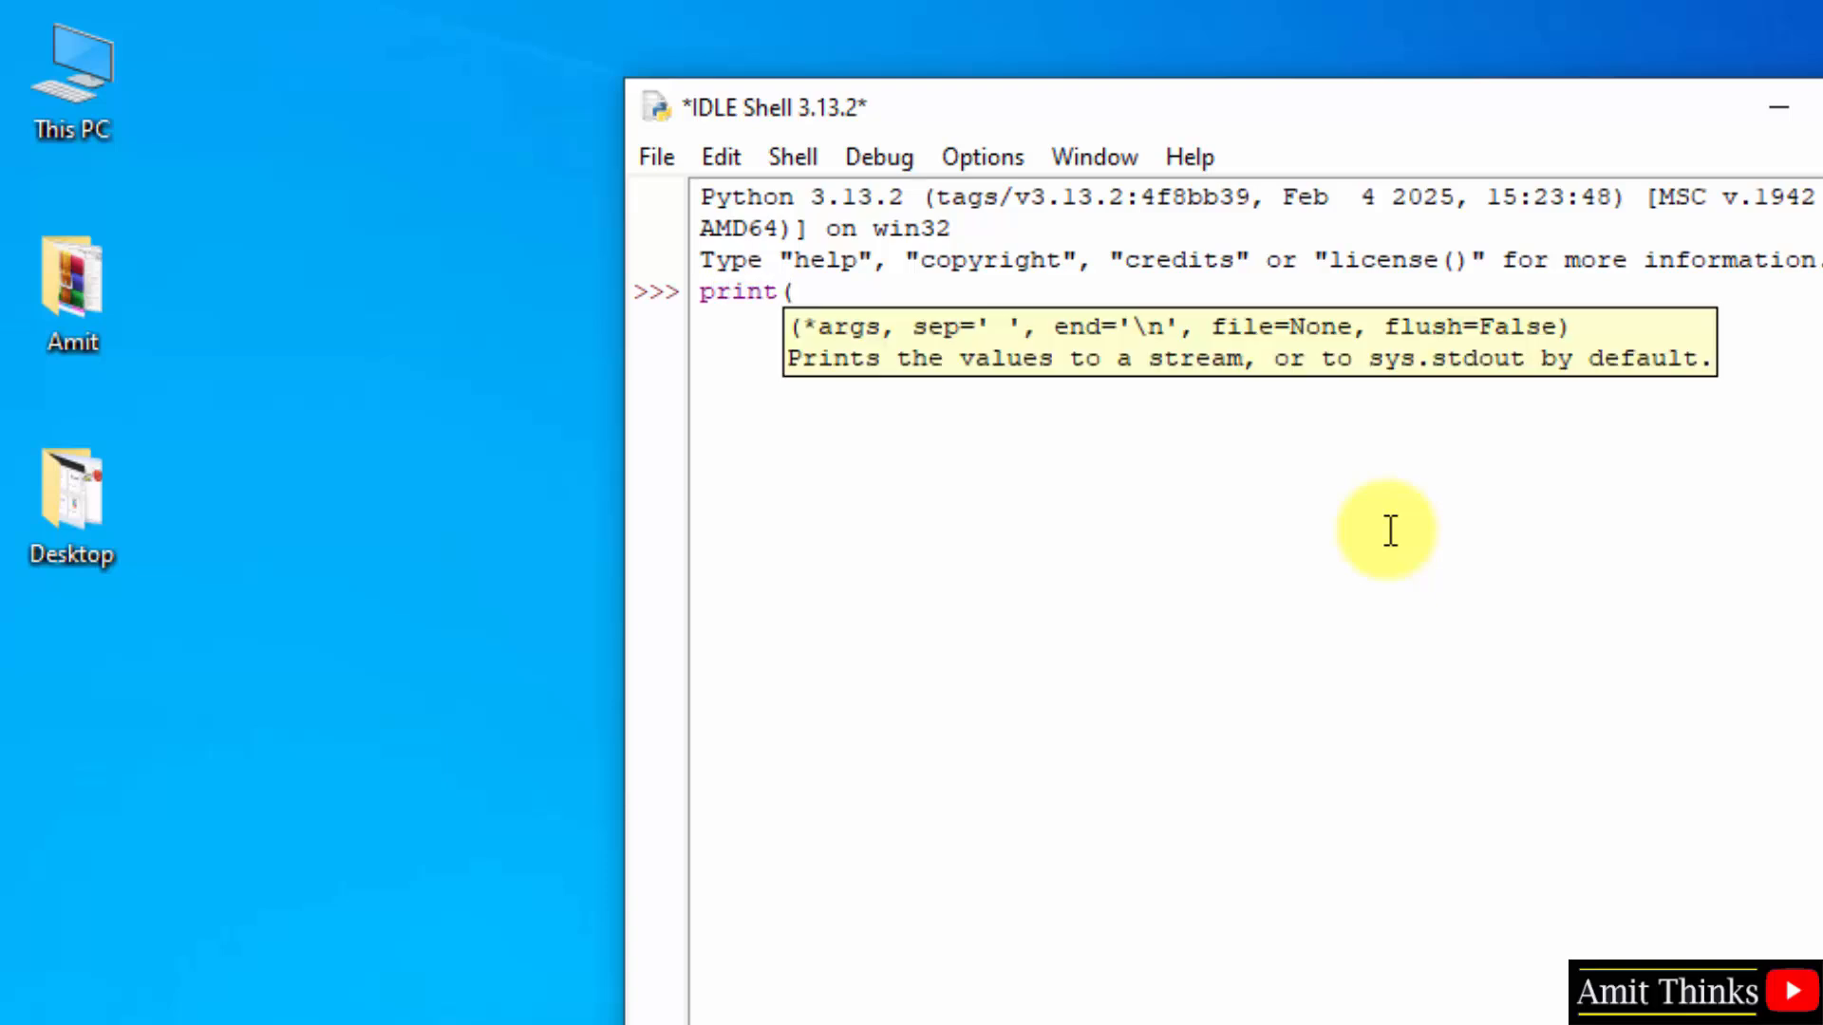
text("")
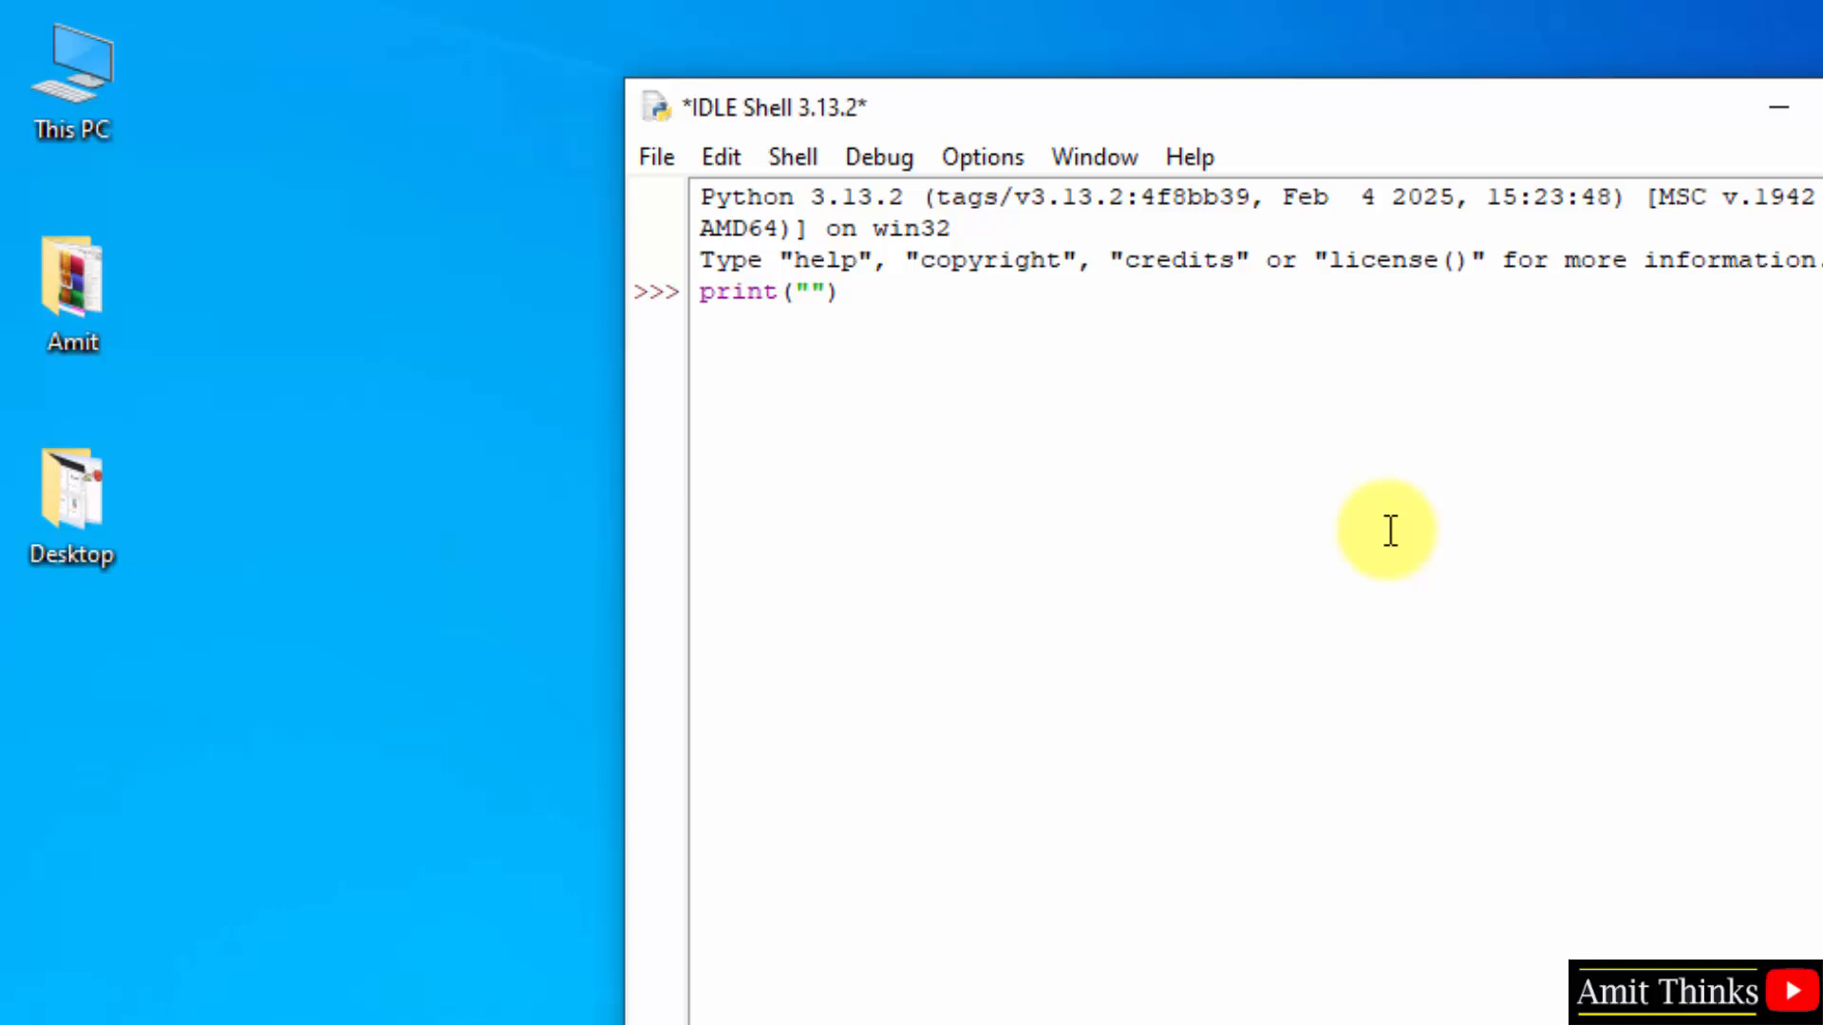
text(Amit)
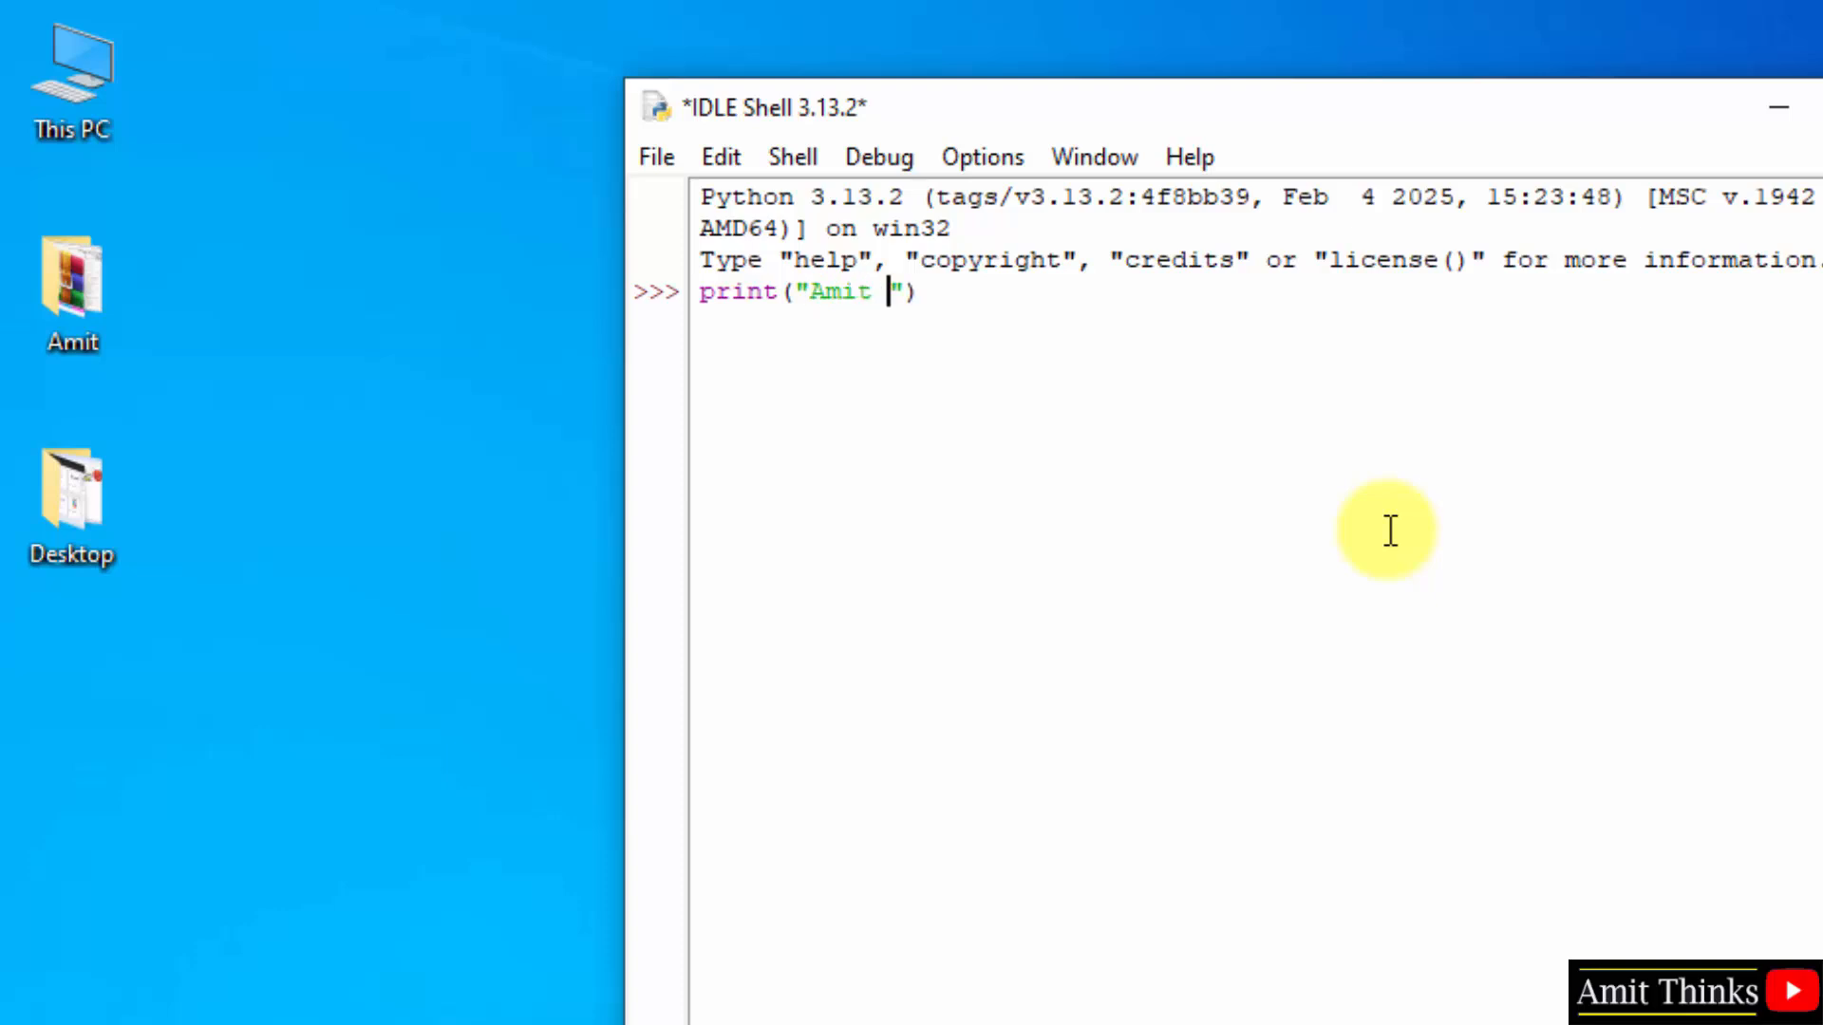
text(Thinks)
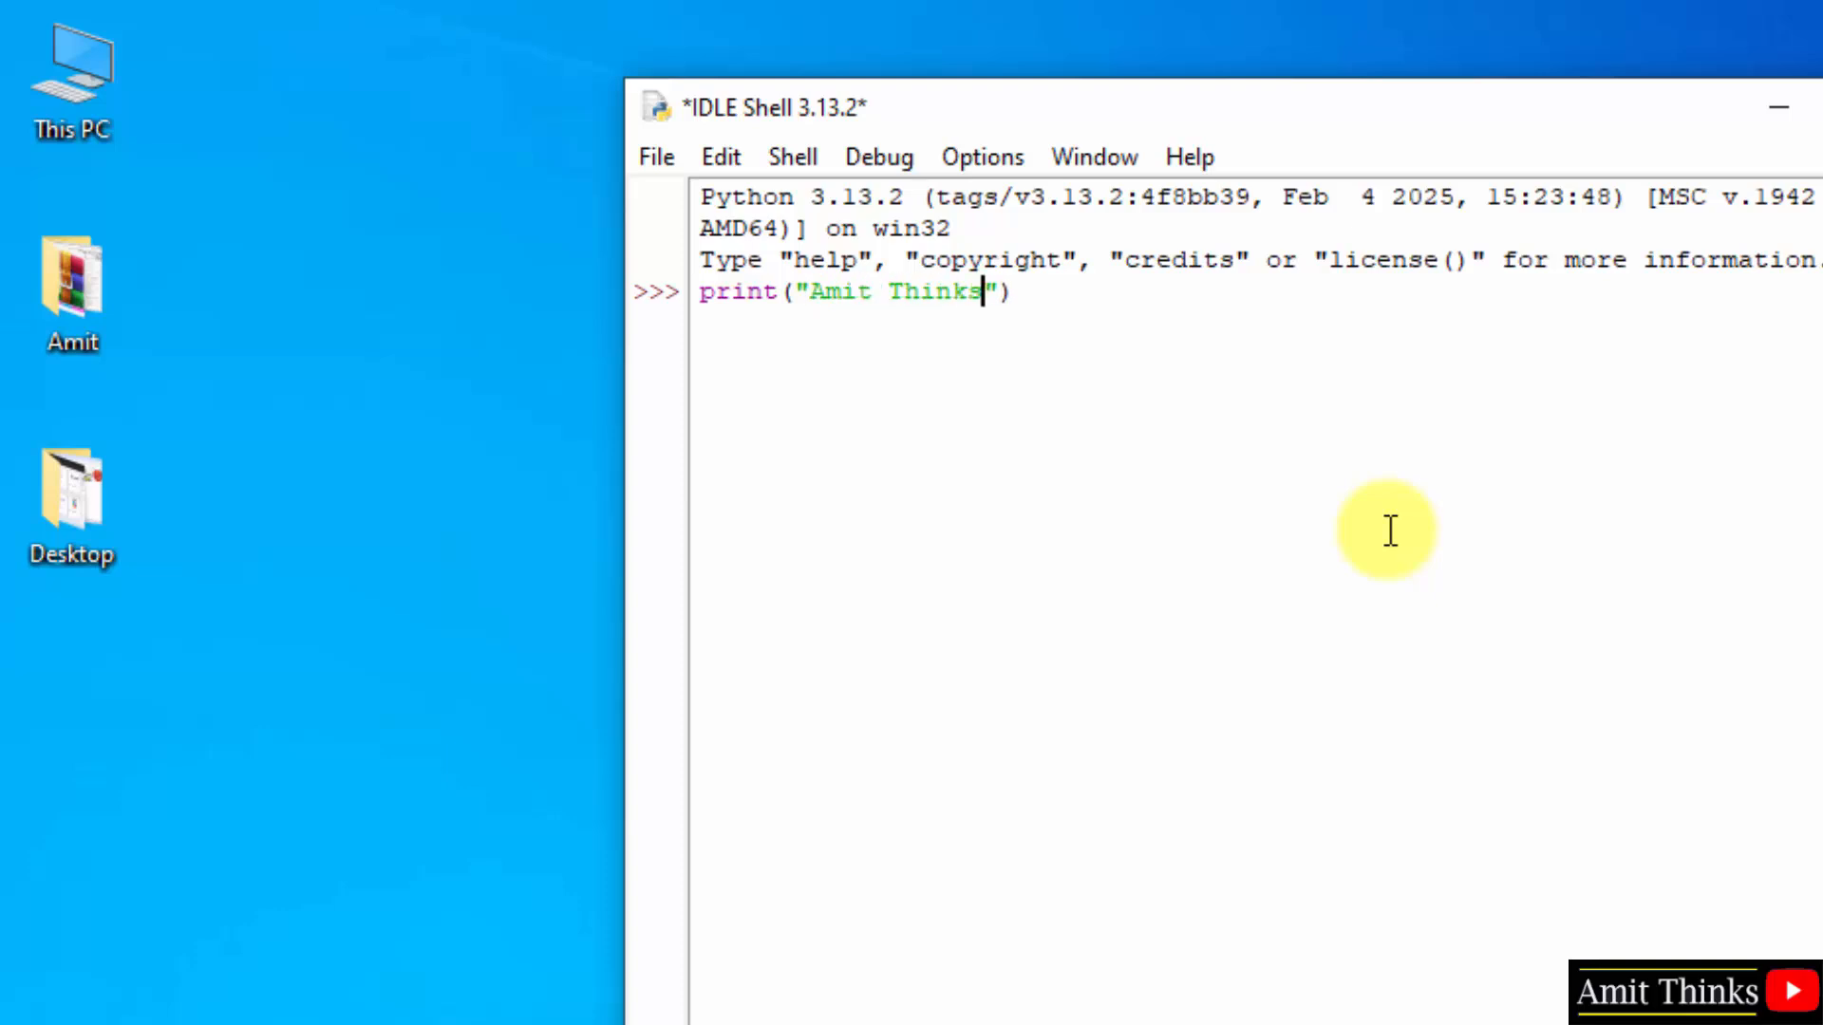
text(...)
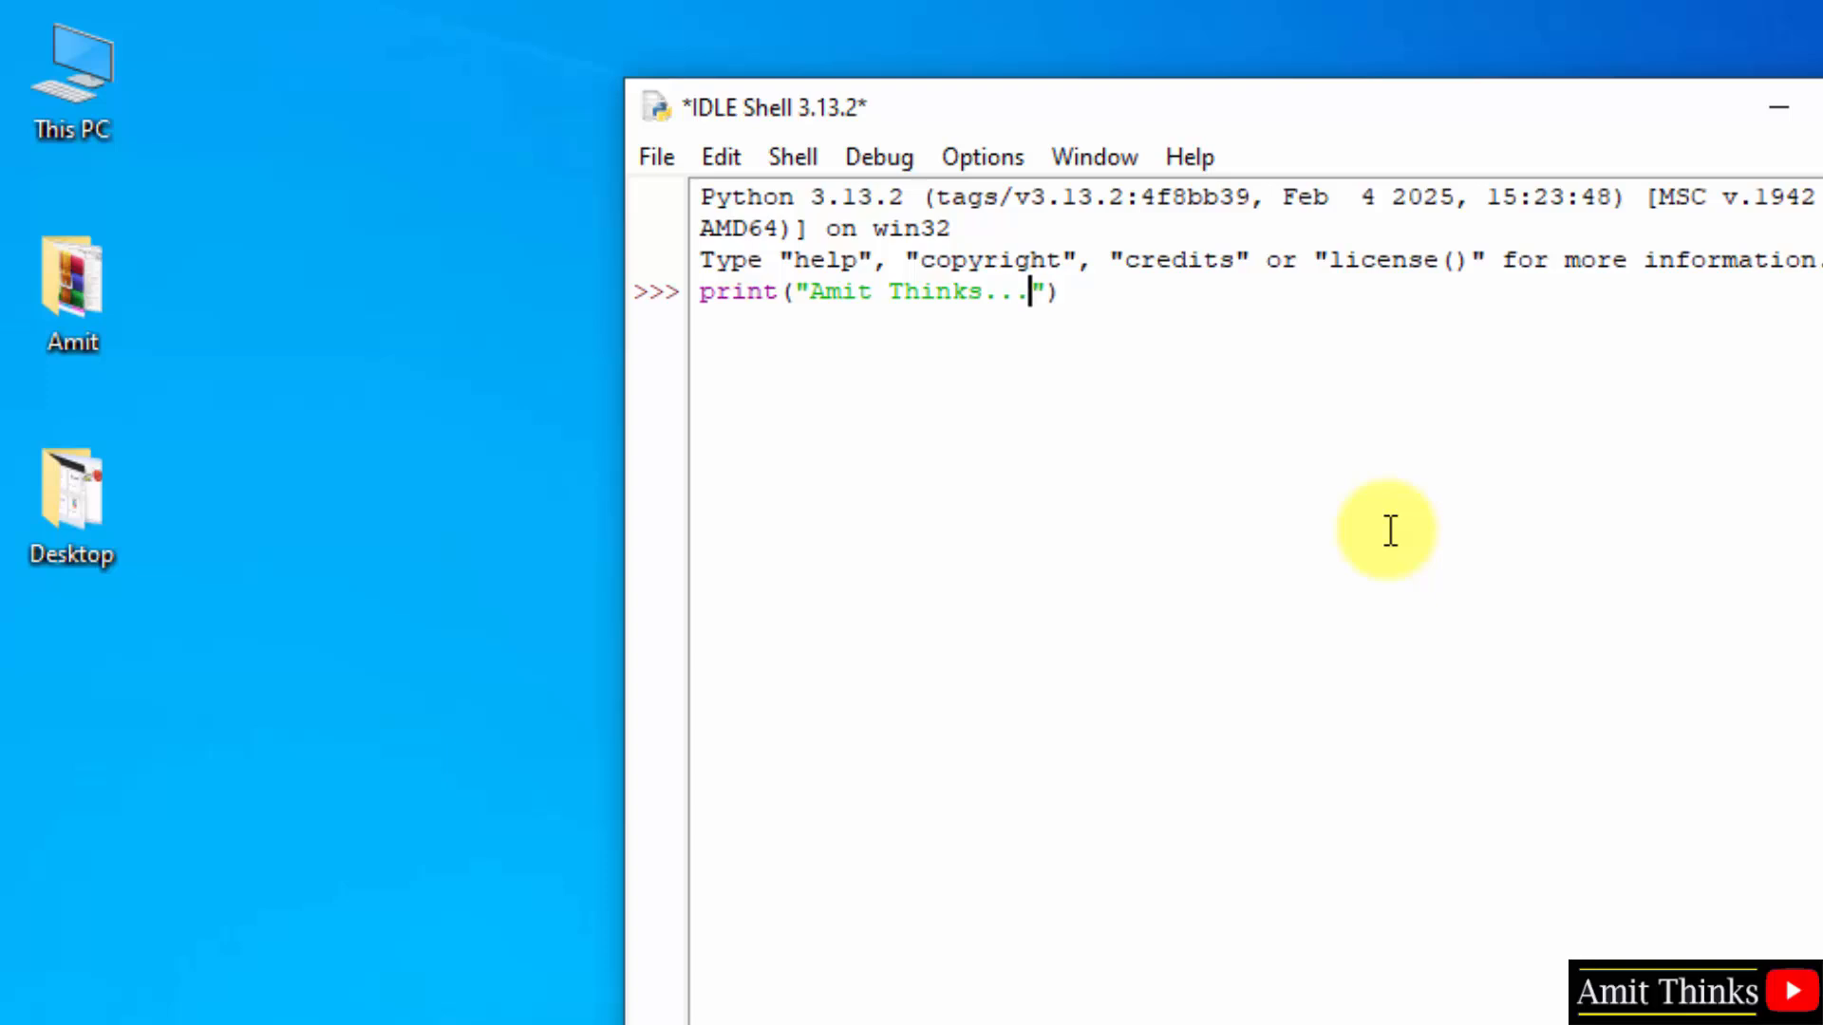
key(Return)
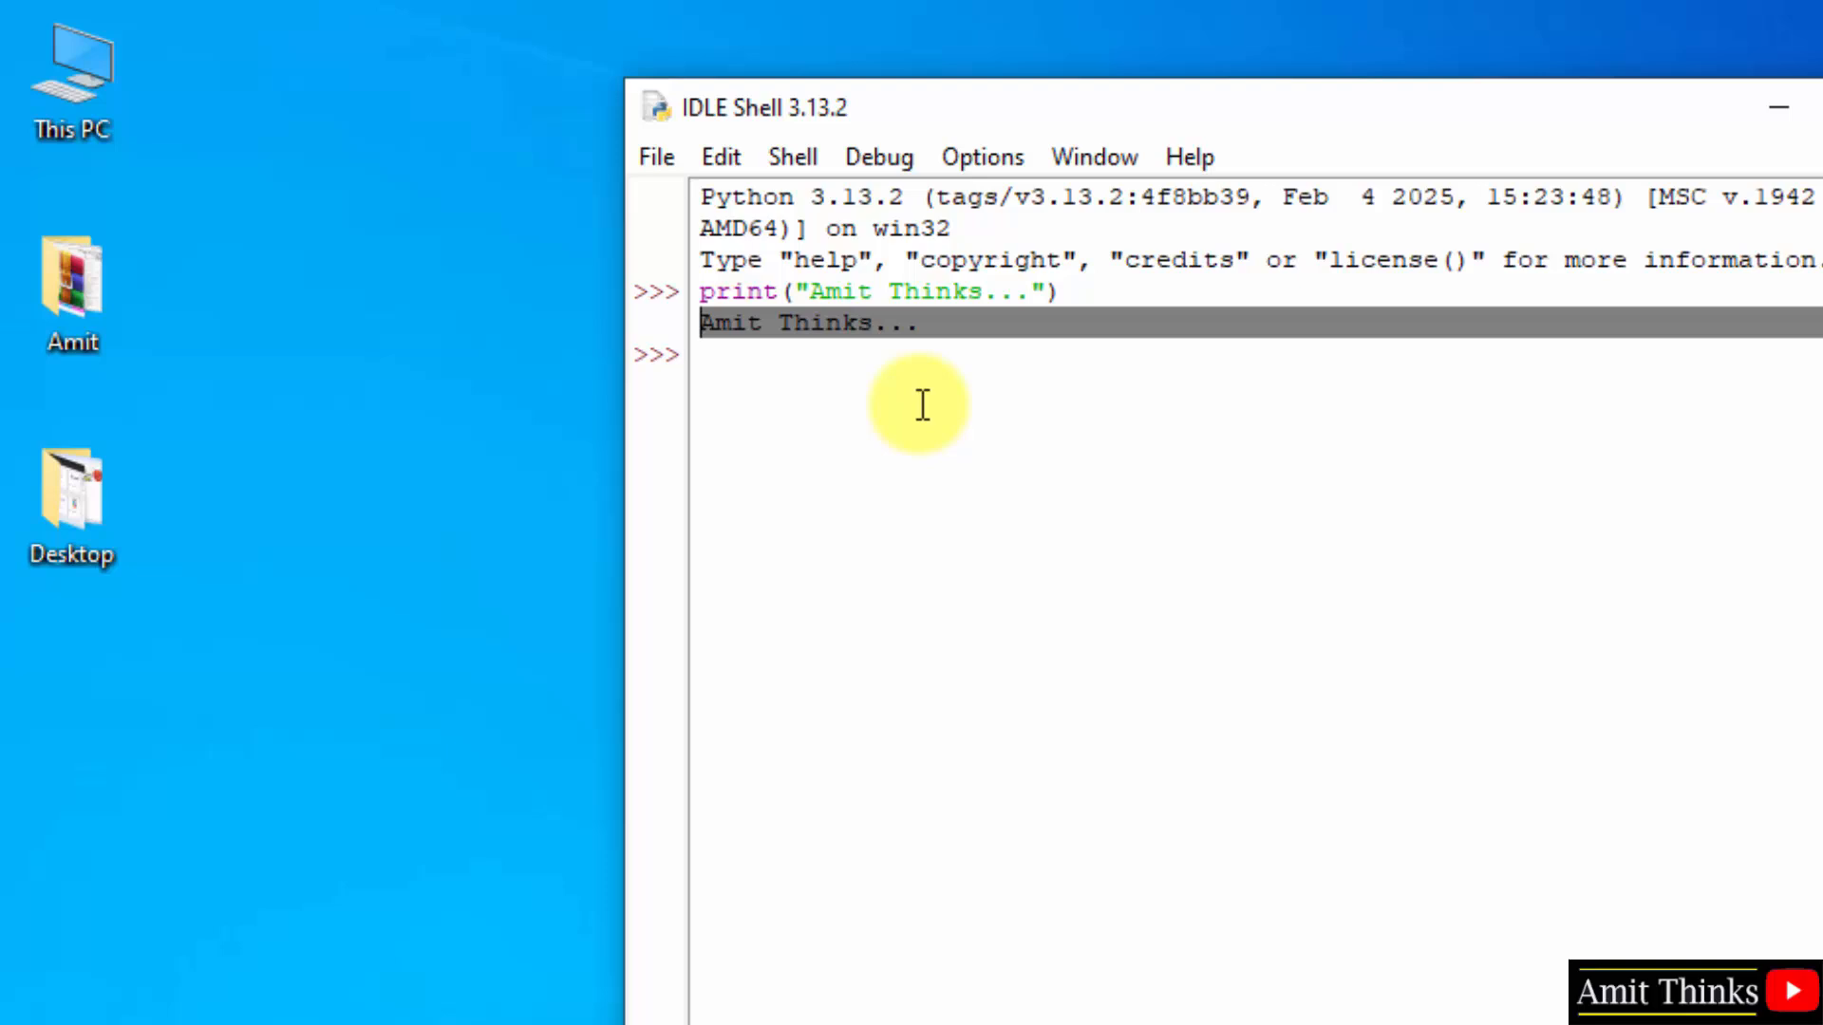
click(657, 156)
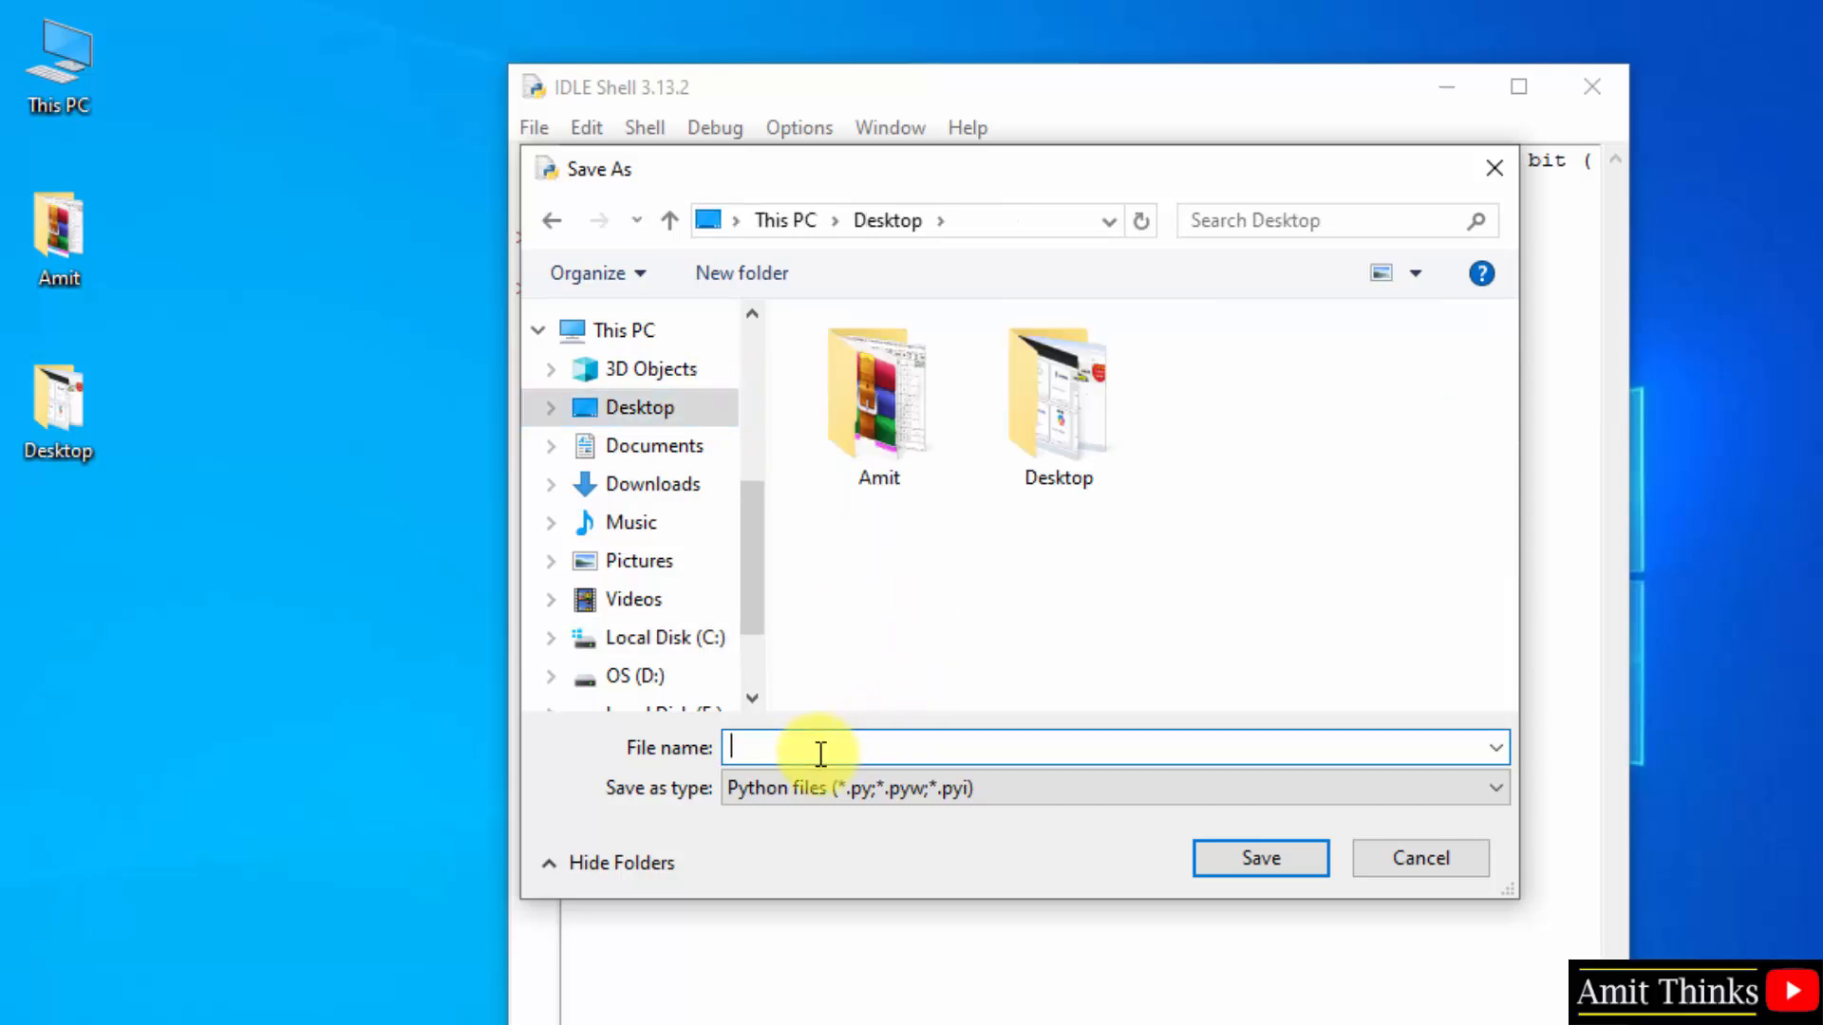
Save the shell session as Demo.py (Python files) on the Desktop
text(Demo)
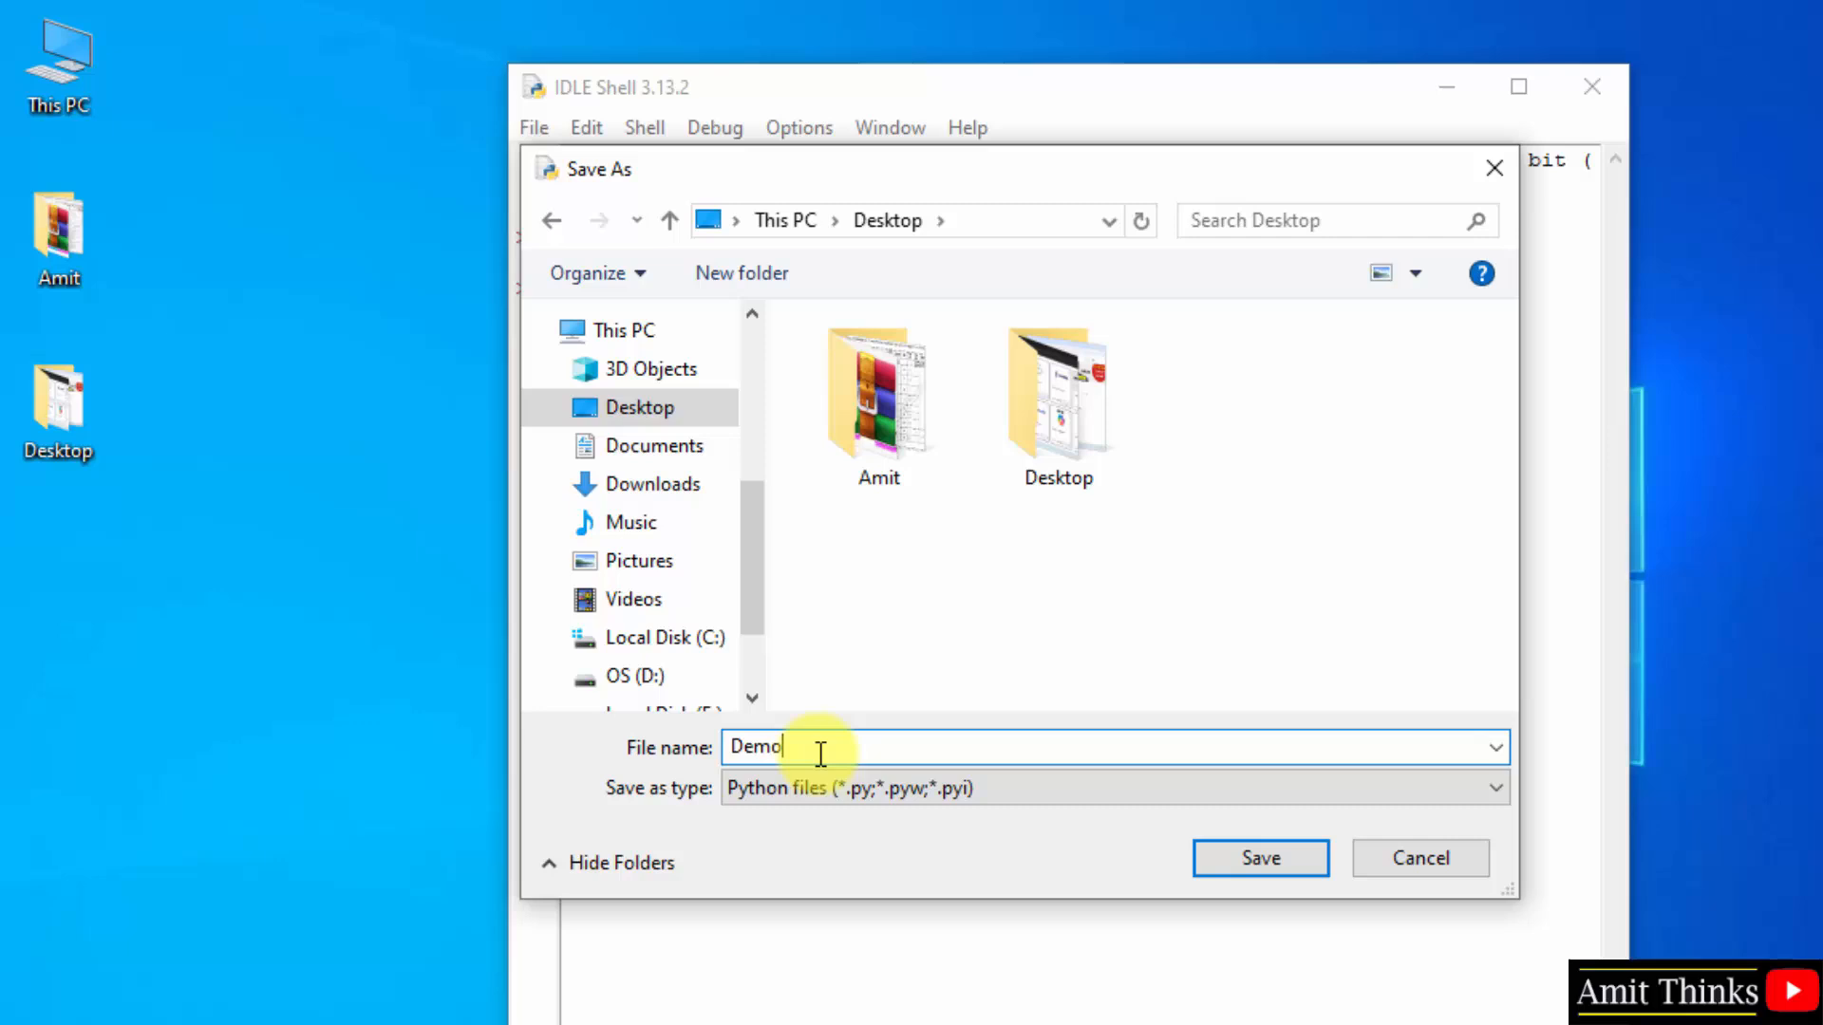
click(1499, 787)
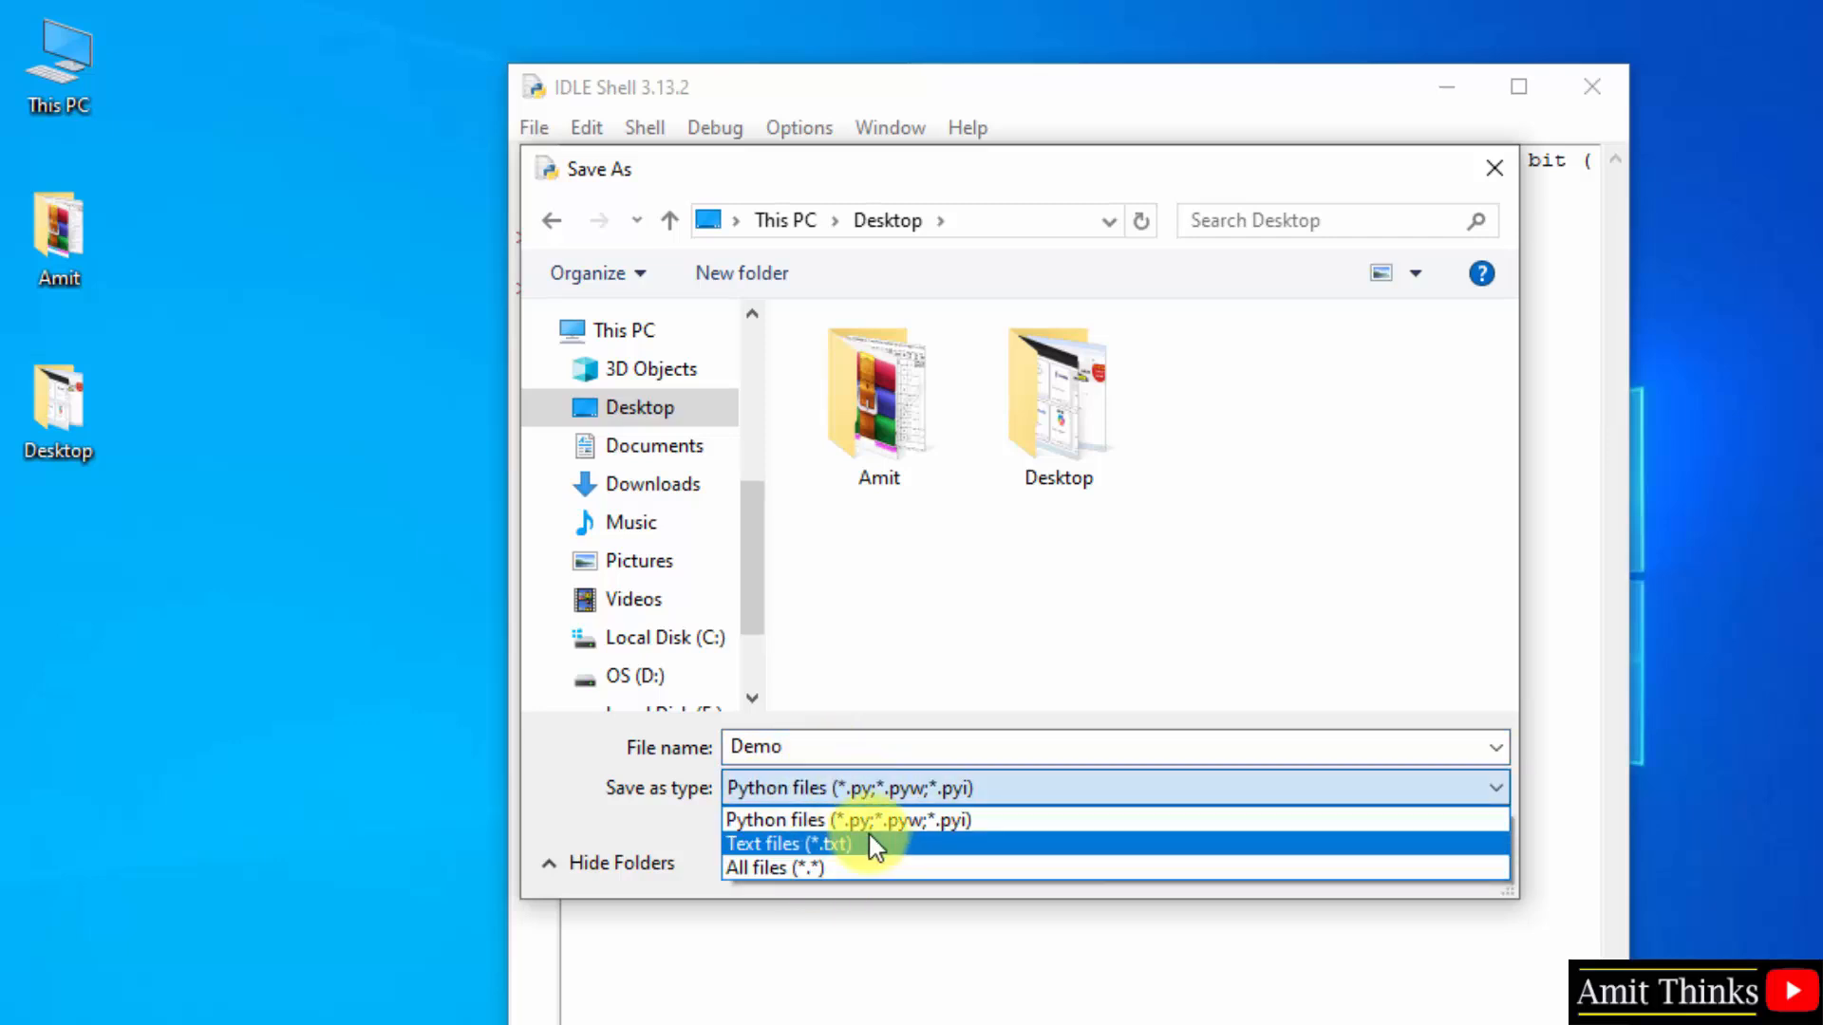
click(847, 821)
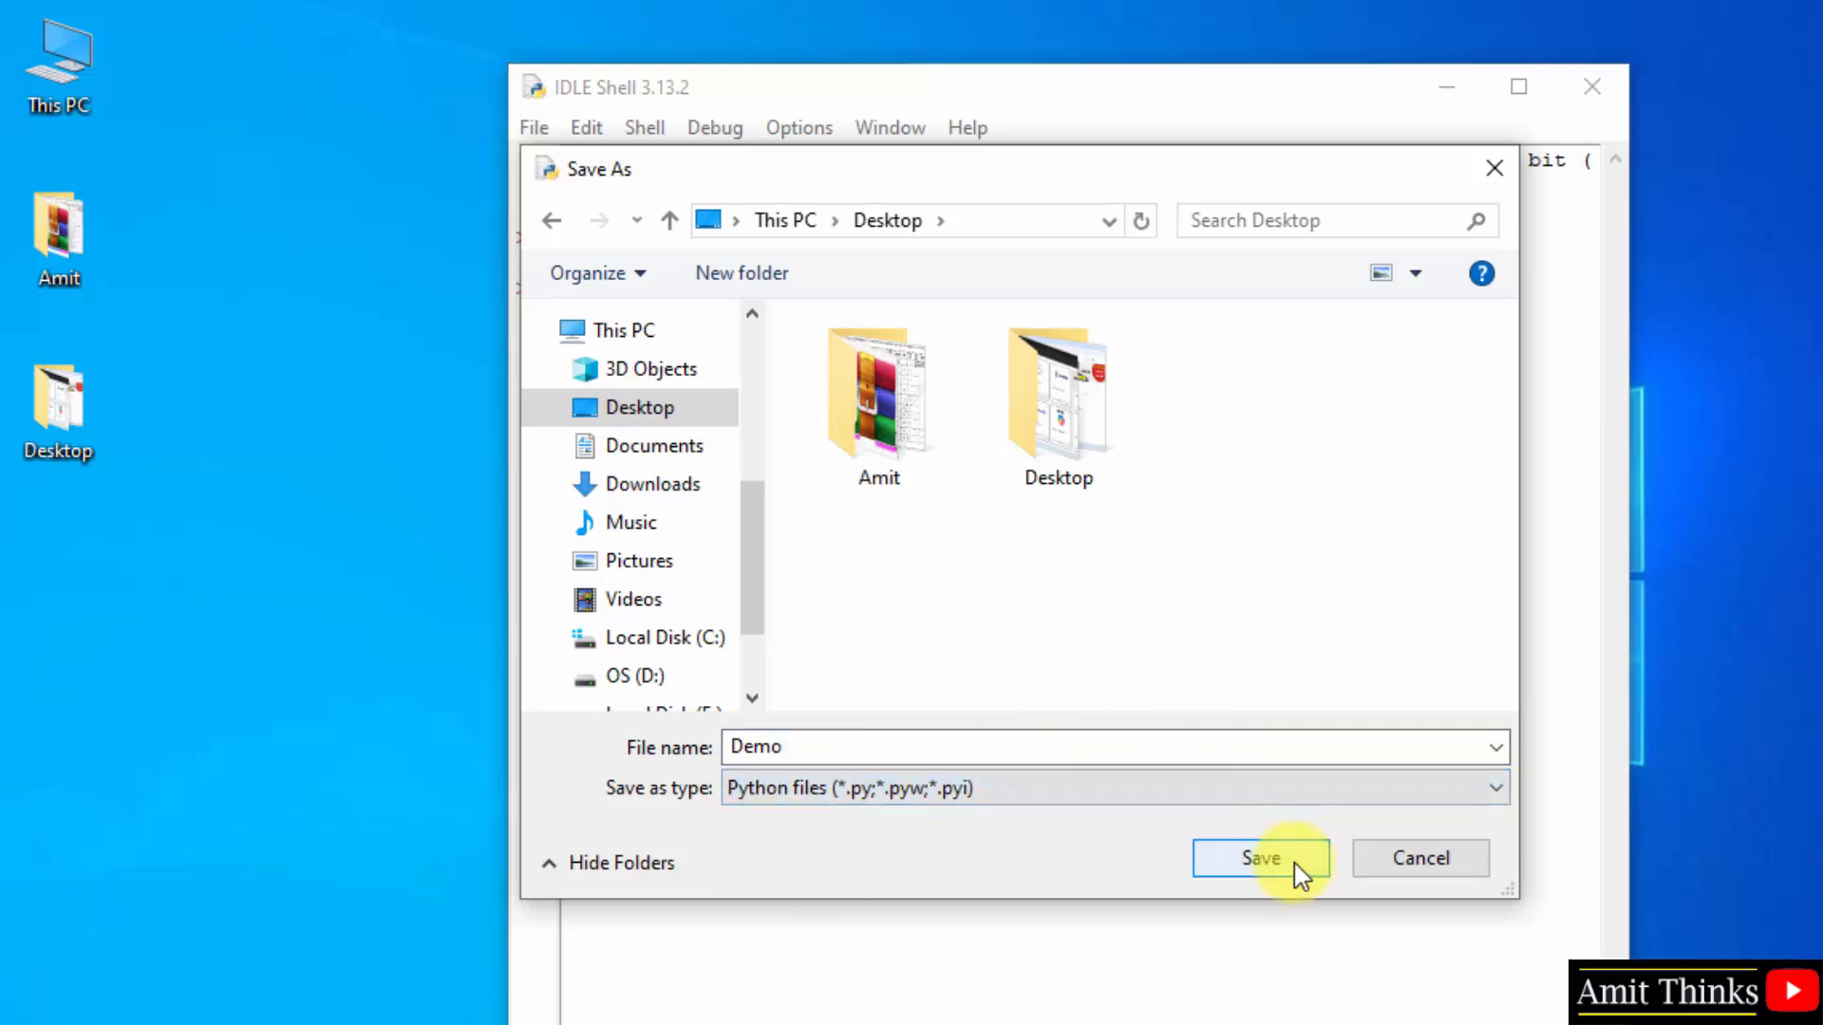
click(1261, 858)
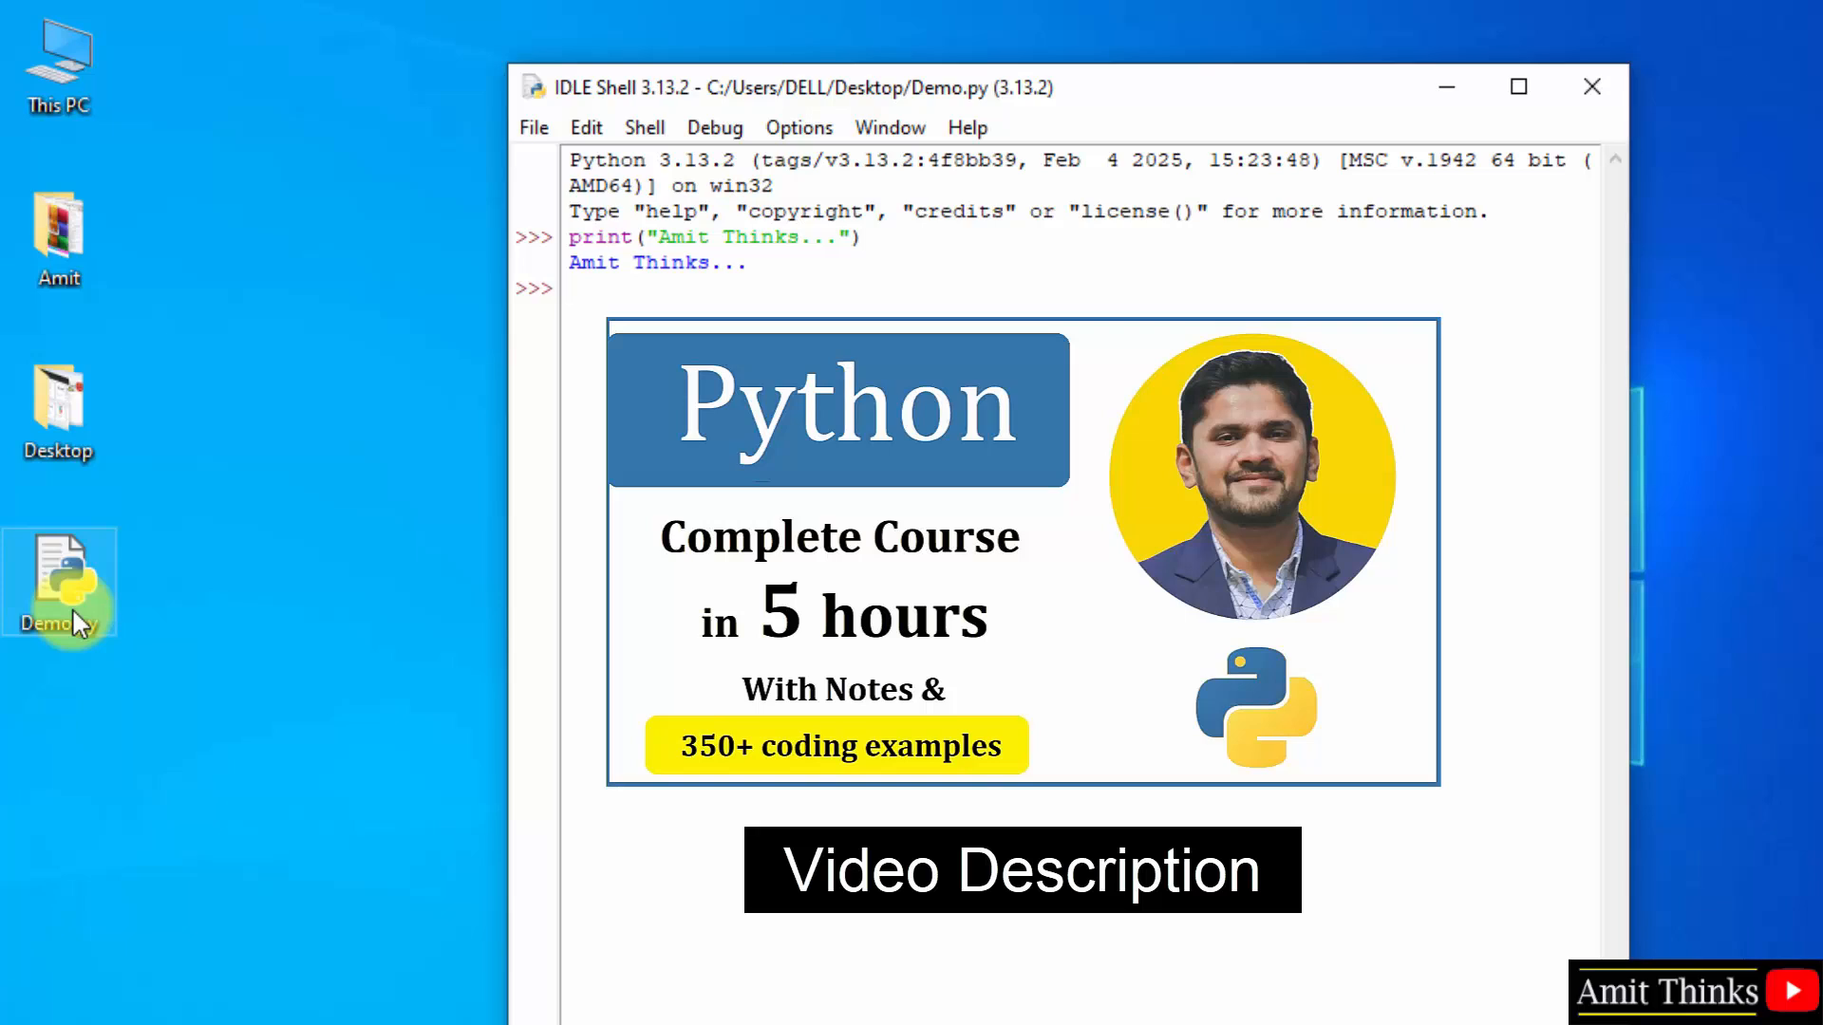
click(570, 289)
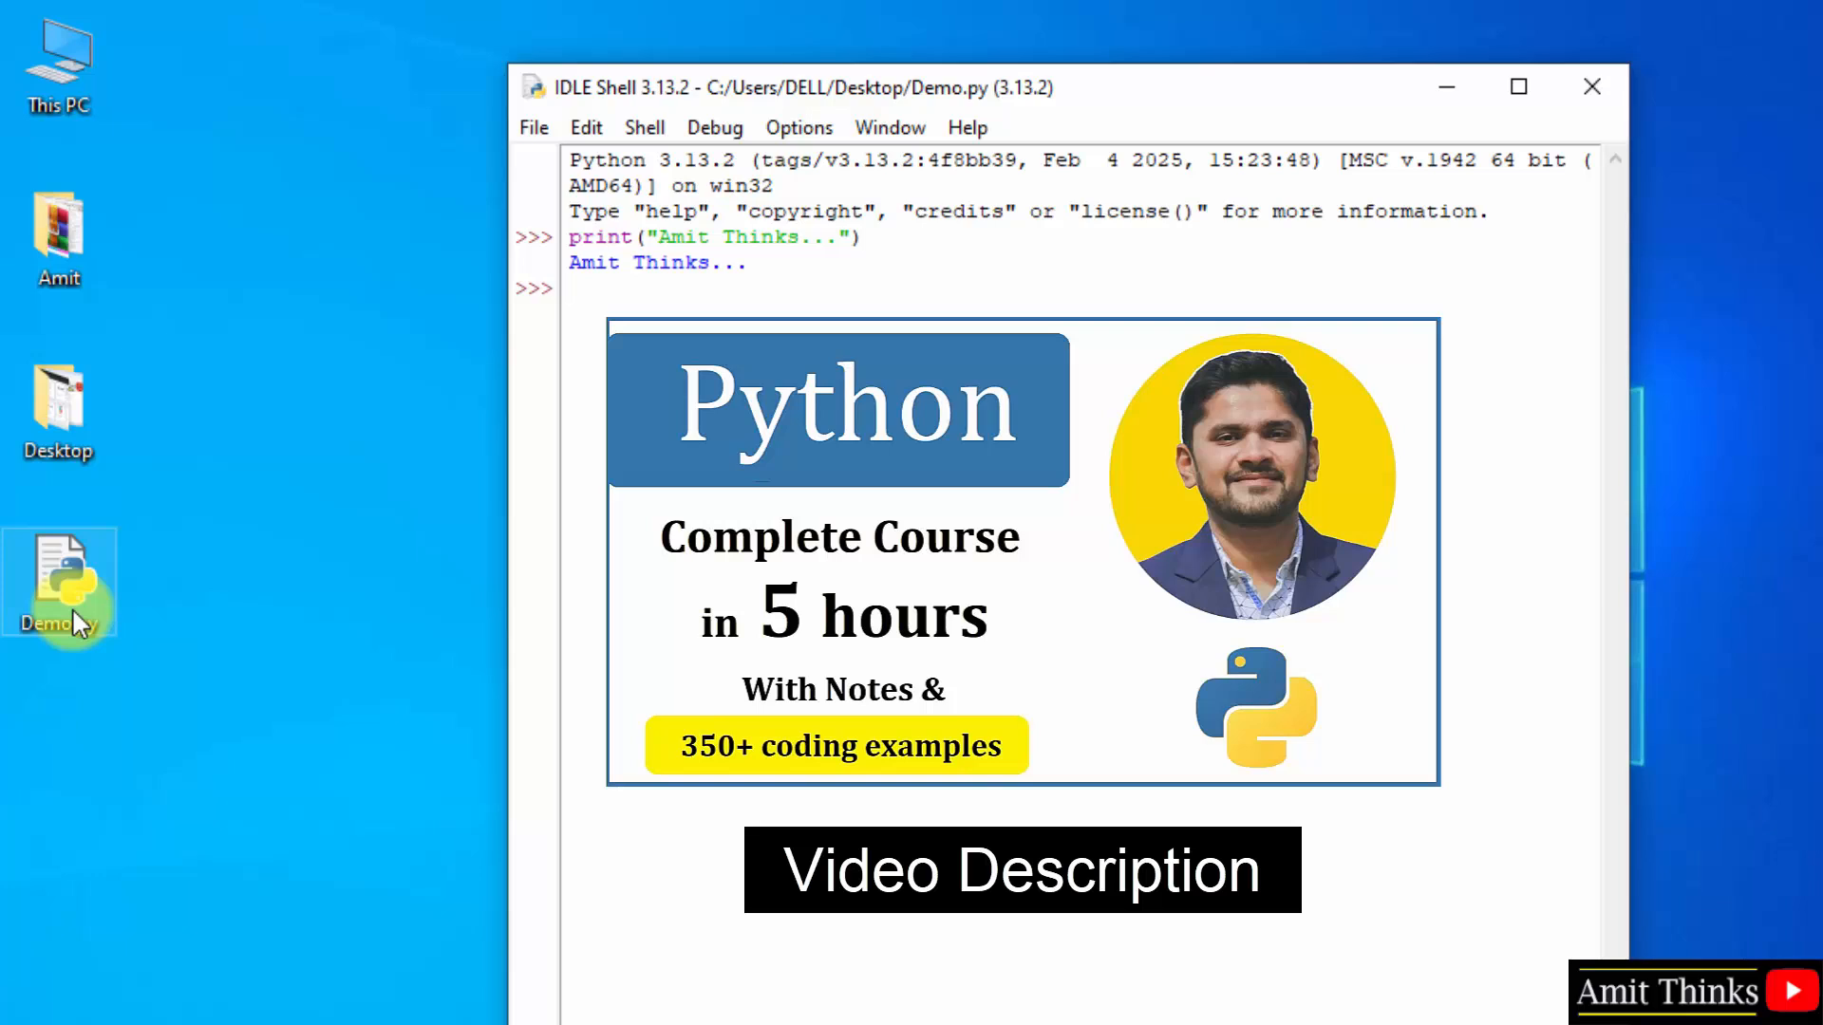
click(569, 287)
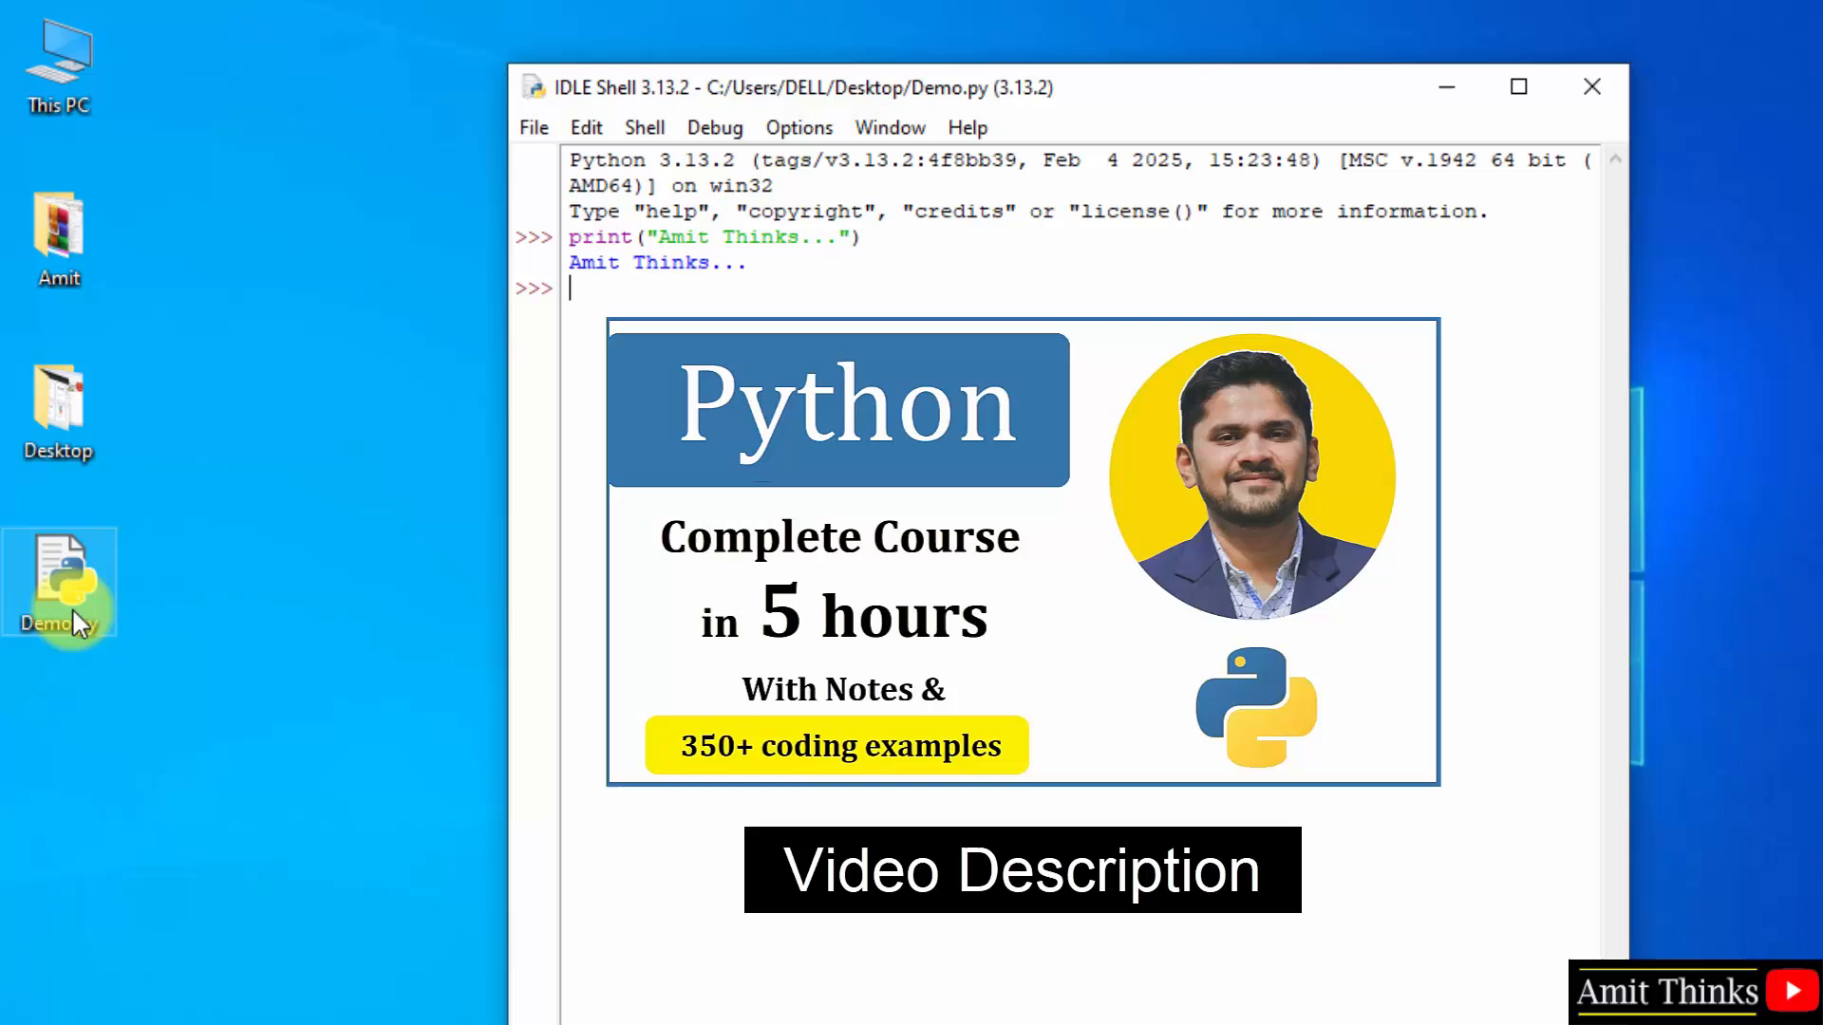